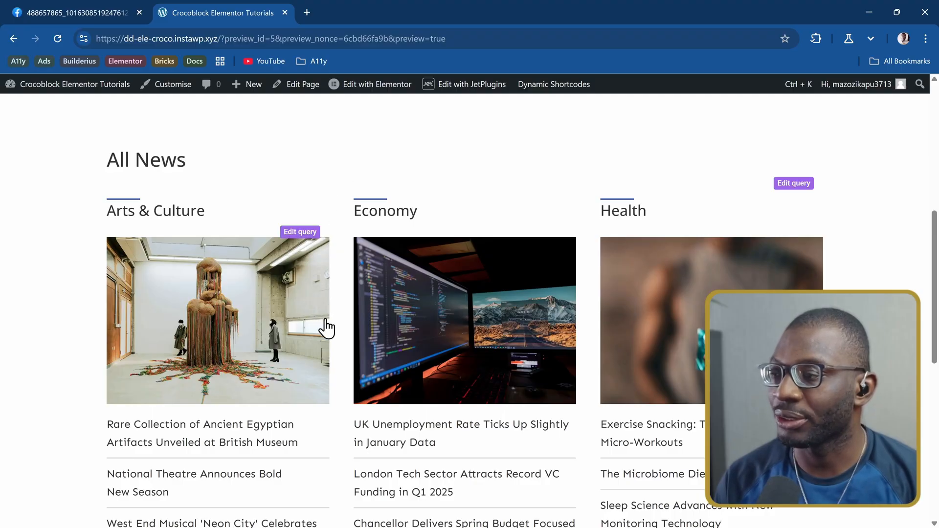
Step: Bring up the reference All News design image and zoom in on it
scroll("down", 3)
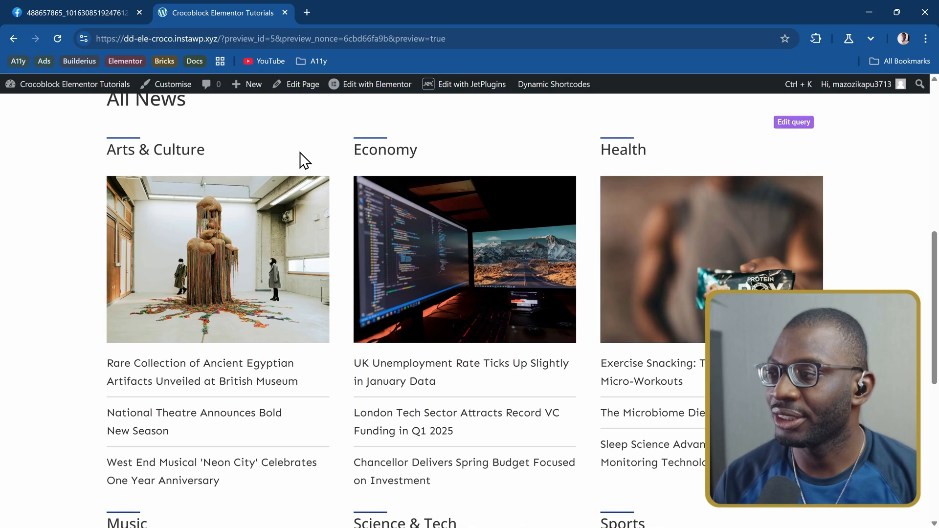
mouse_move(206, 389)
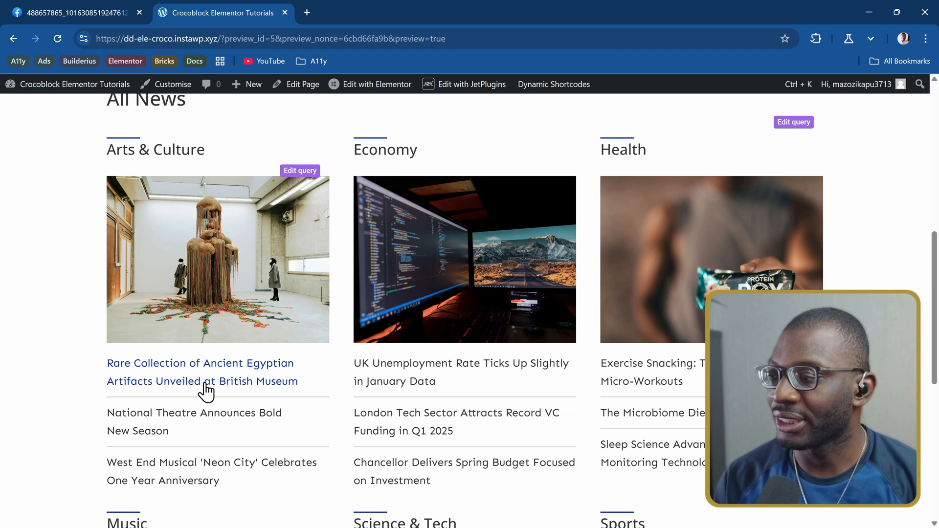
scroll("down", 3)
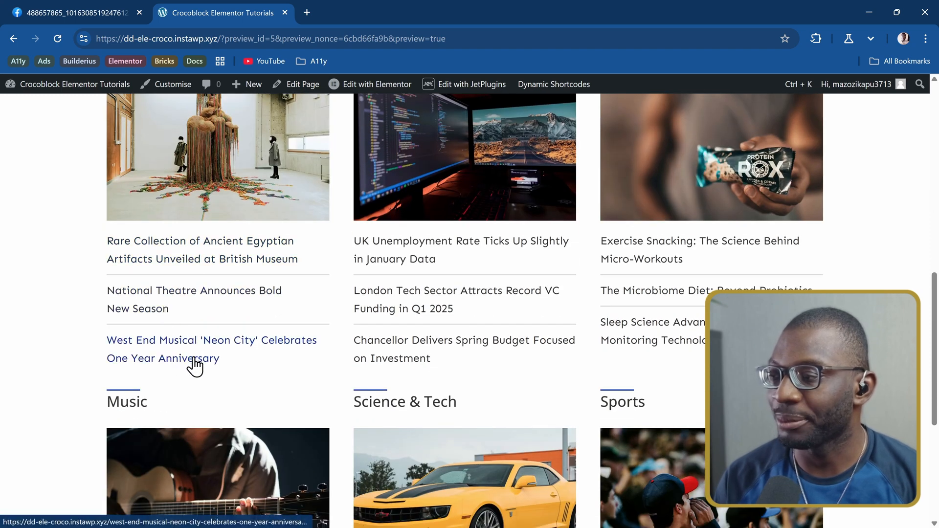
scroll("up", 3)
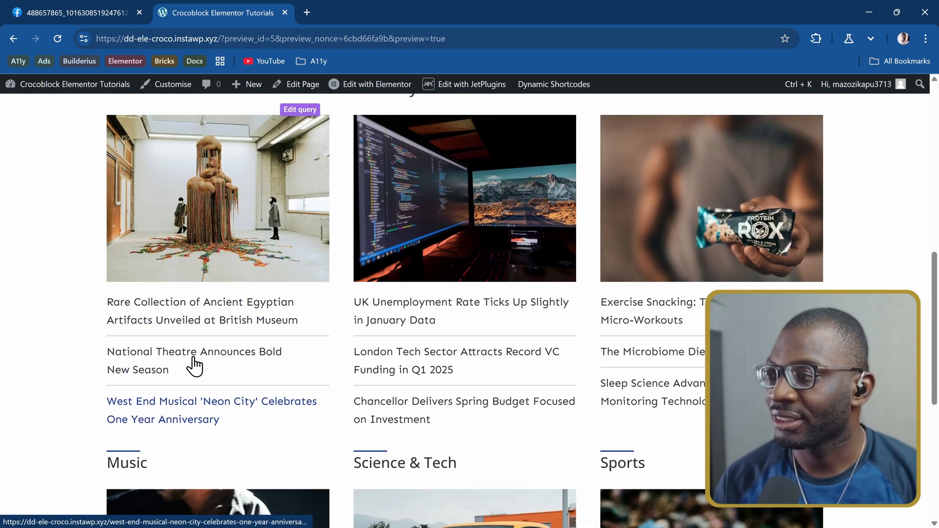
mouse_move(197, 162)
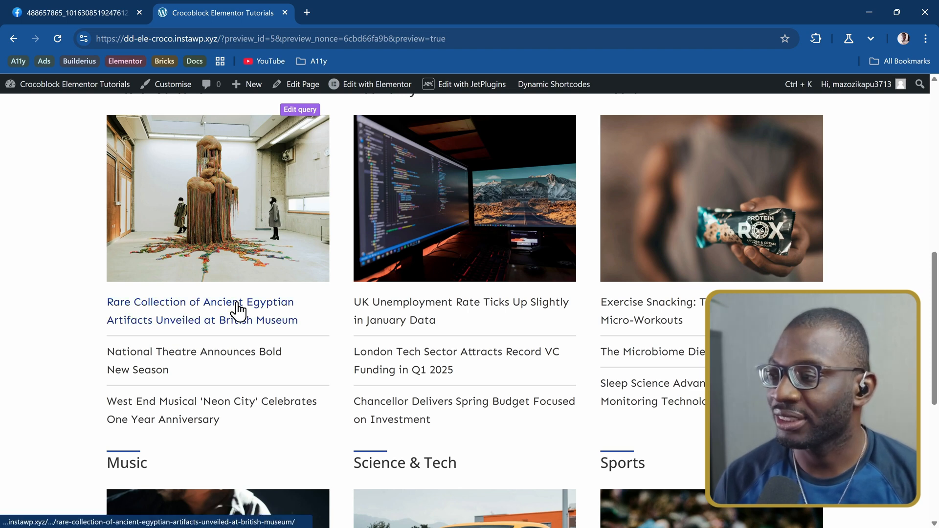
mouse_move(217, 436)
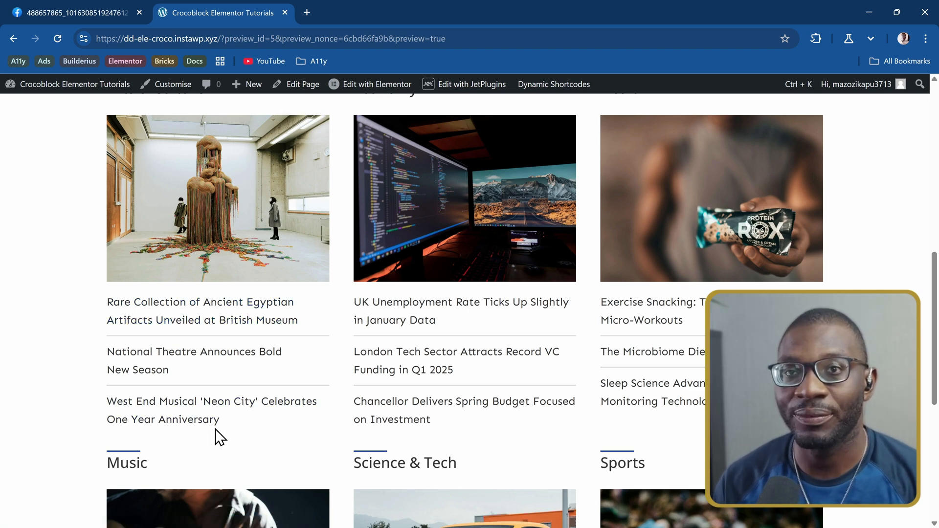
mouse_move(217, 434)
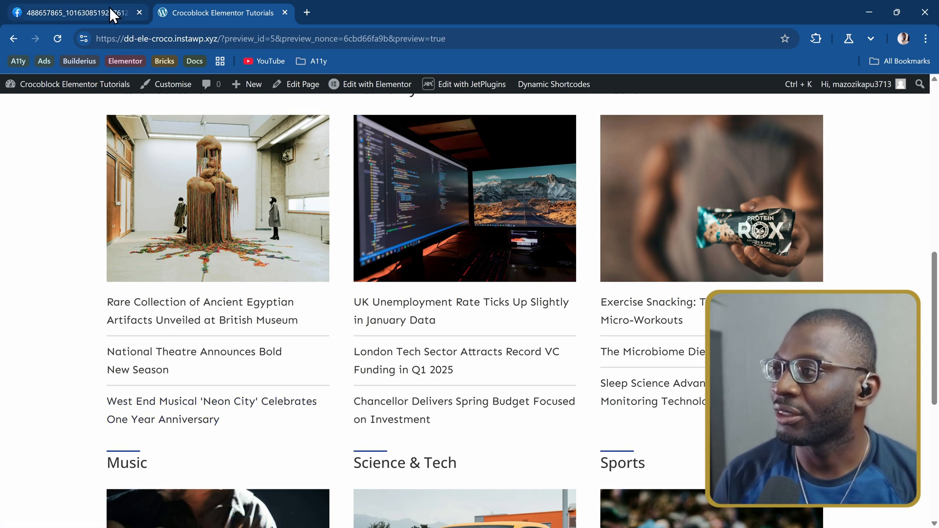
left_click(72, 13)
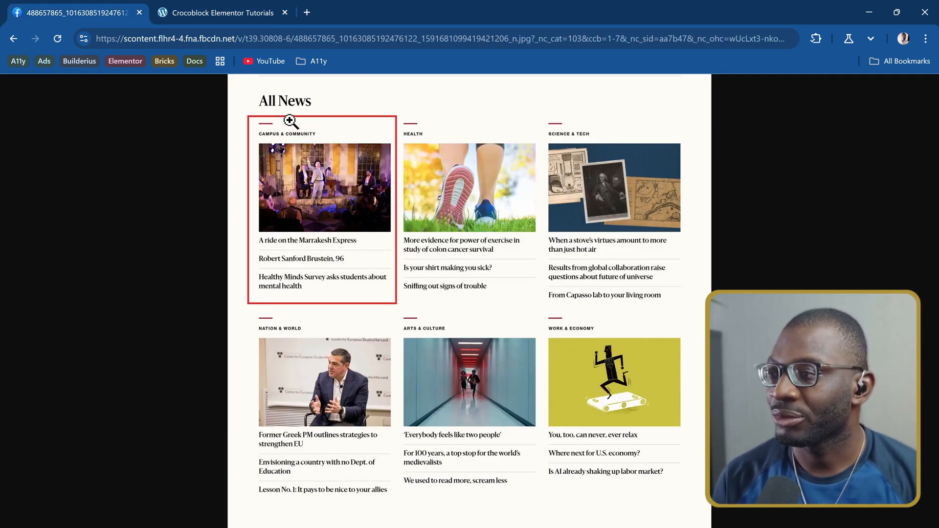
left_click(291, 120)
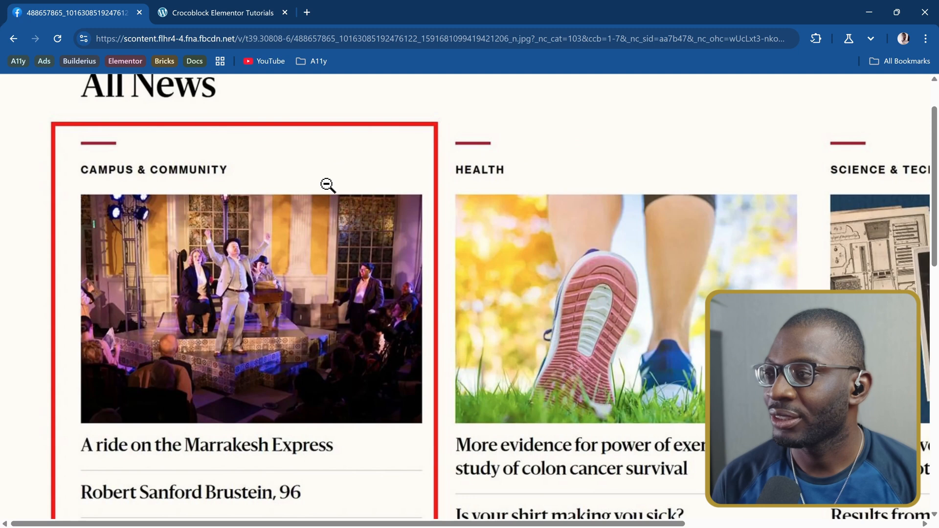
mouse_move(87, 173)
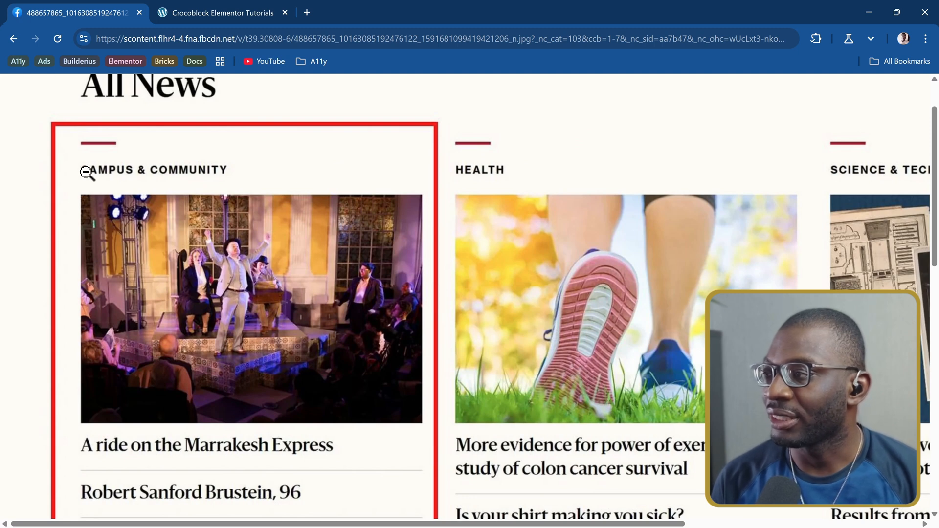
mouse_move(165, 177)
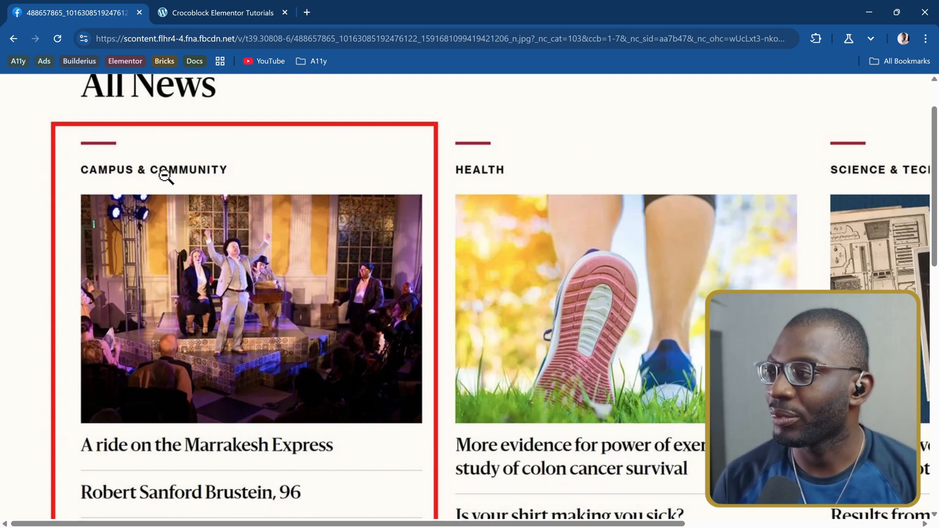
Step: Scroll around the zoomed Campus & Community column, then return to the WordPress site
scroll("down", 3)
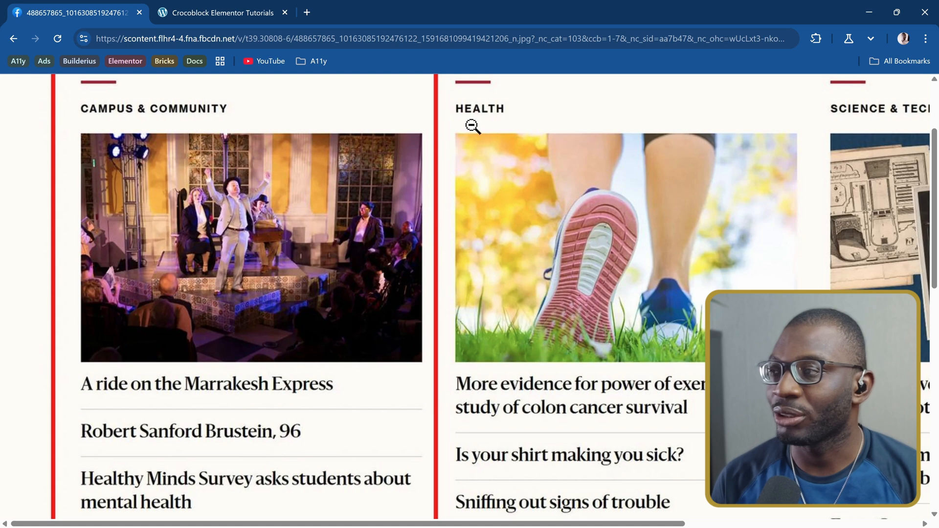
mouse_move(496, 107)
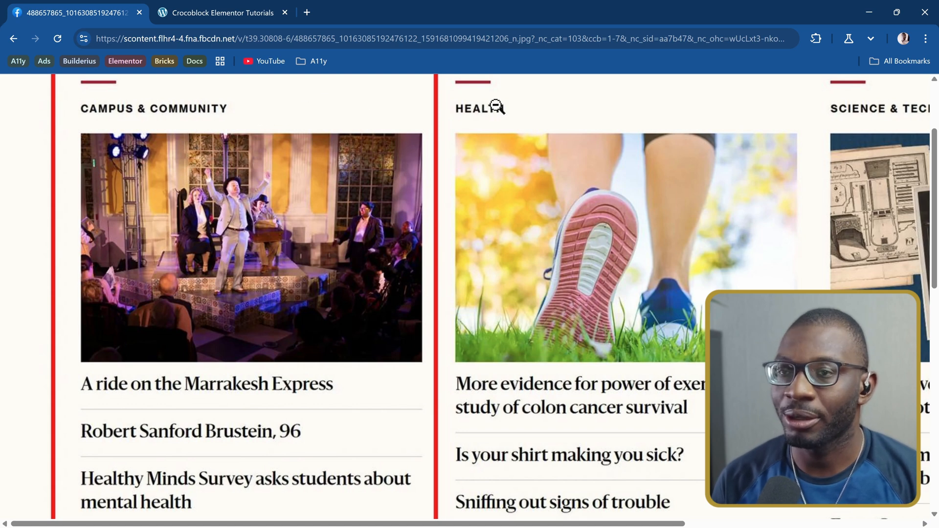
scroll("up", 3)
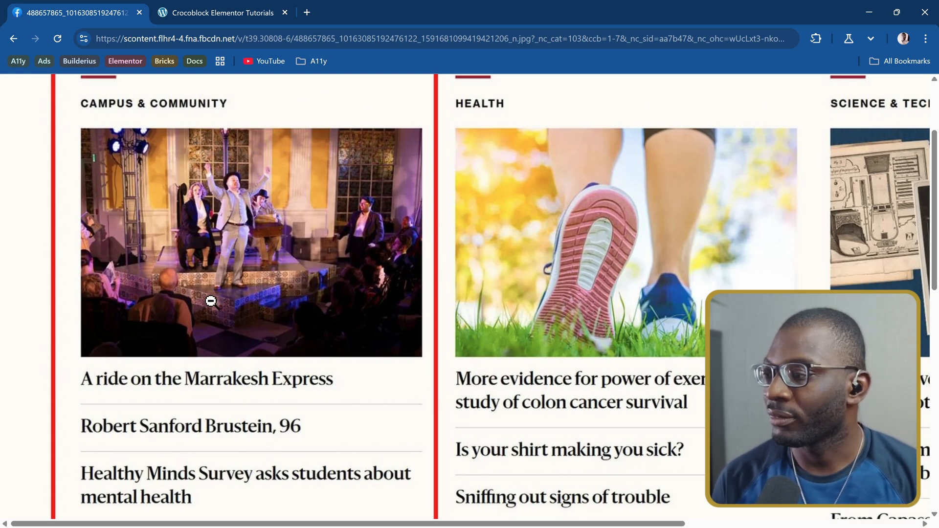
scroll("down", 3)
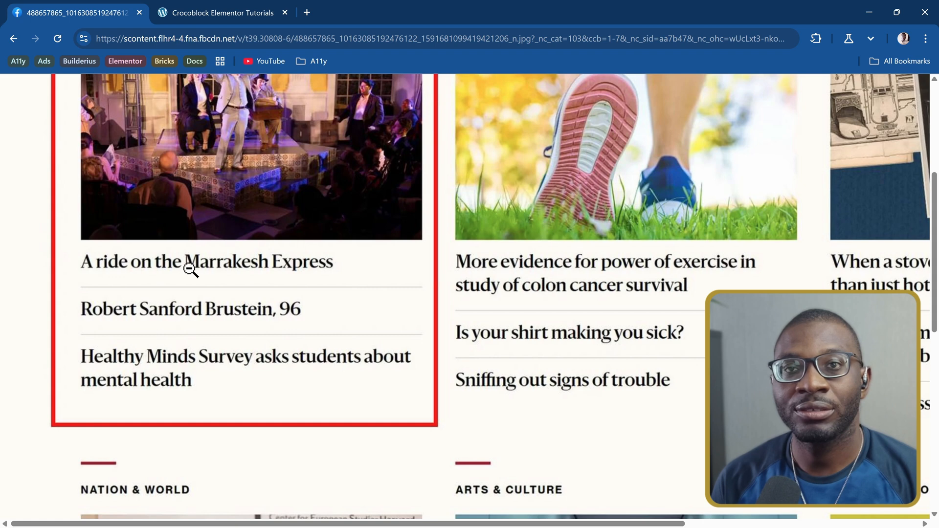
scroll("down", 3)
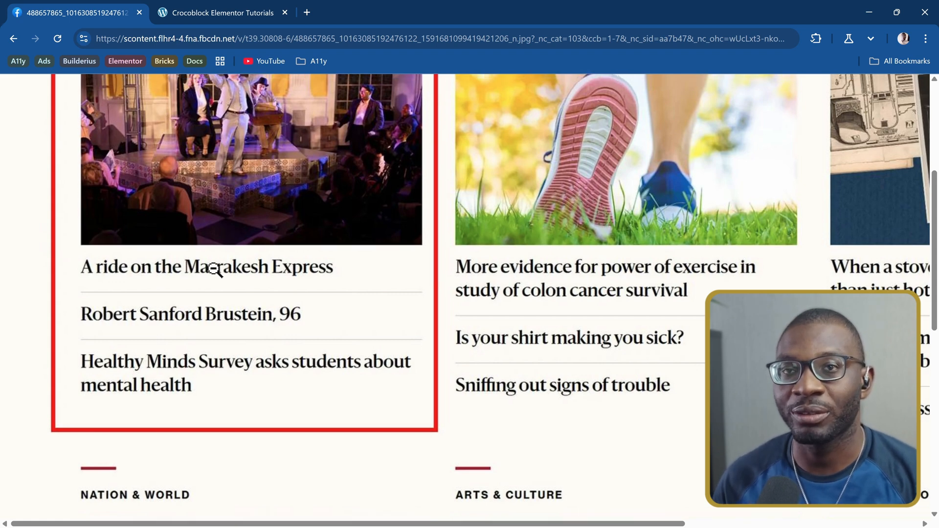
scroll("down", 3)
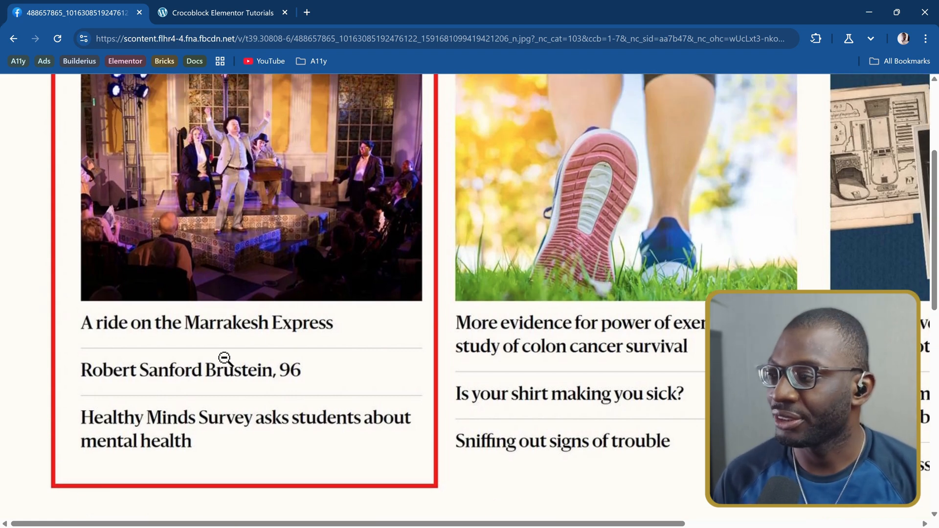
mouse_move(206, 451)
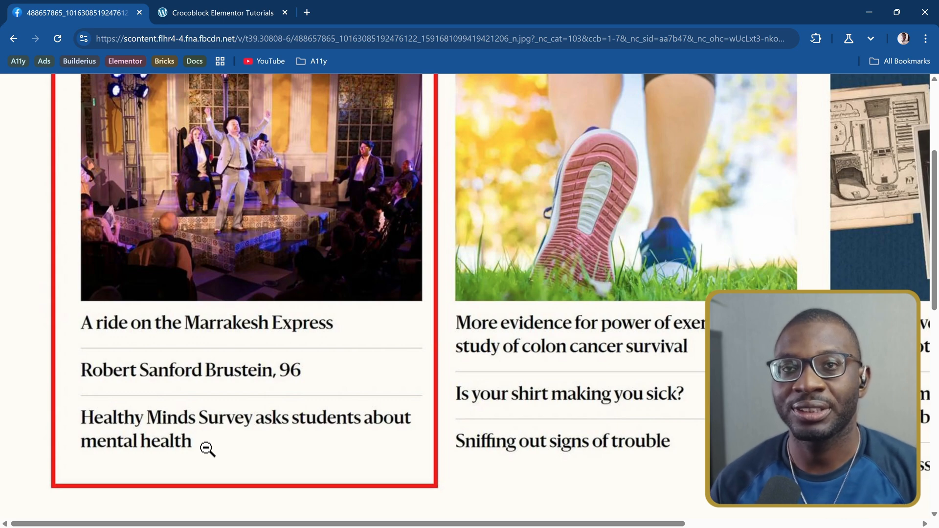
left_click(222, 13)
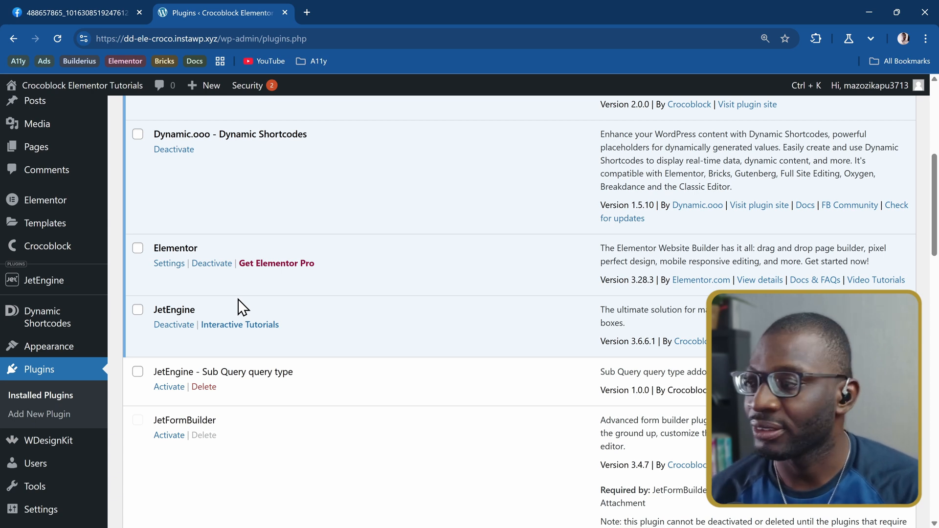
mouse_move(216, 260)
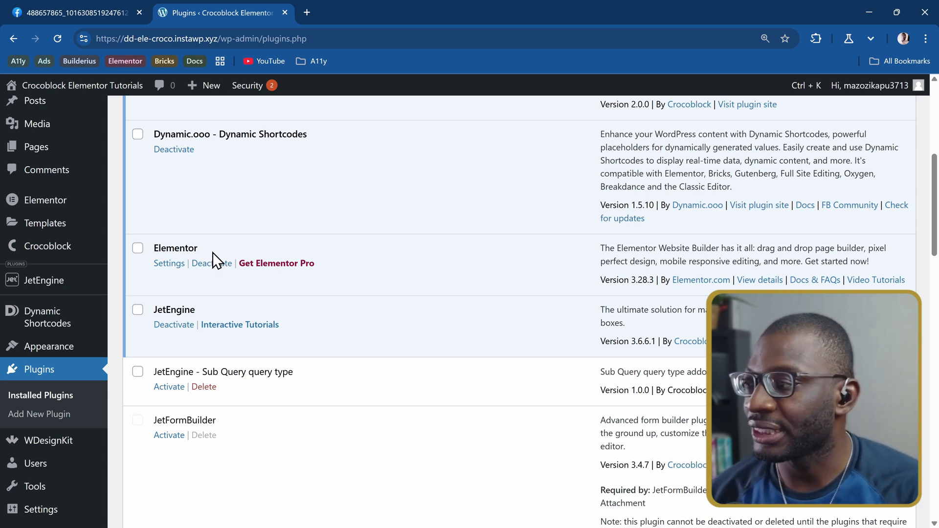
mouse_move(211, 249)
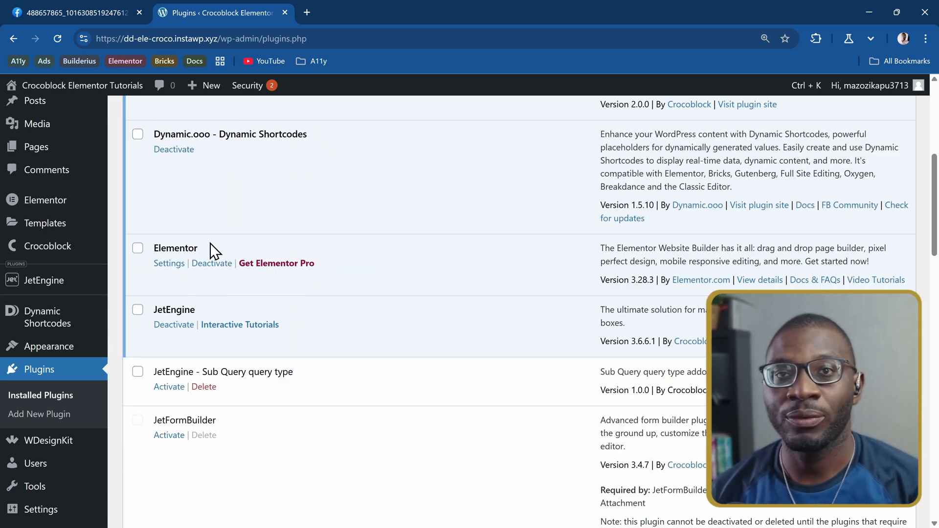
mouse_move(212, 212)
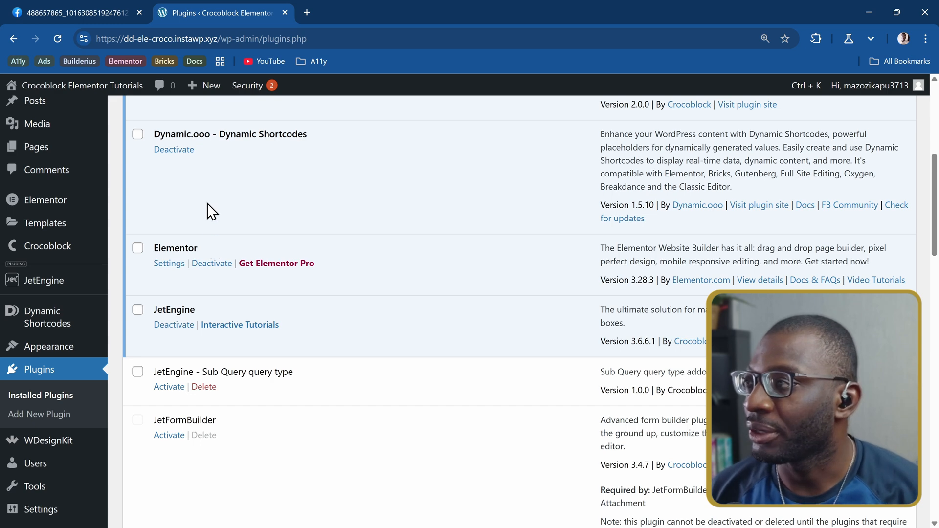
left_click(72, 13)
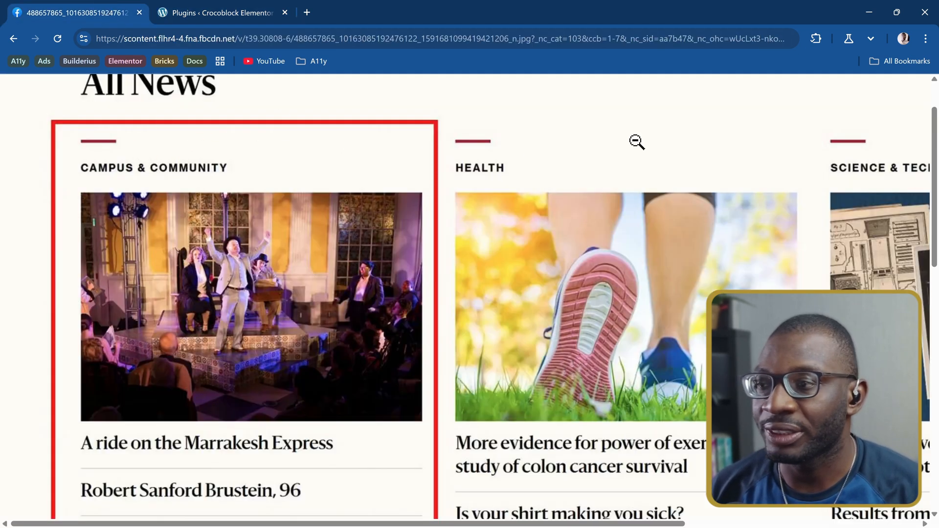
mouse_move(218, 168)
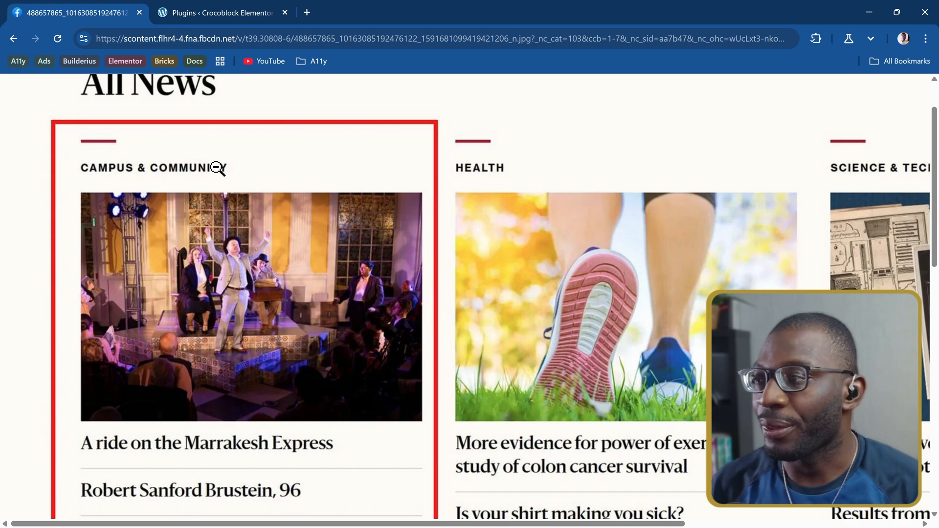
mouse_move(365, 323)
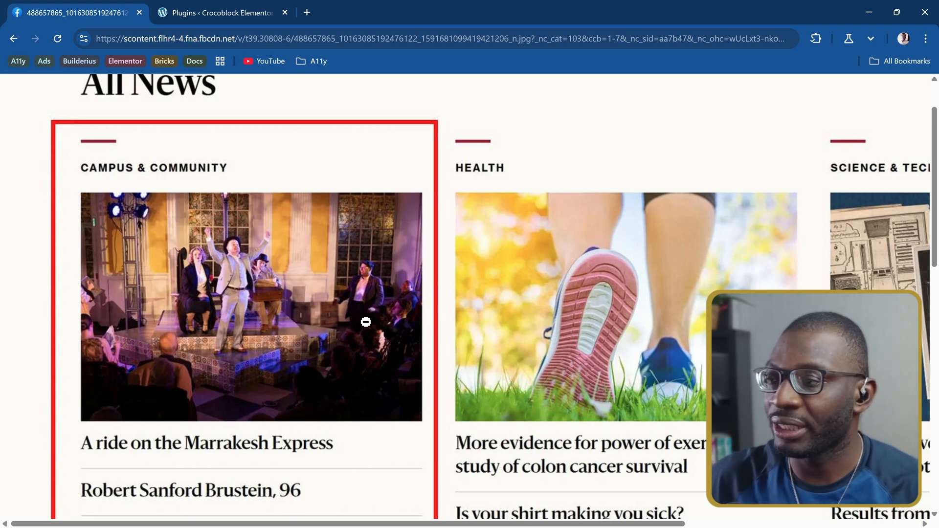
left_click(223, 12)
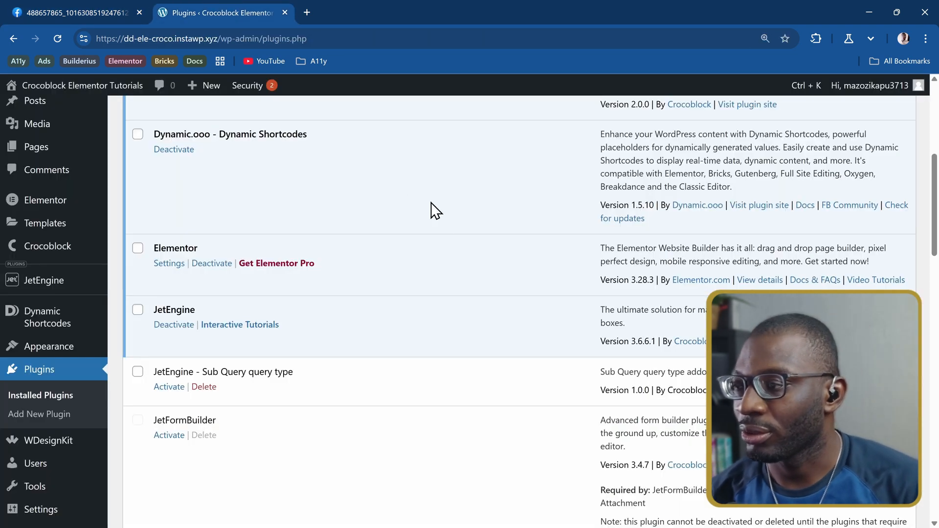
Step: Search the admin command bar for 'qu' to reach JetEngine's Query Builder
type("qu")
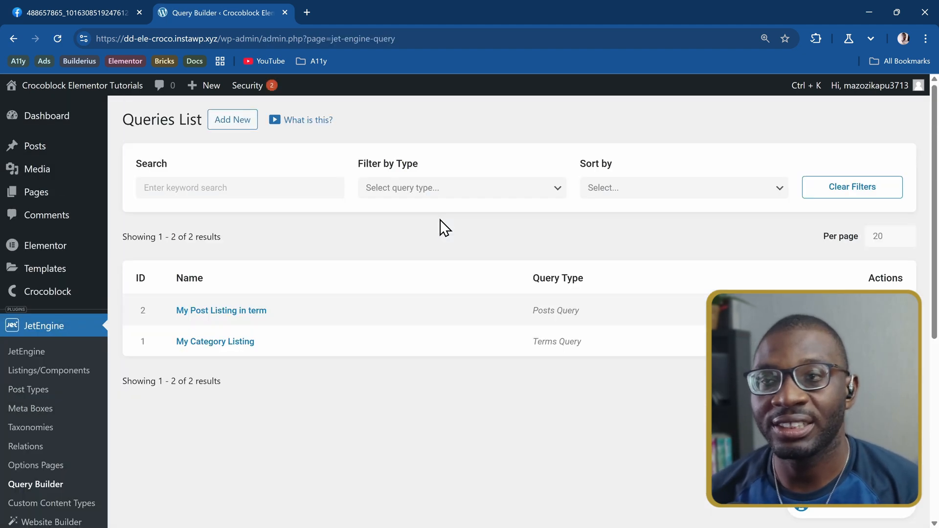
mouse_move(238, 232)
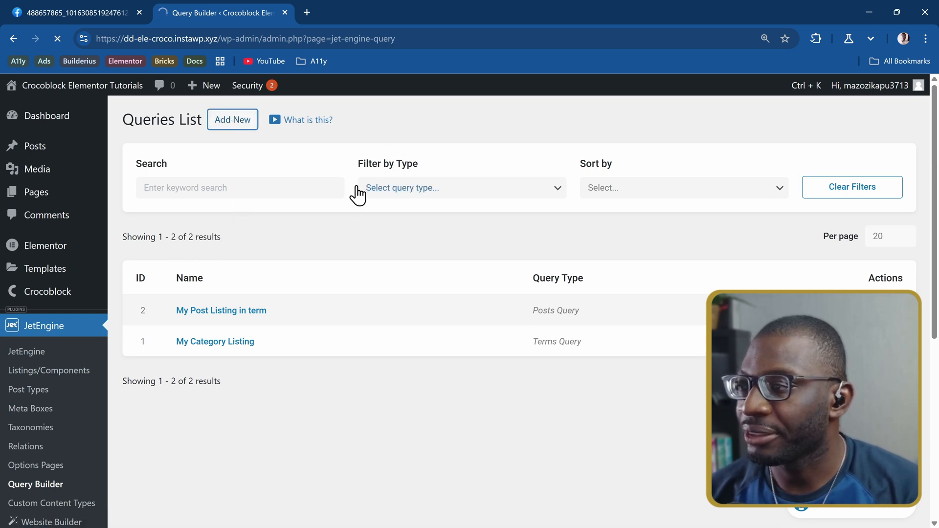
Step: Start a new query named 'Parent Term Query' with the Terms Query type
left_click(232, 120)
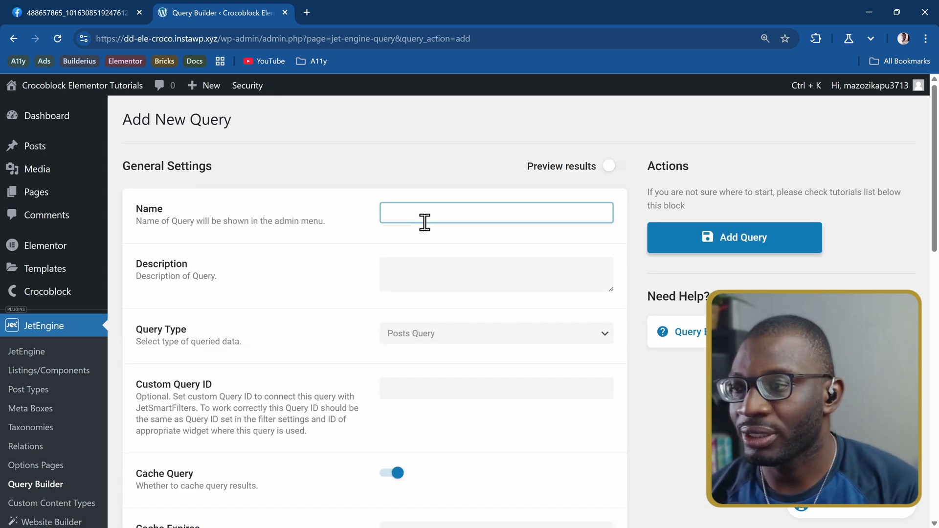
type("Parent Te")
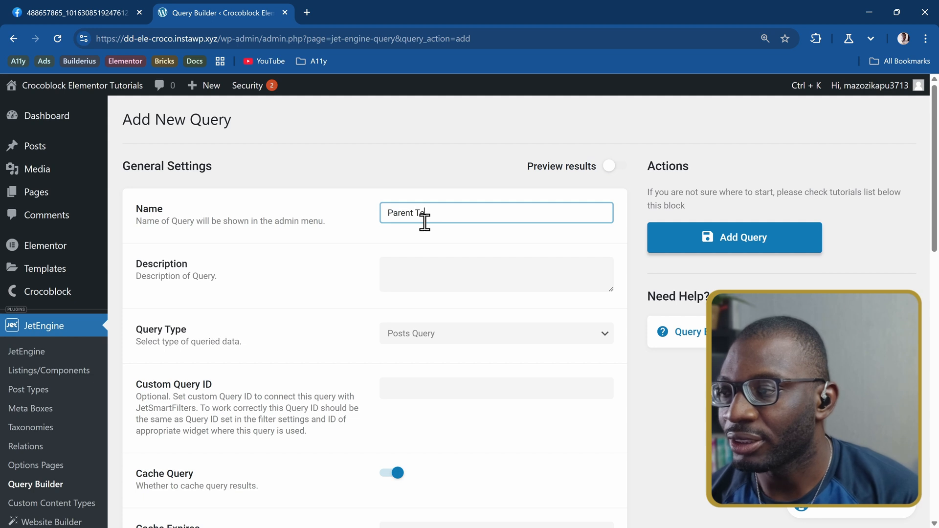
type("rm Query")
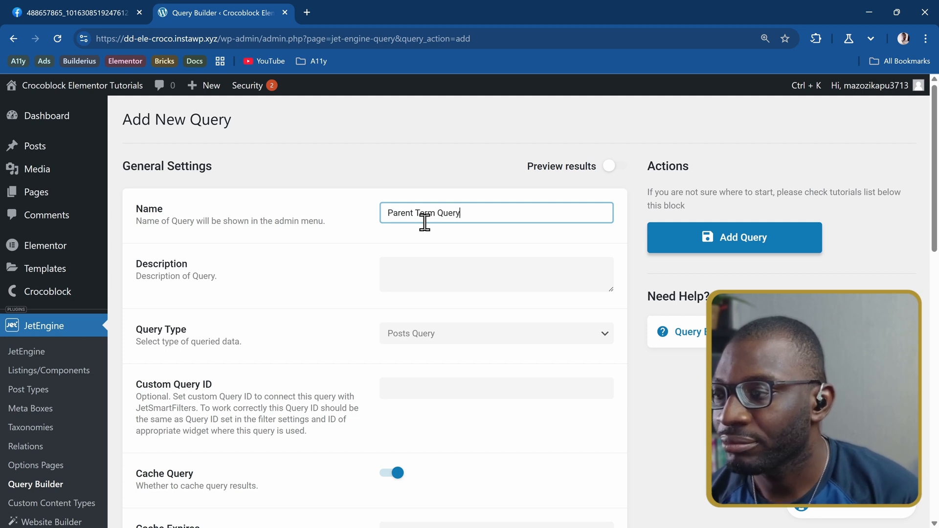
scroll("down", 3)
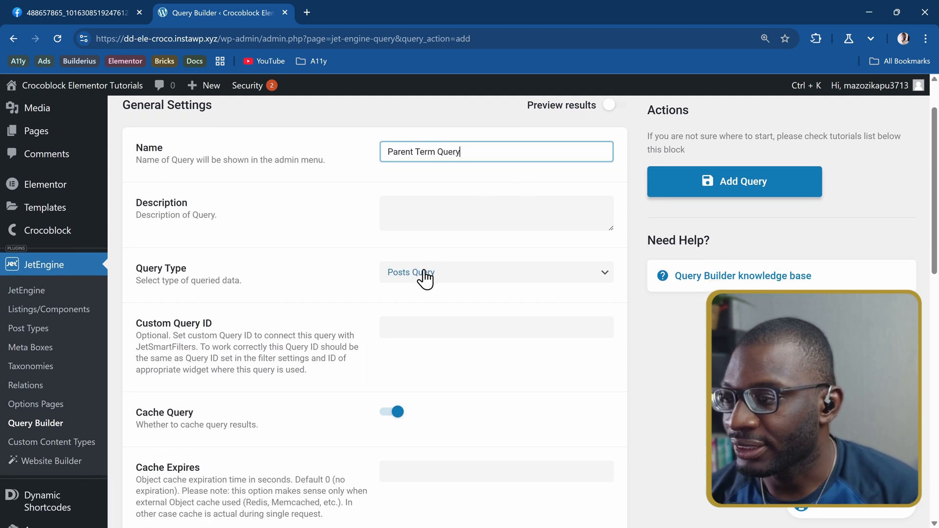
left_click(496, 272)
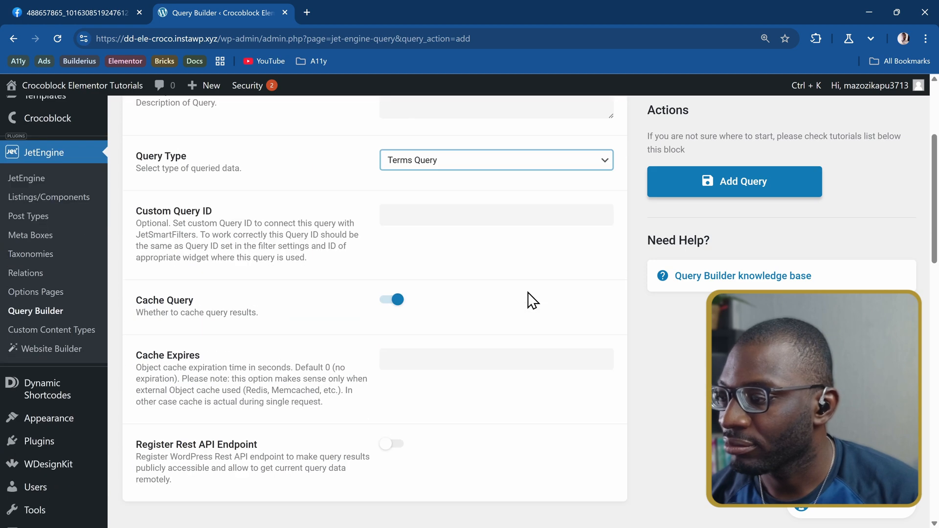
scroll("down", 3)
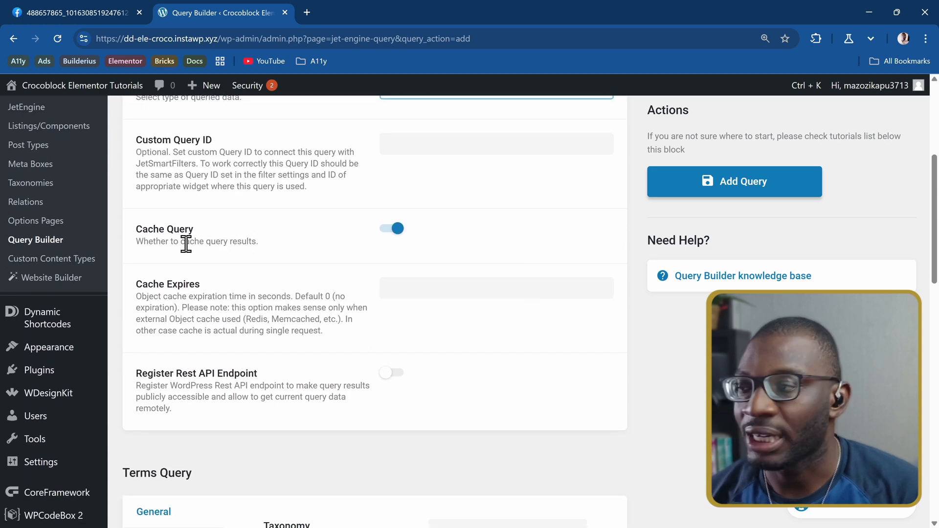
scroll("down", 3)
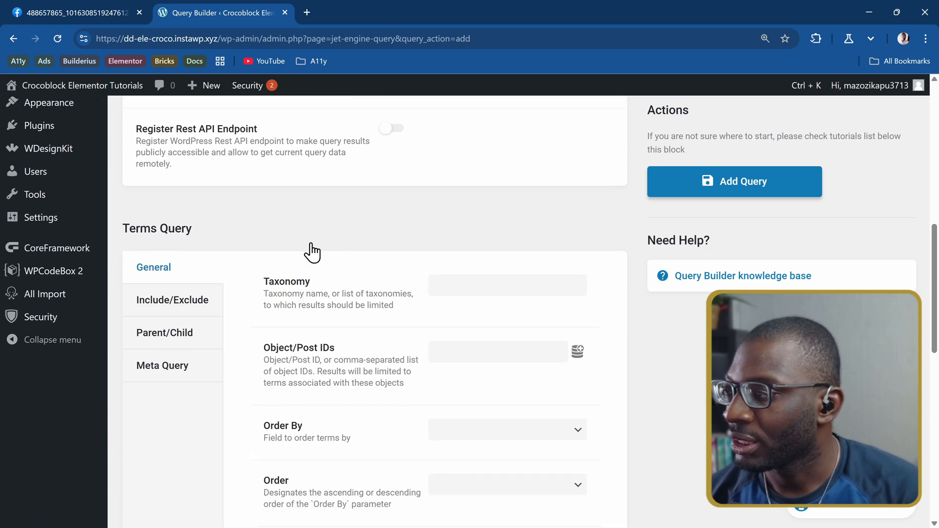
scroll("down", 3)
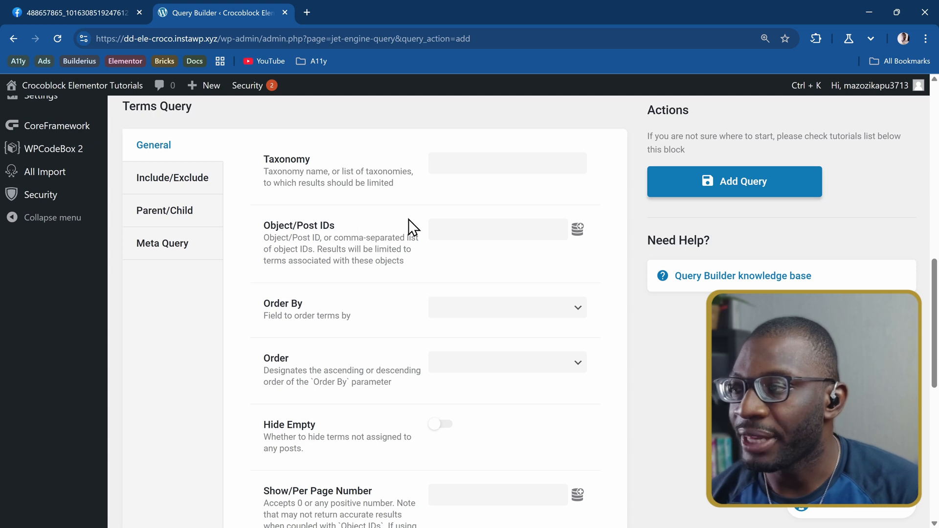
mouse_move(400, 174)
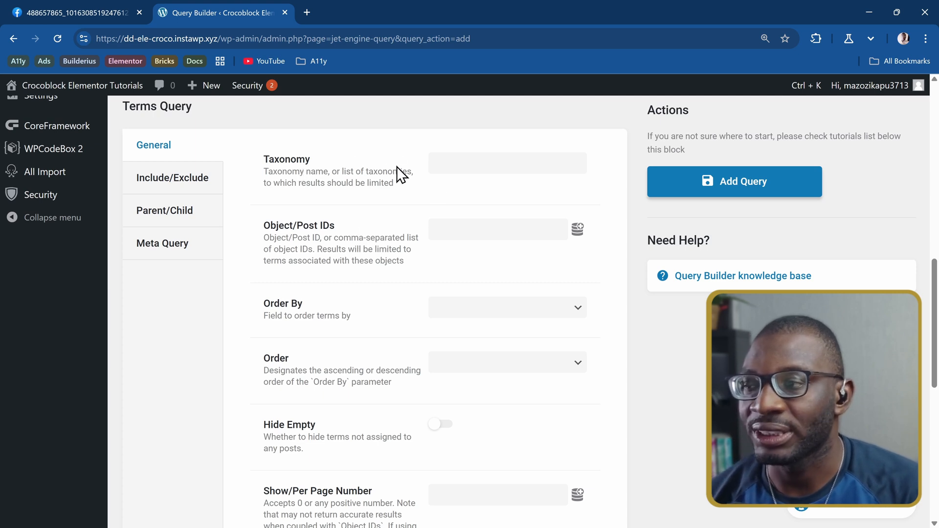
mouse_move(403, 199)
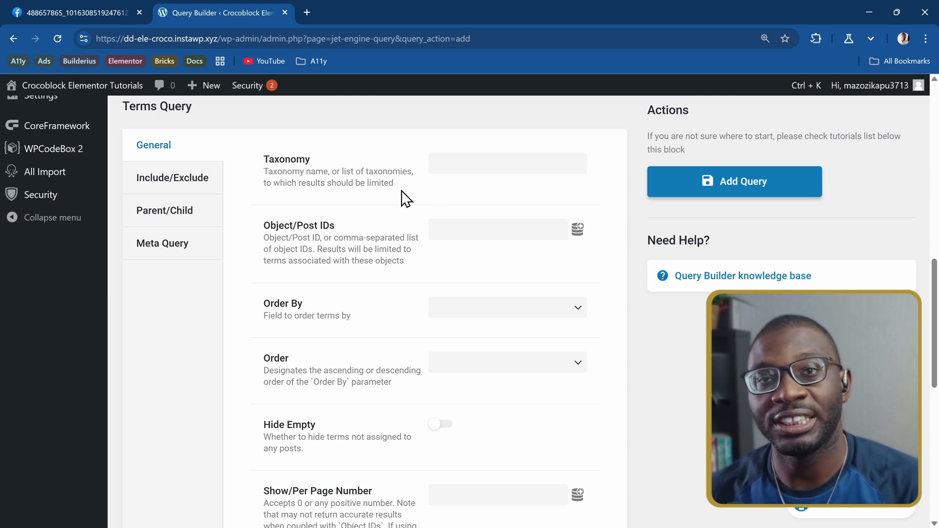
Step: Limit it to Categories, ordered by term order descending, with empty terms hidden
left_click(508, 163)
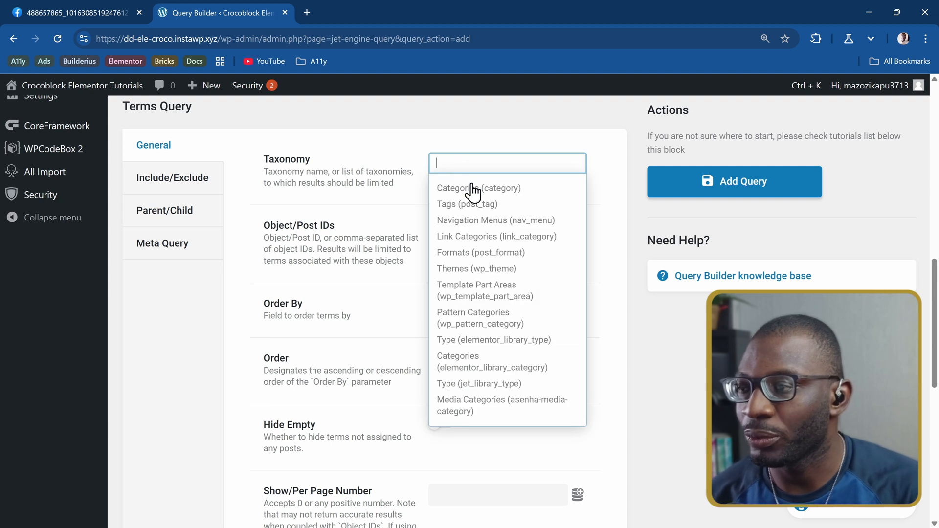
left_click(478, 187)
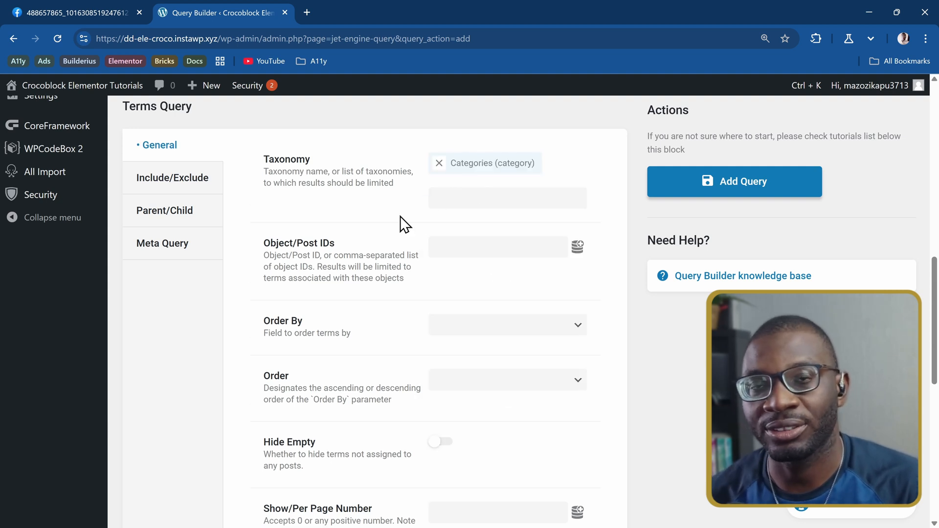
mouse_move(368, 234)
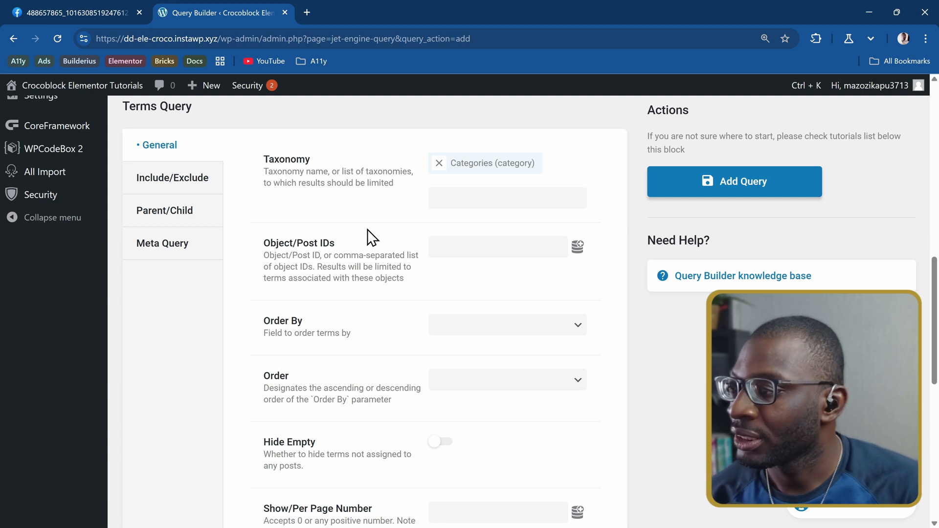
scroll("down", 3)
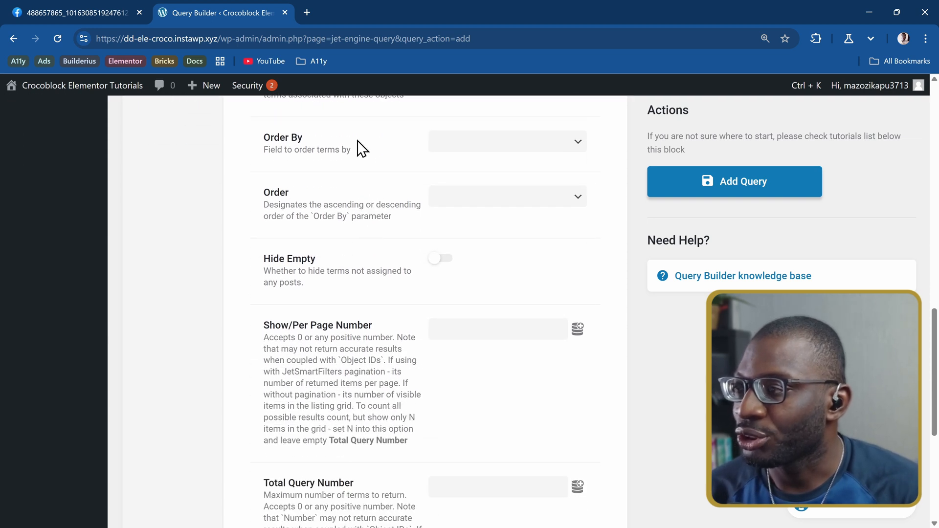
left_click(507, 141)
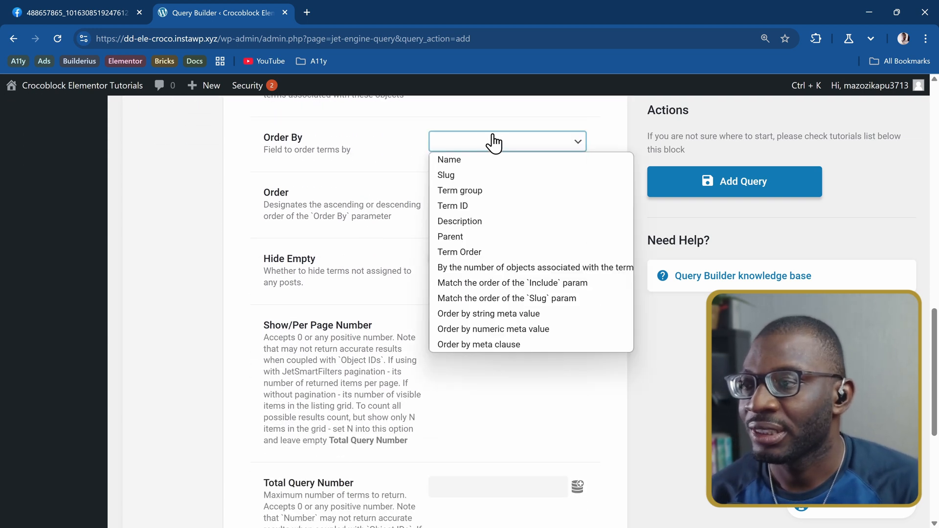
mouse_move(491, 206)
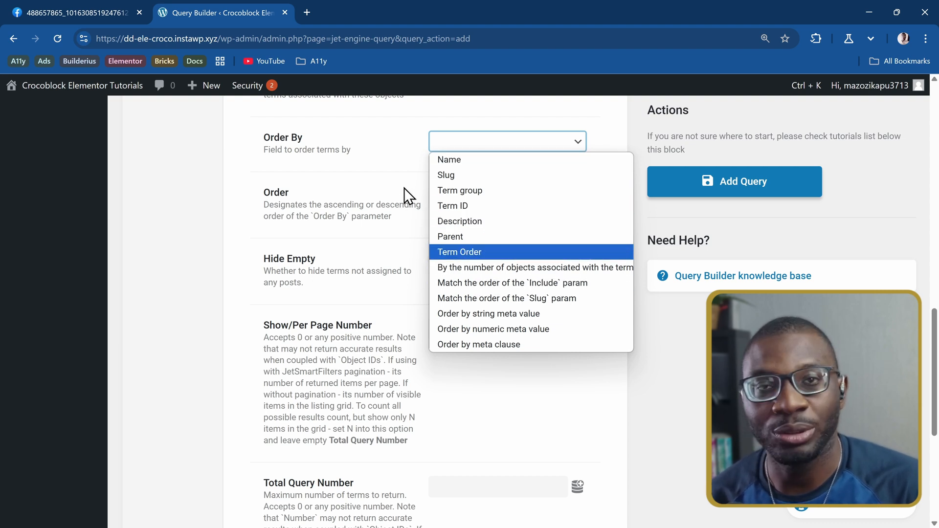
mouse_move(473, 264)
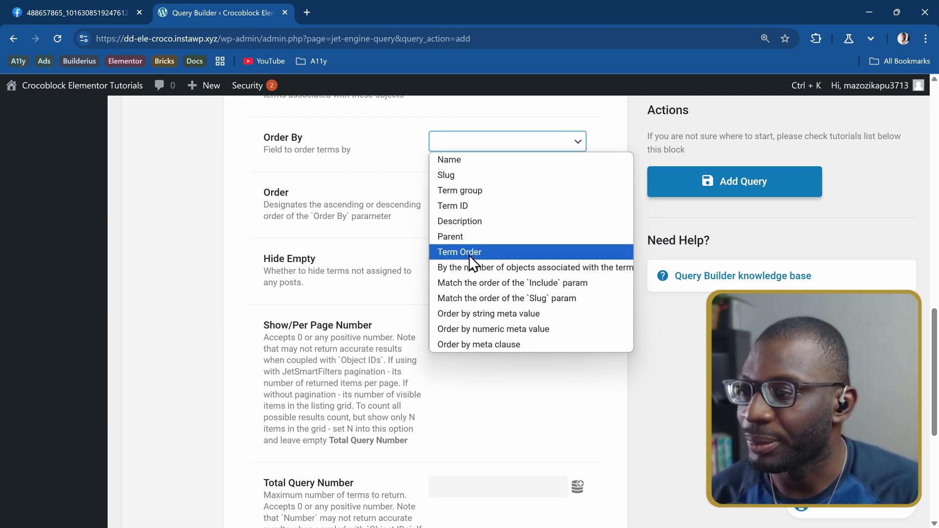
left_click(459, 251)
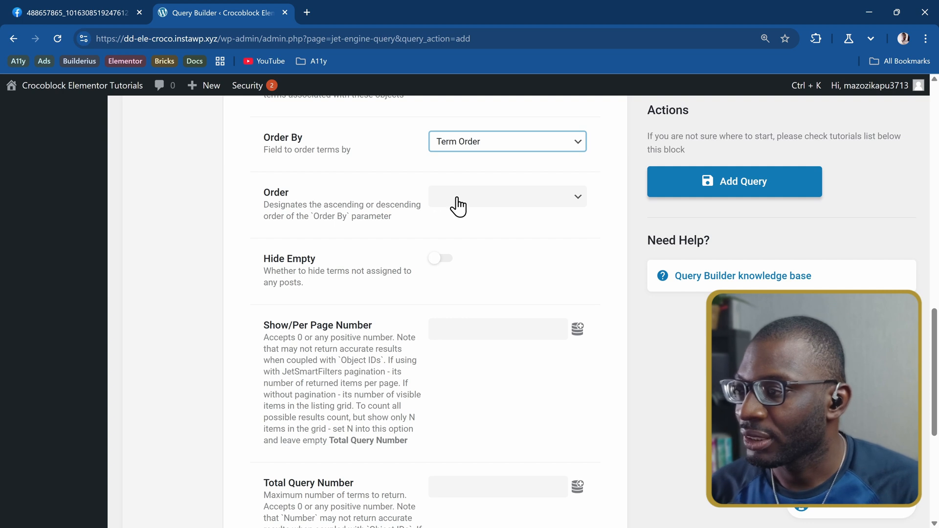
left_click(507, 197)
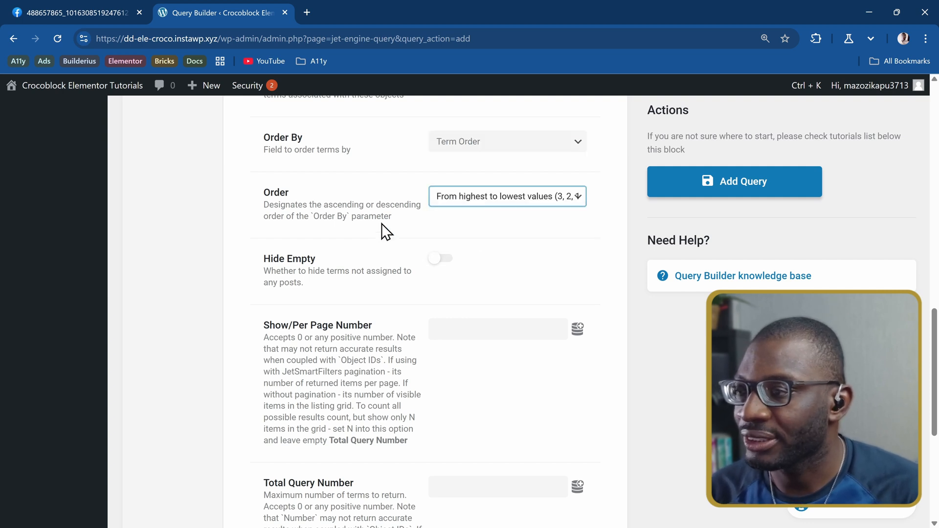
mouse_move(343, 268)
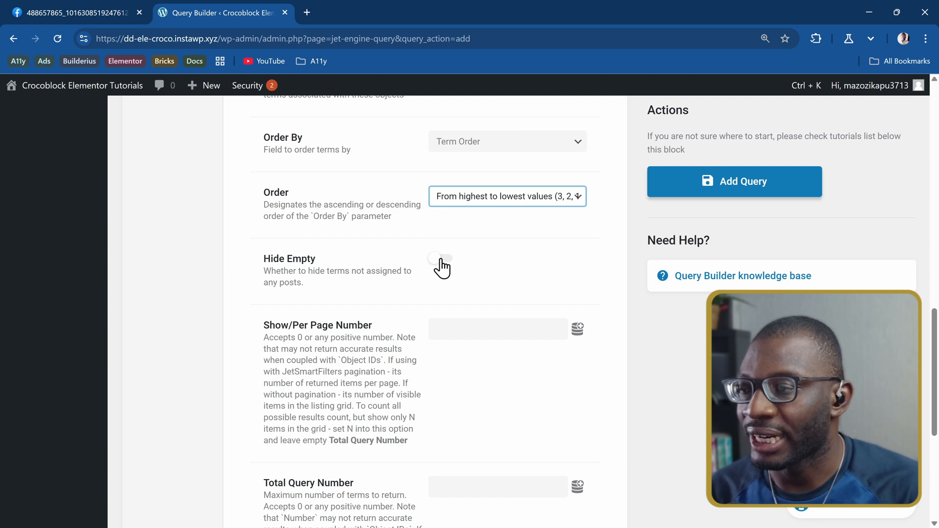
left_click(440, 258)
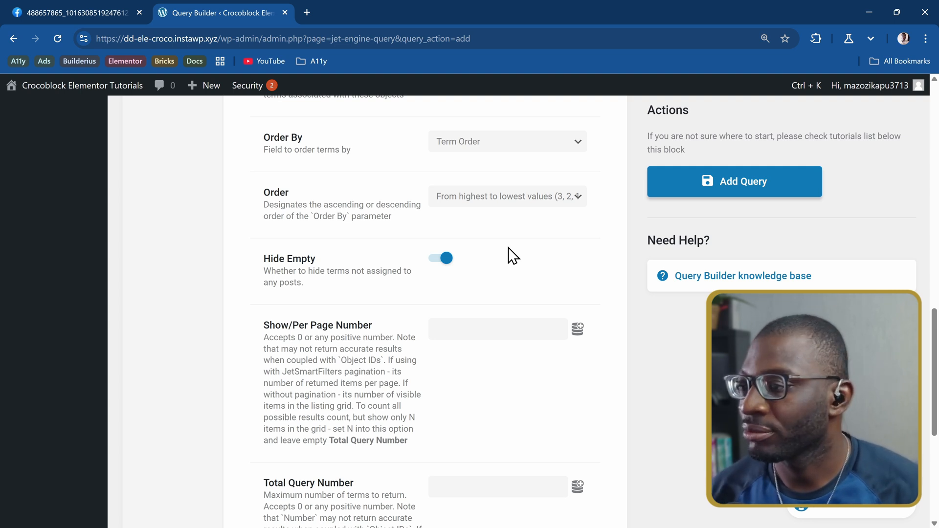
scroll("down", 3)
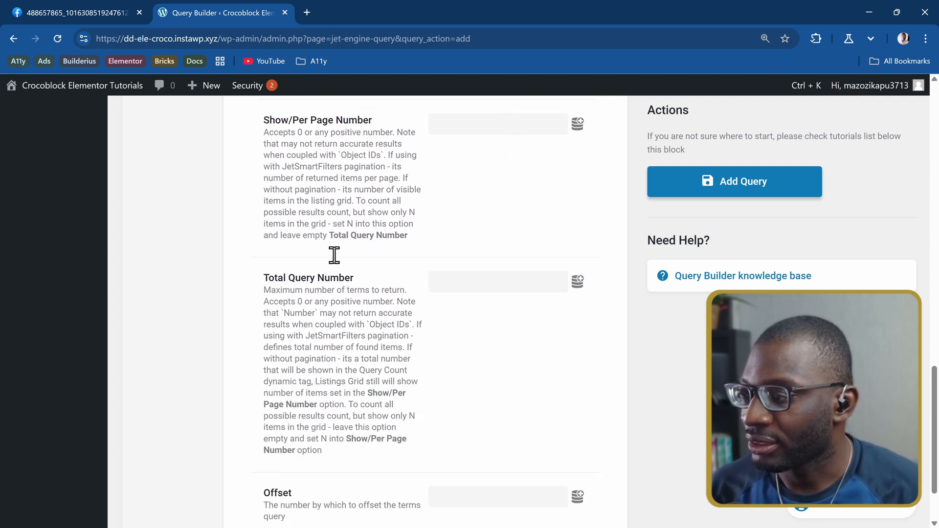
scroll("up", 3)
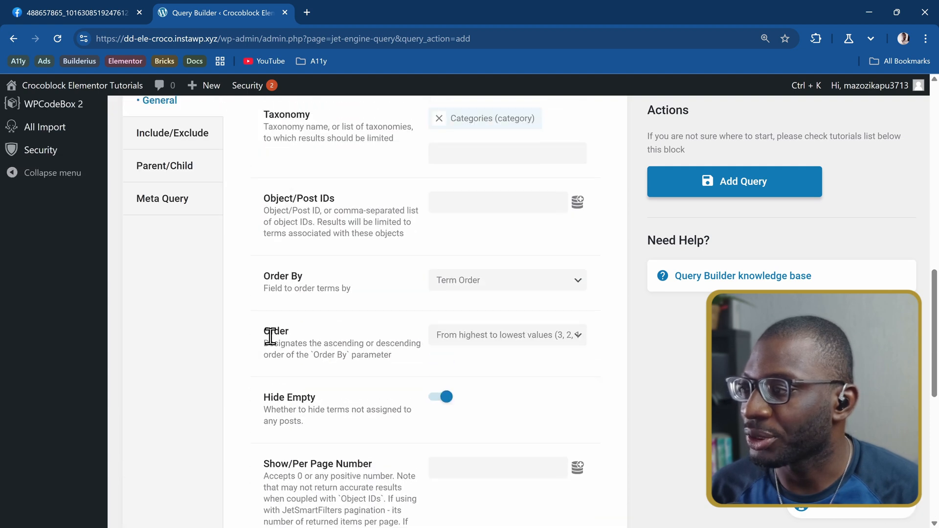
scroll("up", 3)
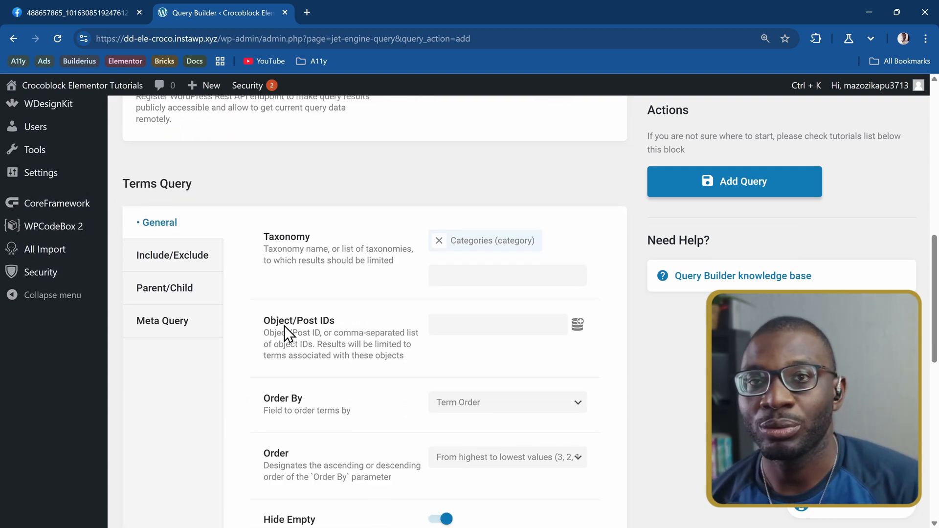
mouse_move(279, 305)
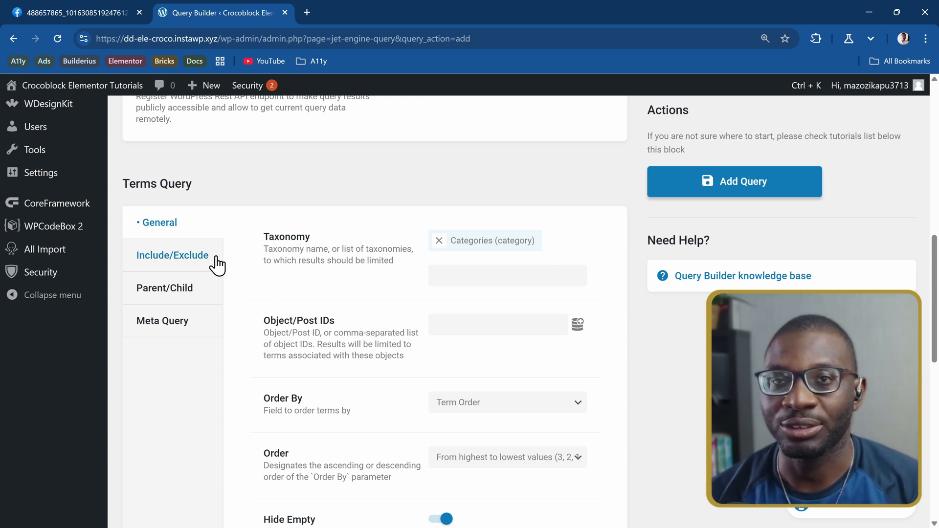
mouse_move(155, 264)
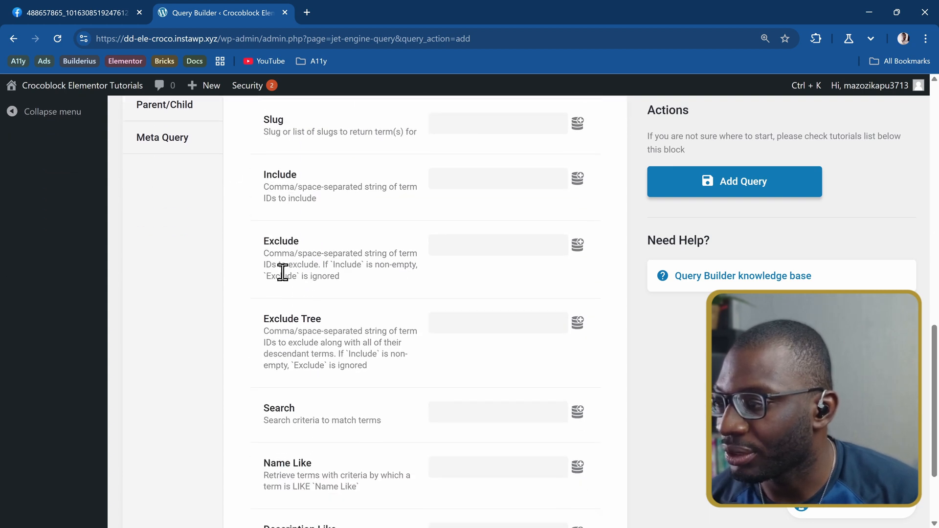
mouse_move(469, 251)
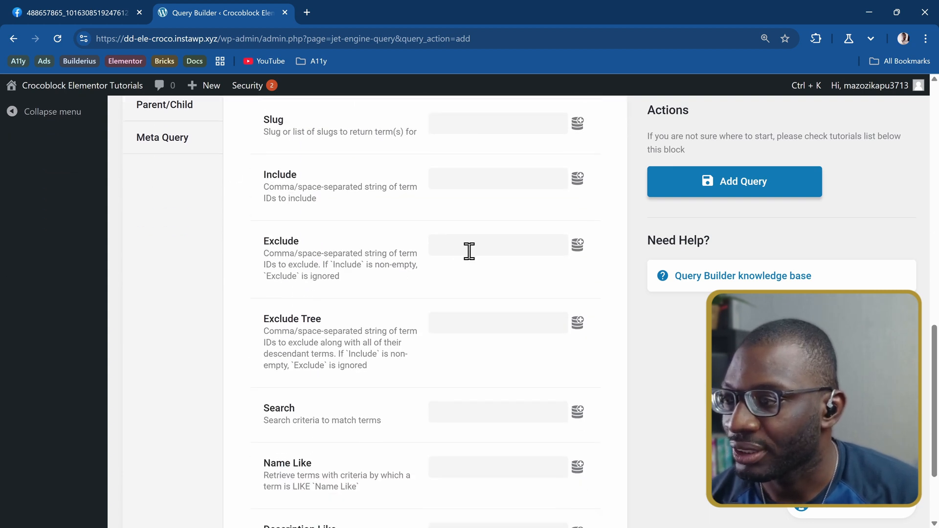
Step: Enter 1 in the Exclude field and save the query with Add Query
left_click(497, 245)
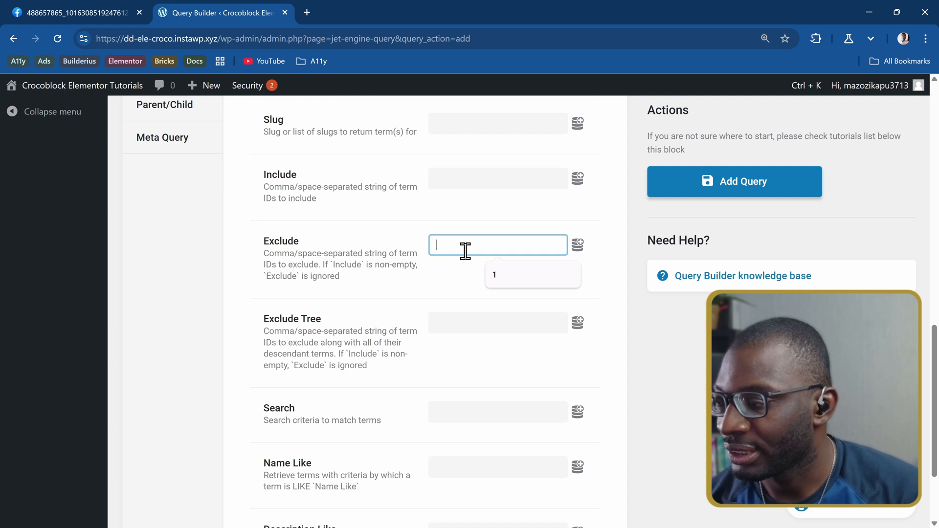
type("1")
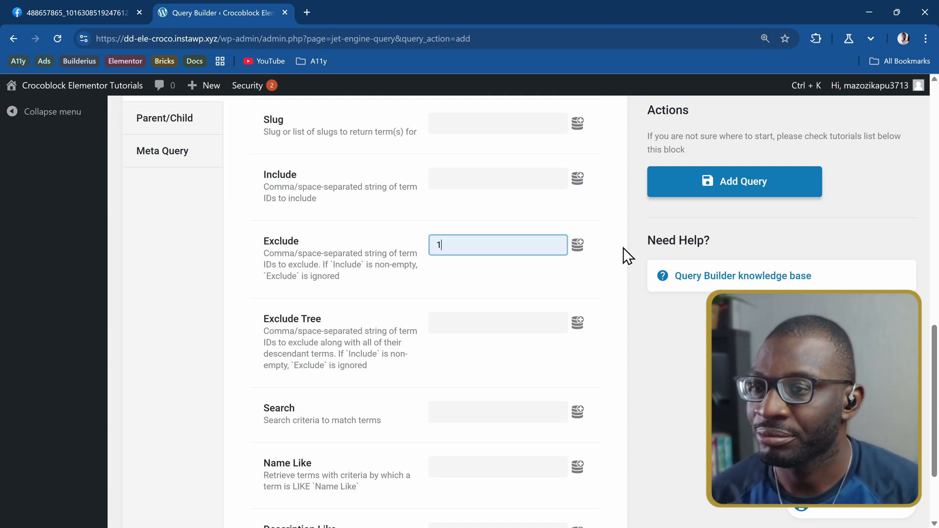
left_click(734, 182)
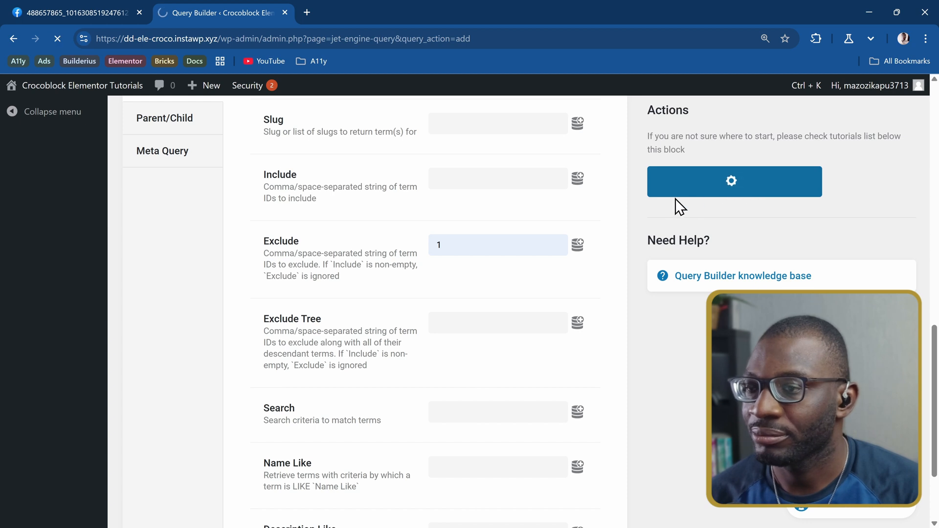
left_click(734, 182)
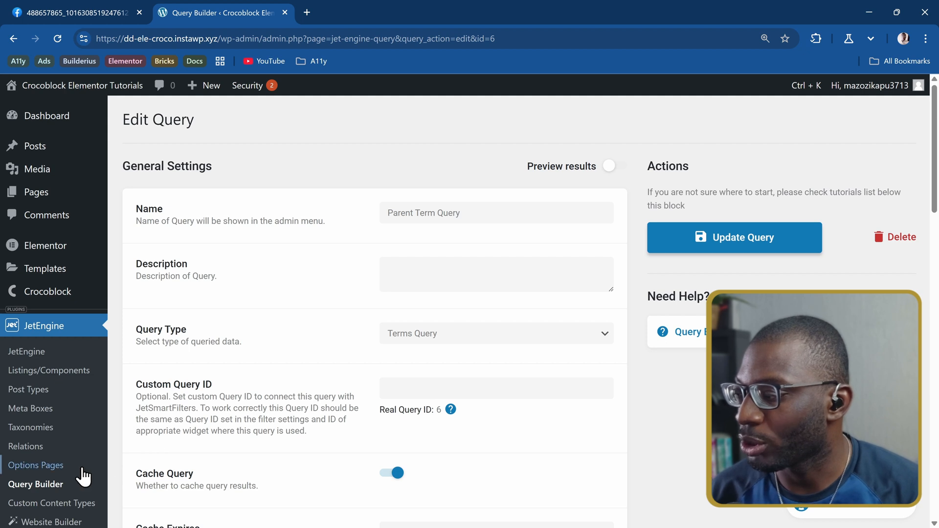
Step: From the query list, start another query and name it 'Nested Posts Query'
left_click(35, 483)
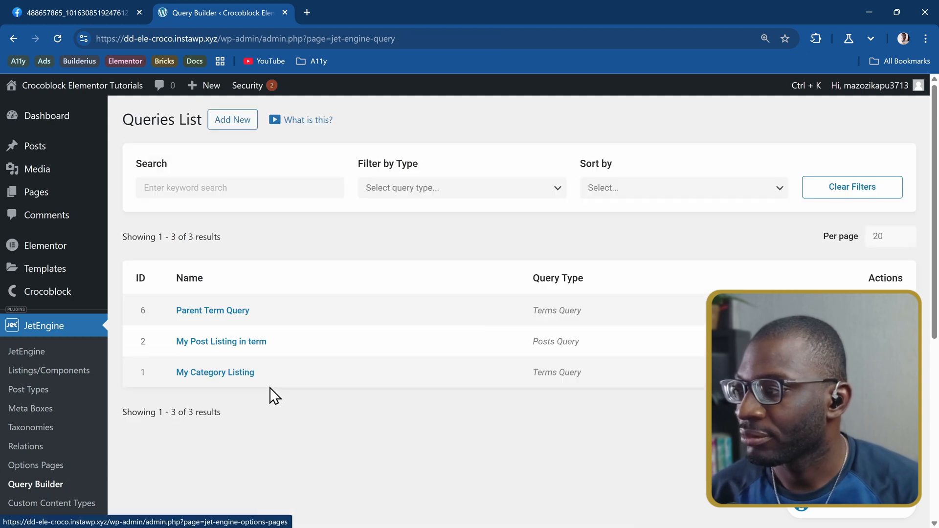
left_click(232, 119)
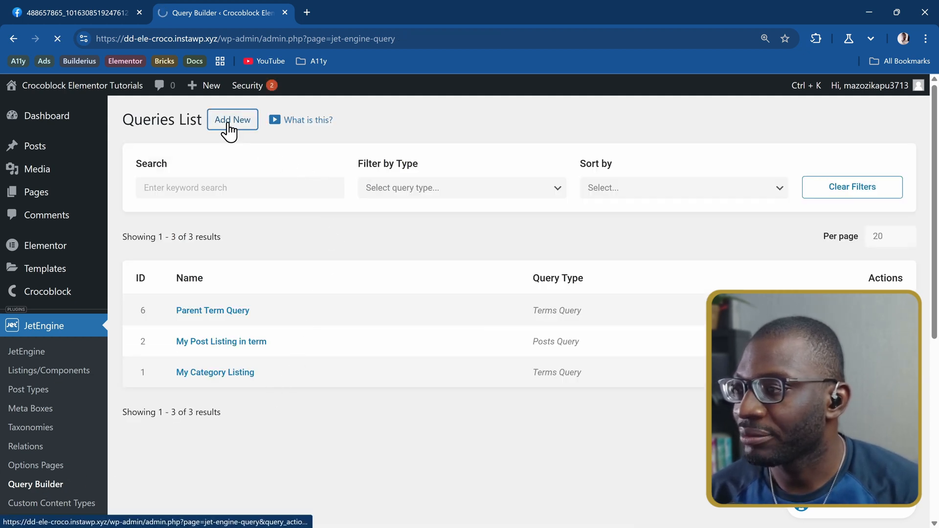
left_click(232, 120)
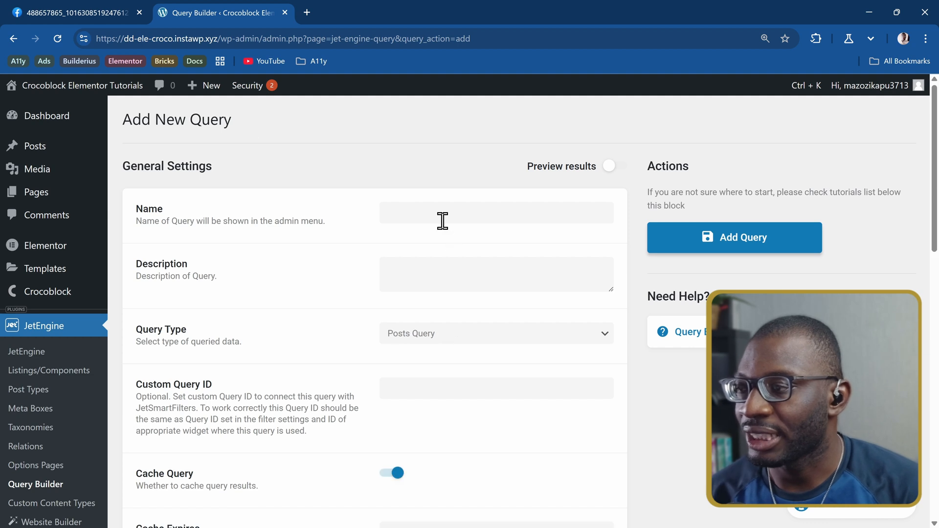
type("Ns")
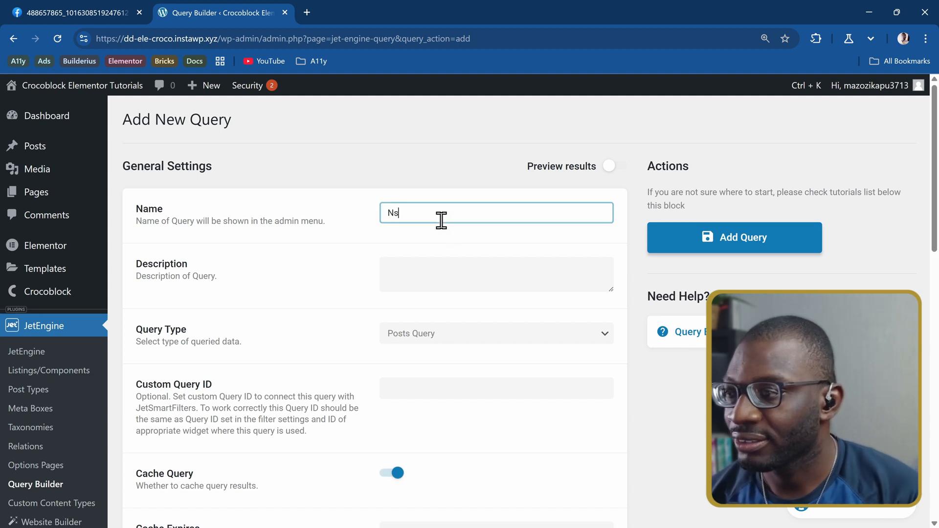
type("Nested Posts Query")
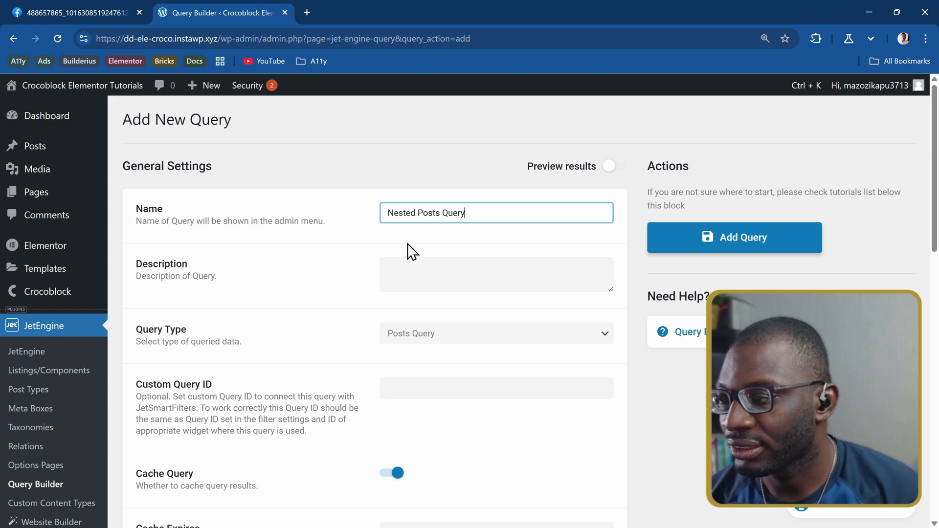
scroll("down", 3)
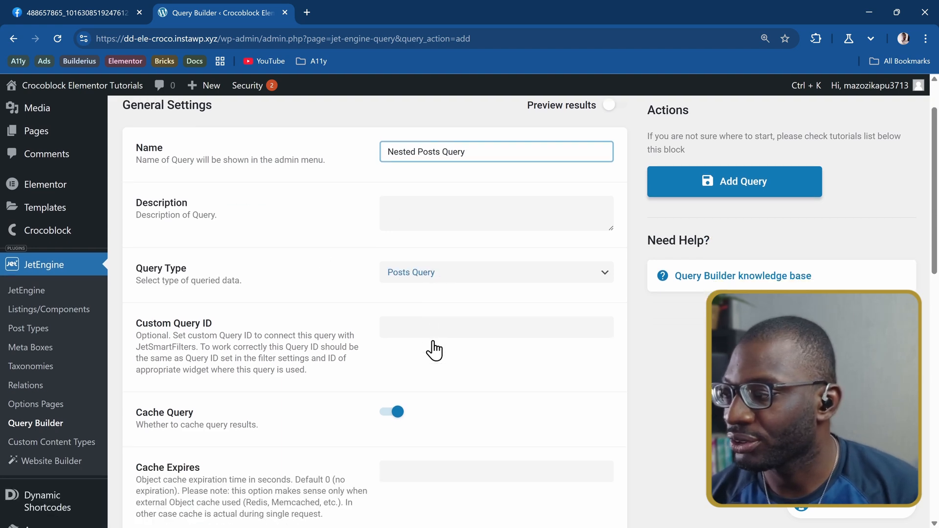
scroll("down", 3)
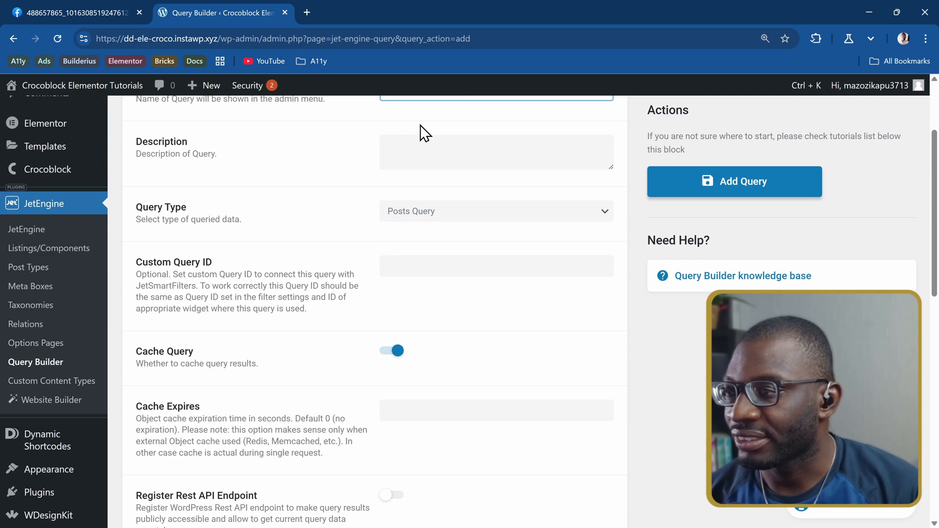
mouse_move(500, 245)
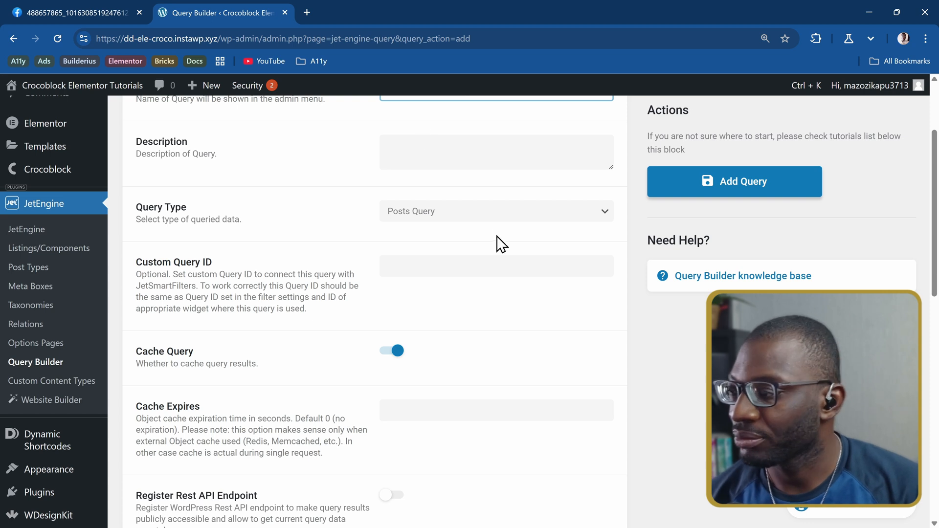
Step: Set the post type to Posts and the post status to Published
scroll("down", 3)
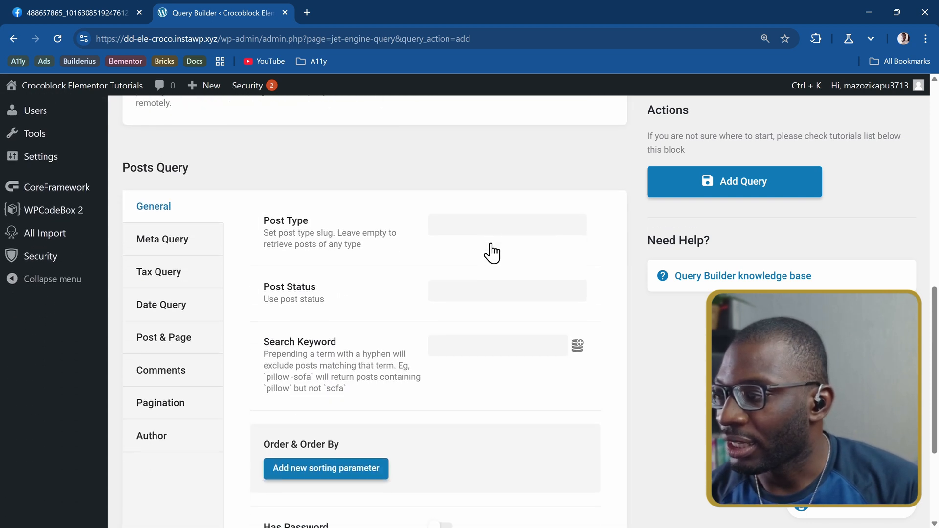
left_click(506, 225)
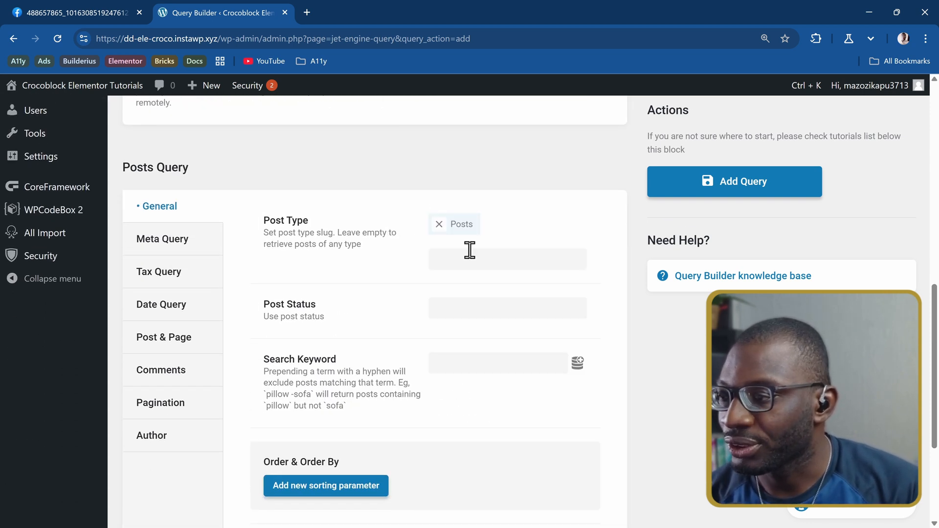
left_click(506, 308)
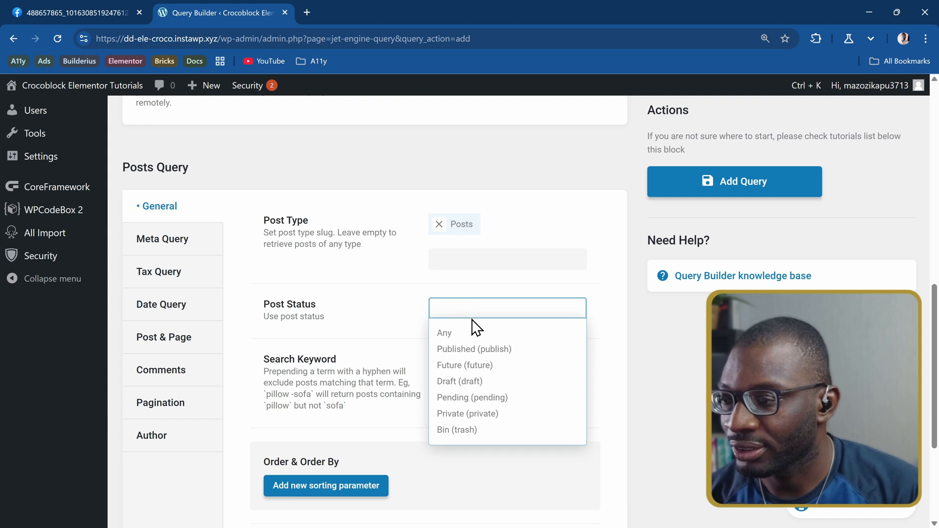
left_click(474, 349)
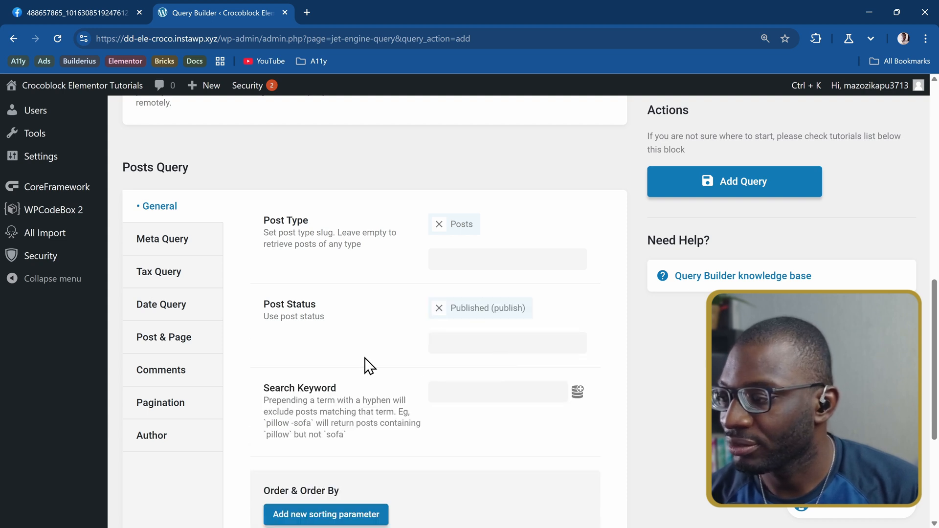
scroll("down", 3)
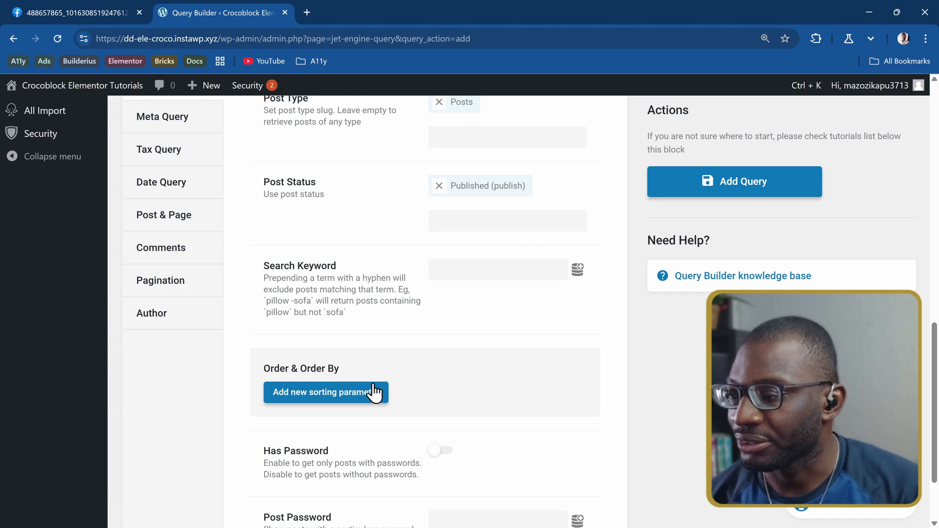
Step: Add a sorting rule by date, from highest to lowest
left_click(326, 393)
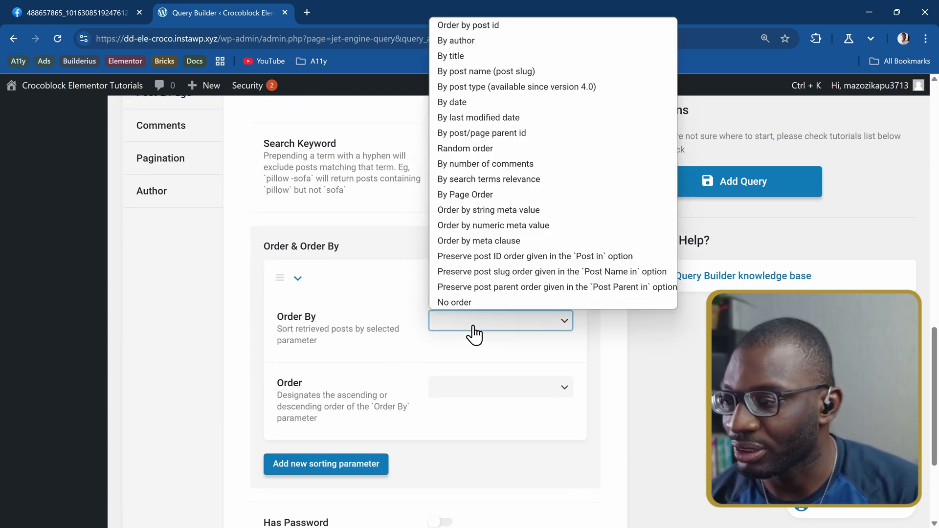
left_click(451, 102)
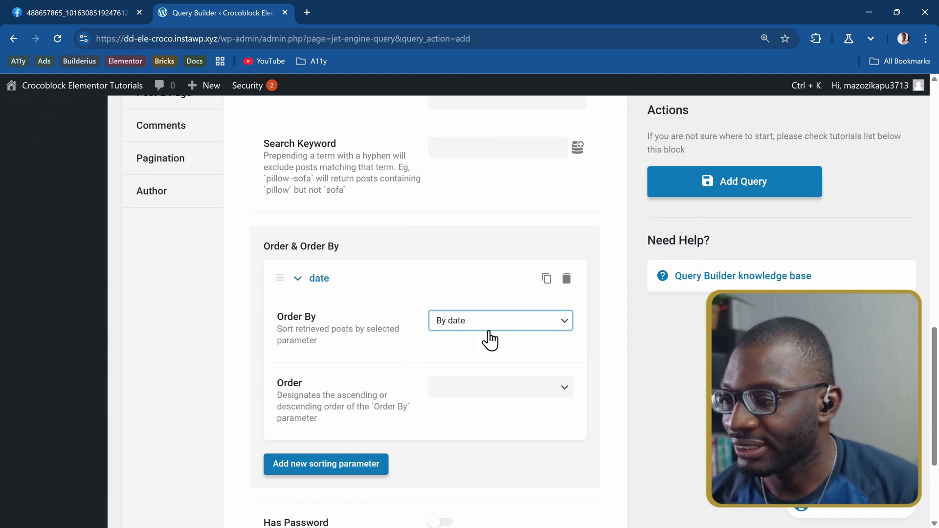
left_click(500, 386)
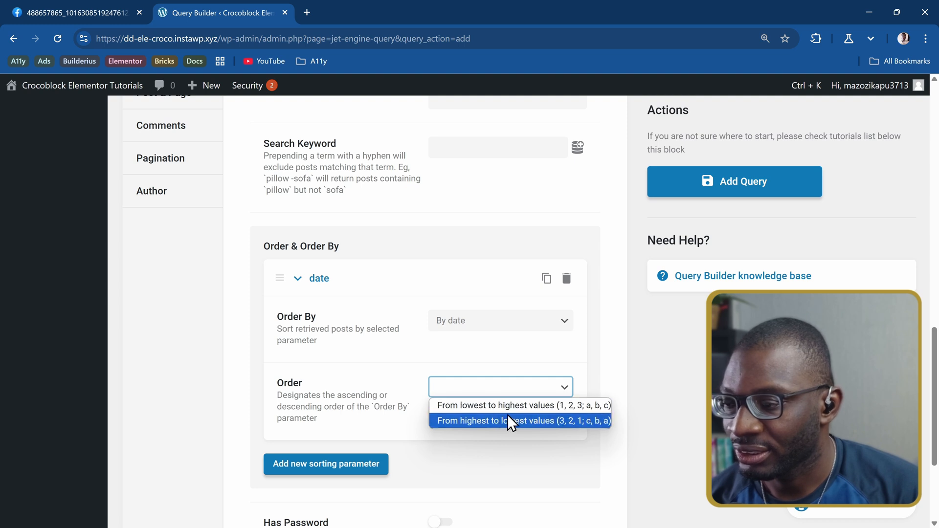
left_click(521, 421)
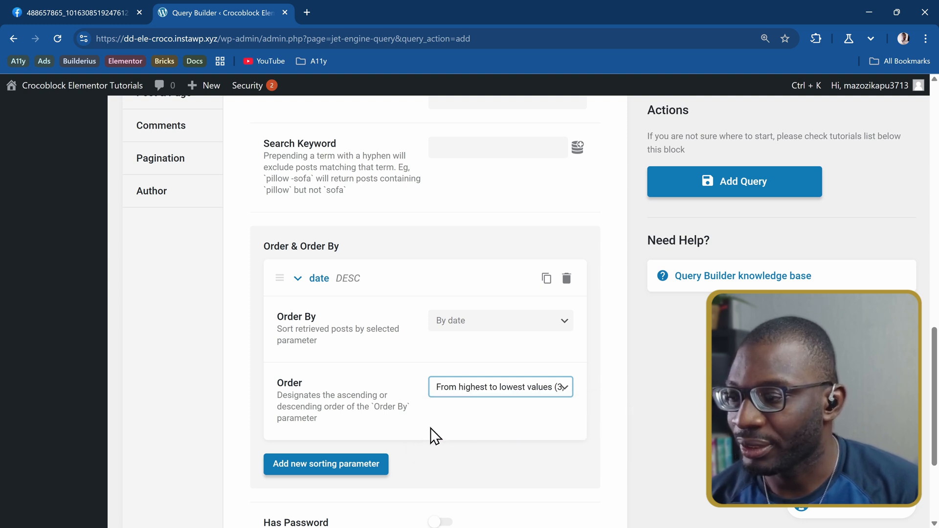
scroll("up", 3)
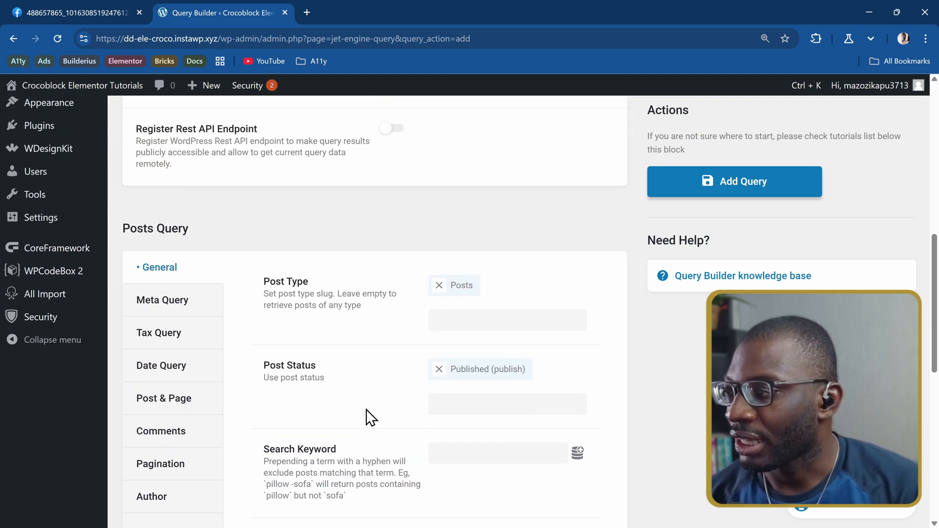
mouse_move(207, 357)
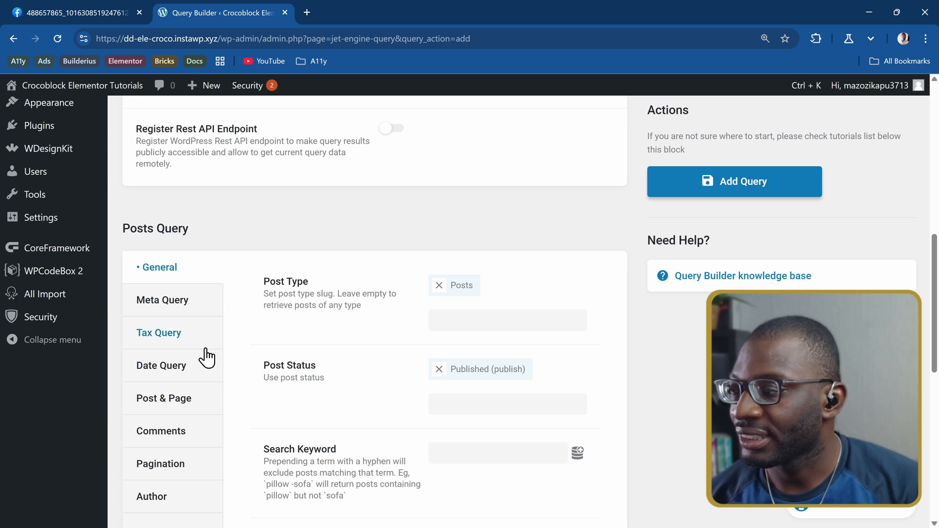
mouse_move(182, 342)
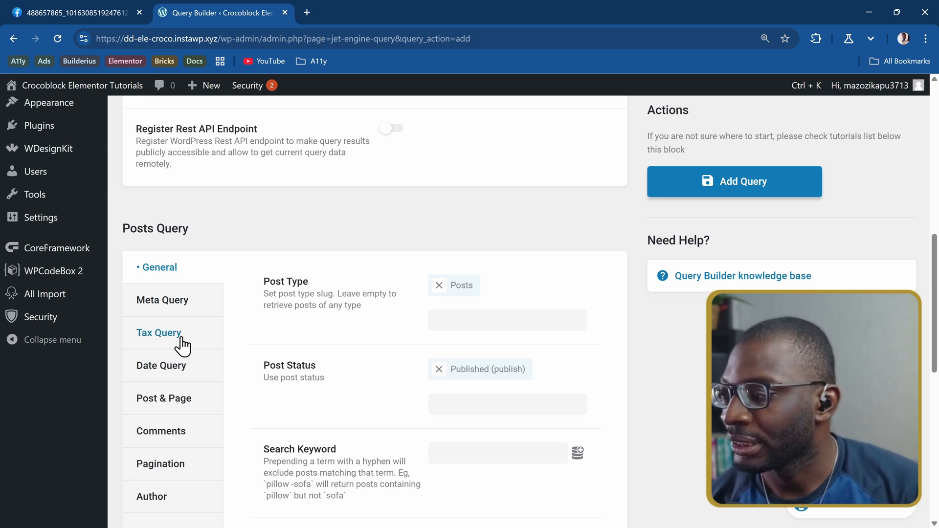
Step: Add a tax query clause on Categories, matching by Term ID
left_click(159, 333)
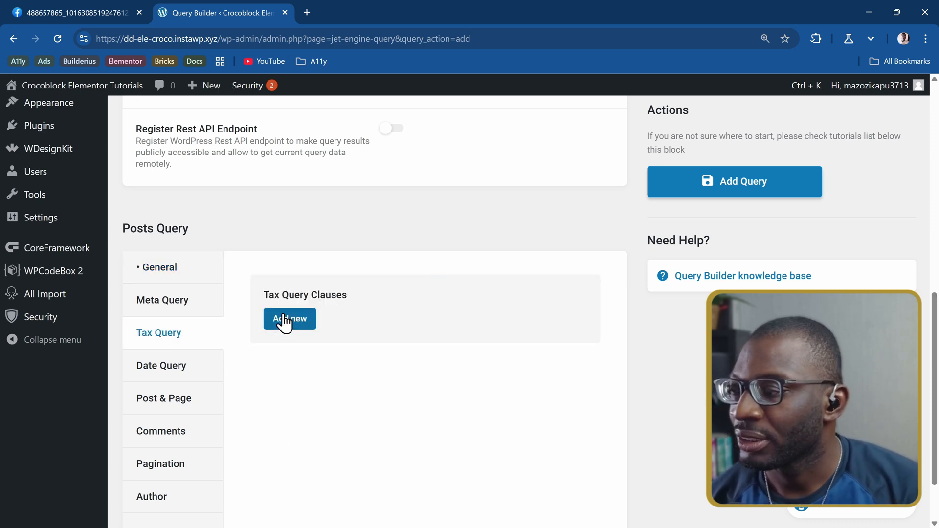
left_click(289, 318)
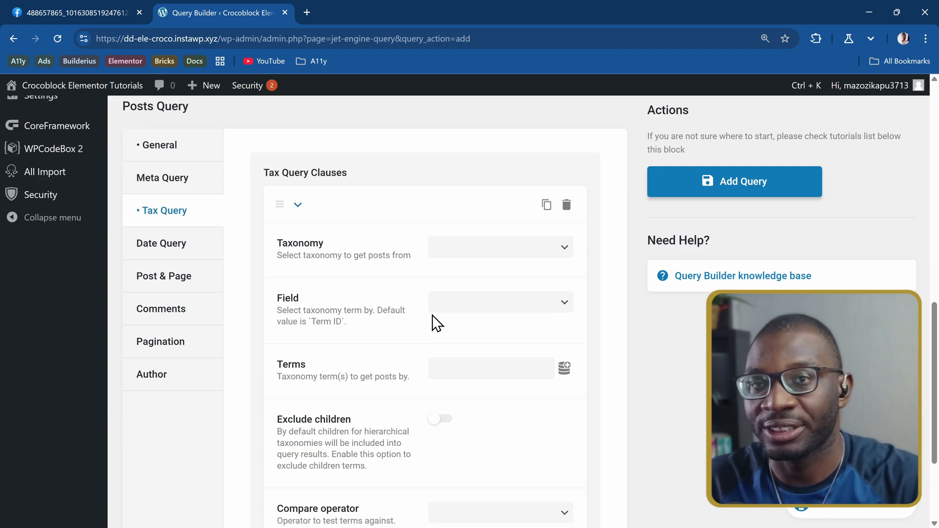
mouse_move(328, 249)
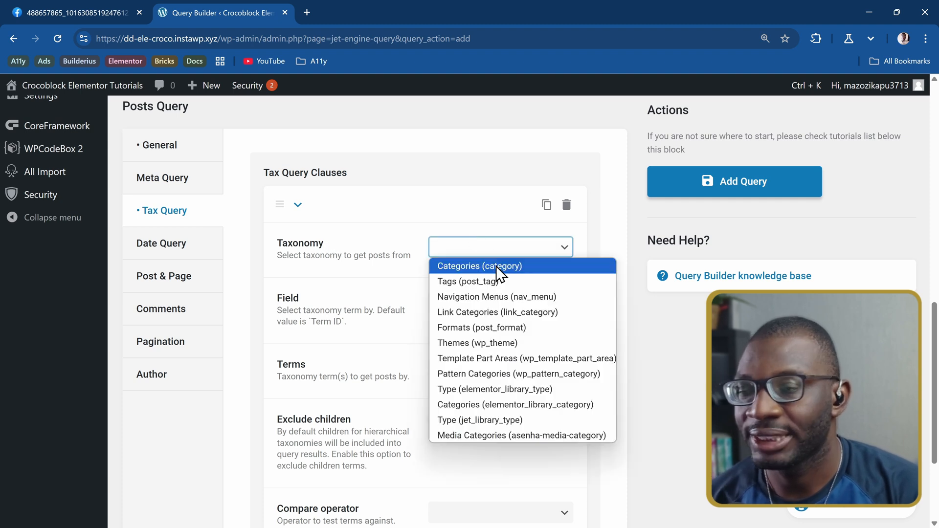
left_click(480, 266)
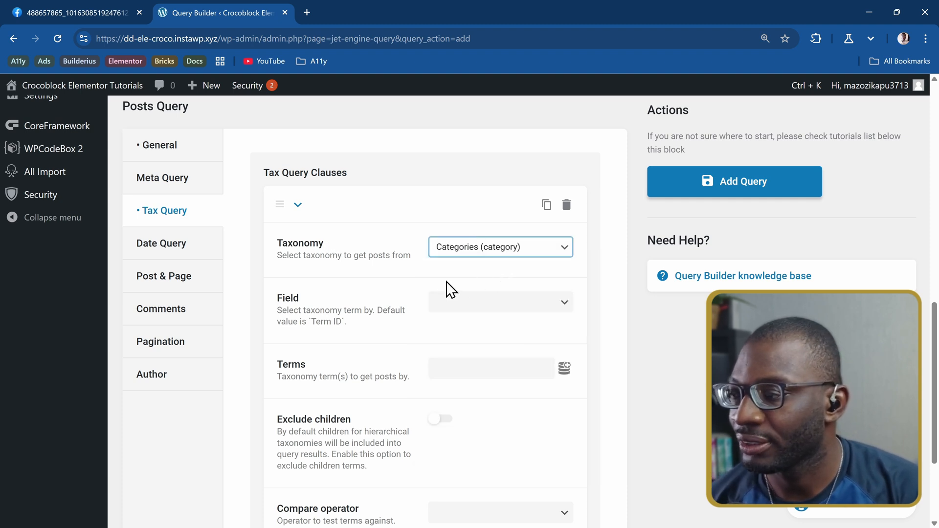
left_click(499, 302)
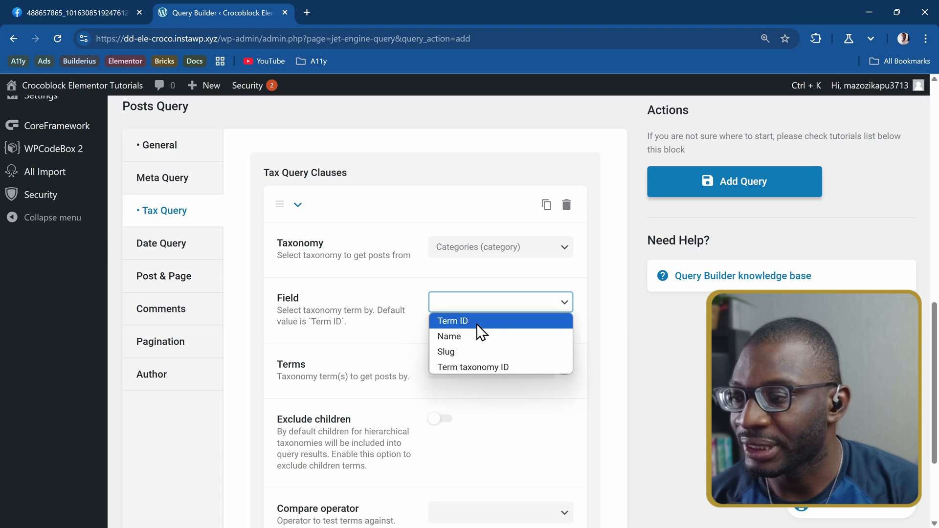
left_click(453, 320)
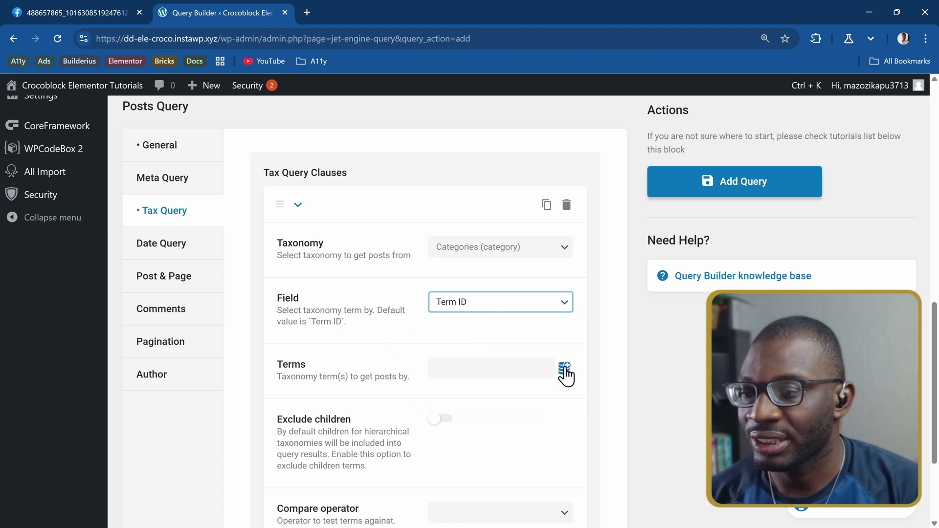
Step: Set the clause's terms to the queried term and its compare operator to AND
left_click(565, 368)
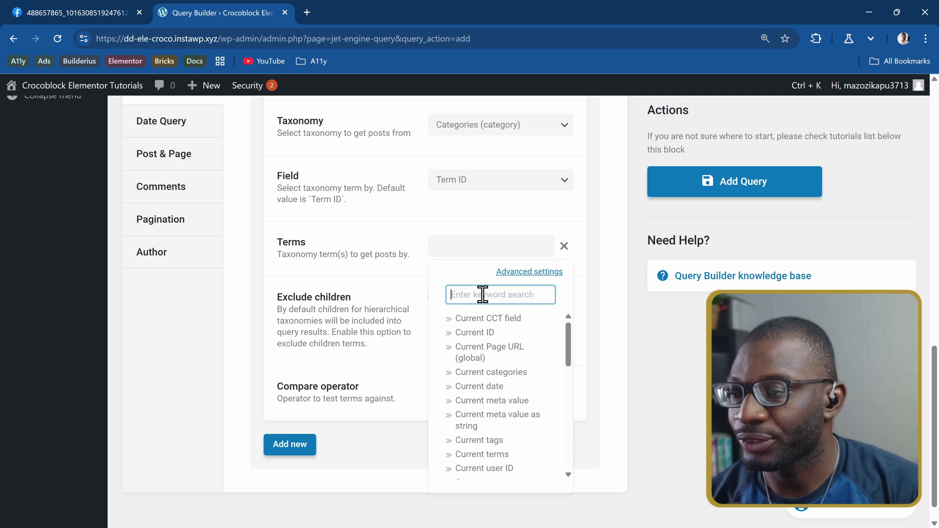
type("q")
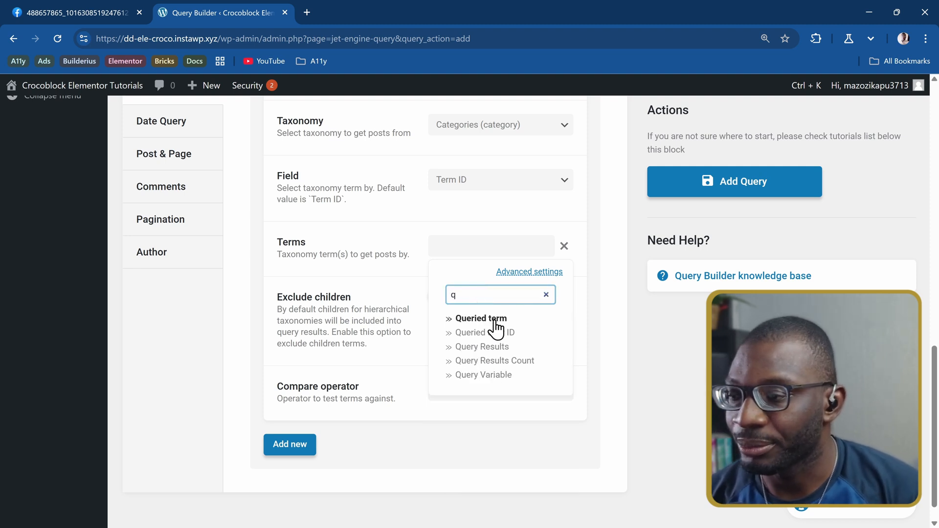
left_click(481, 318)
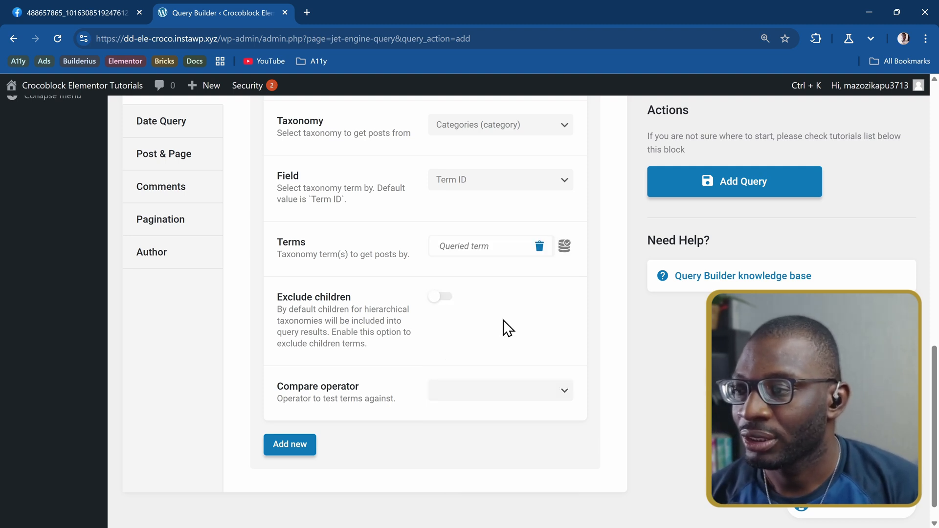
mouse_move(452, 274)
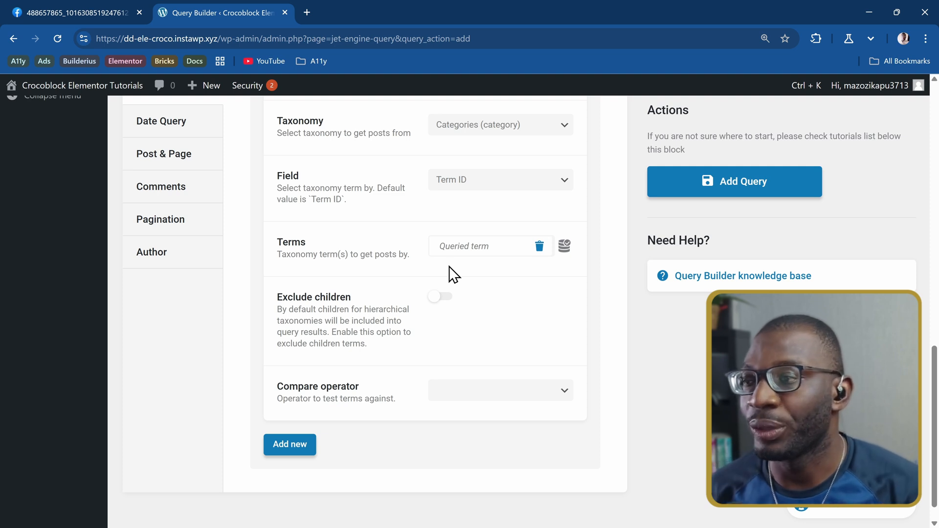
mouse_move(403, 166)
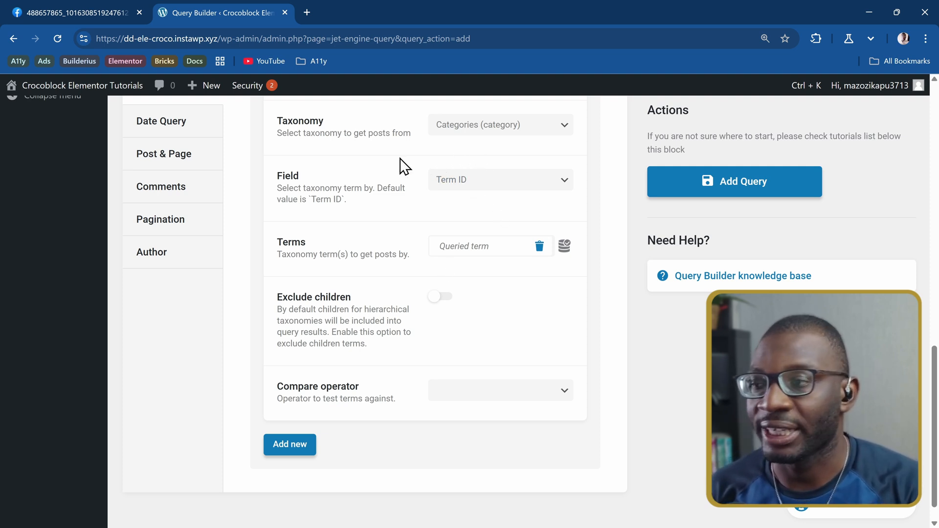
scroll("down", 3)
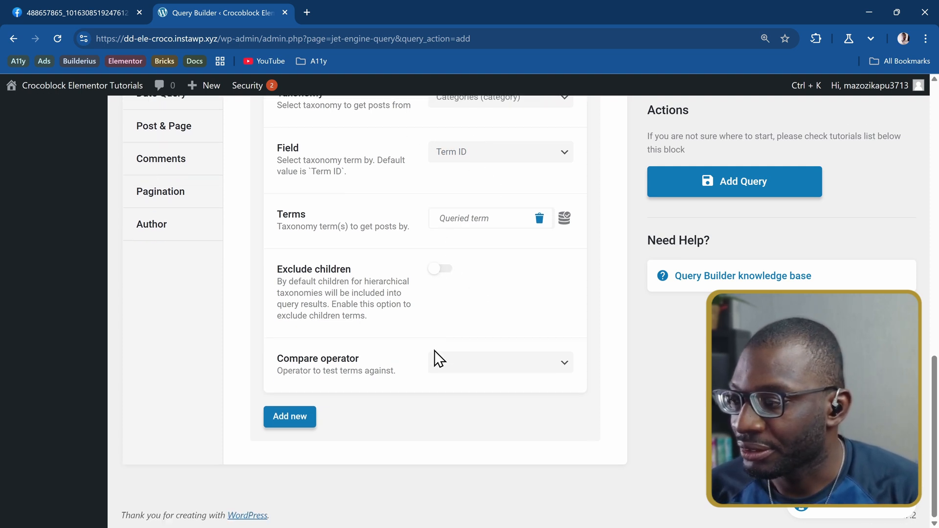
left_click(500, 361)
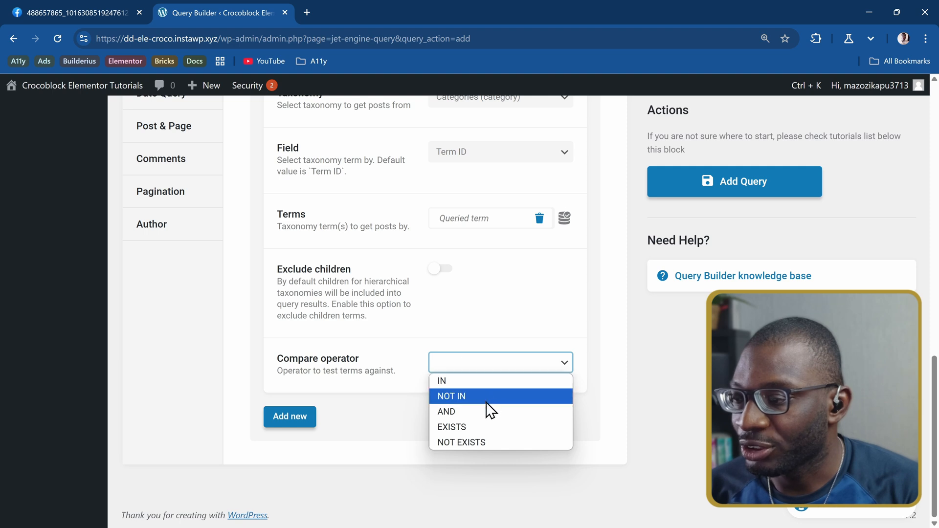
left_click(446, 411)
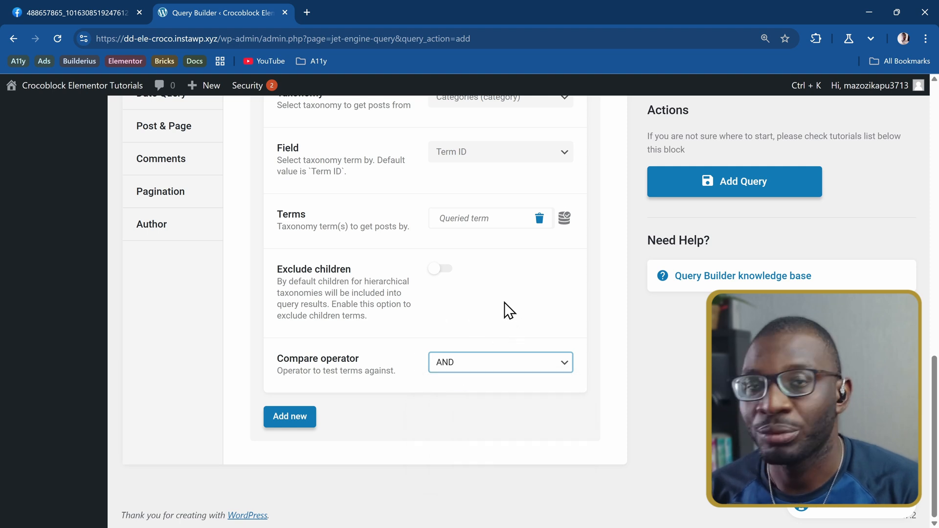
mouse_move(513, 300)
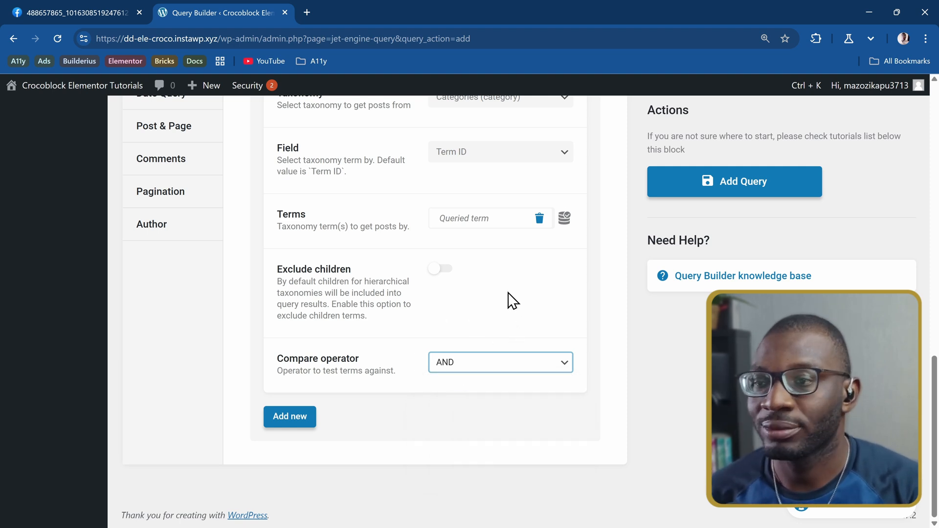
mouse_move(413, 326)
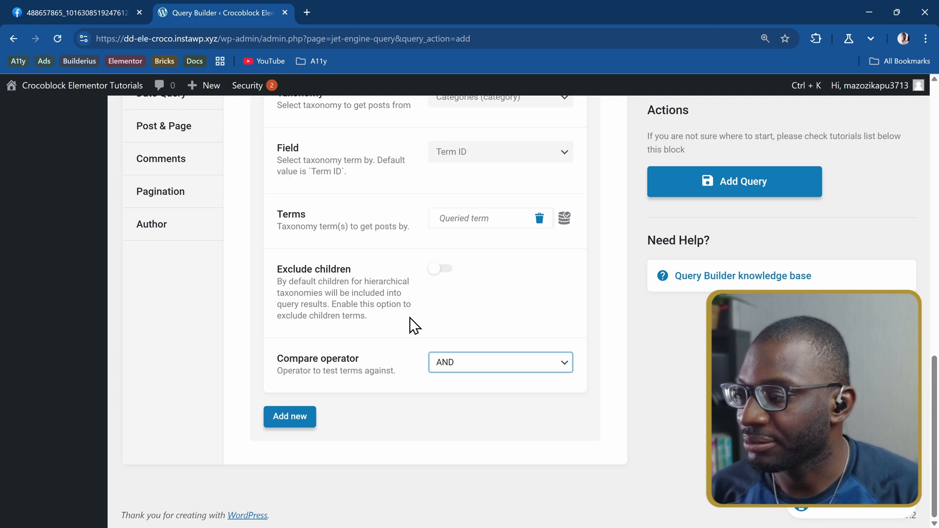
scroll("up", 3)
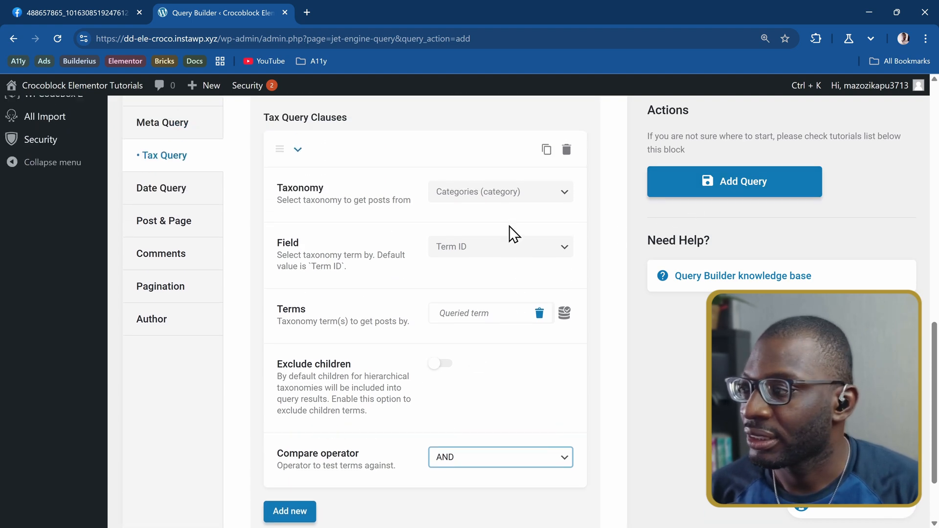
scroll("up", 3)
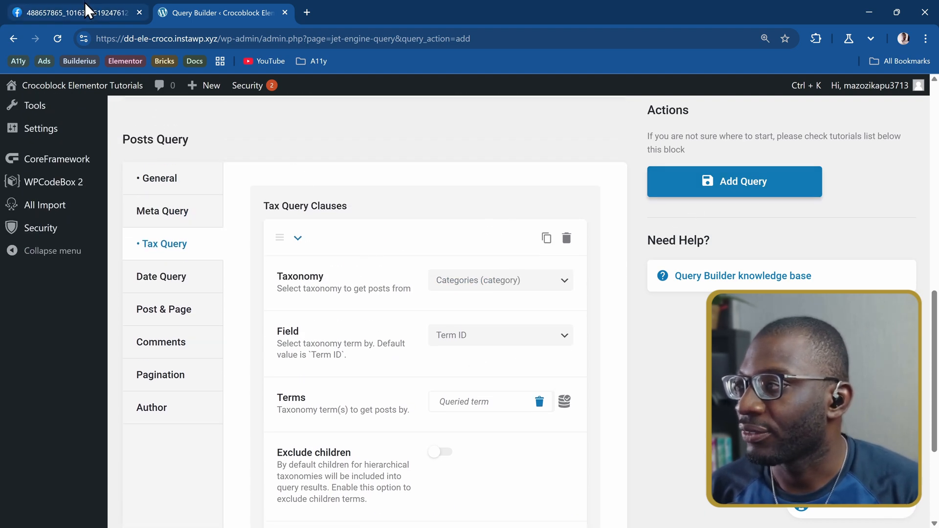
left_click(72, 13)
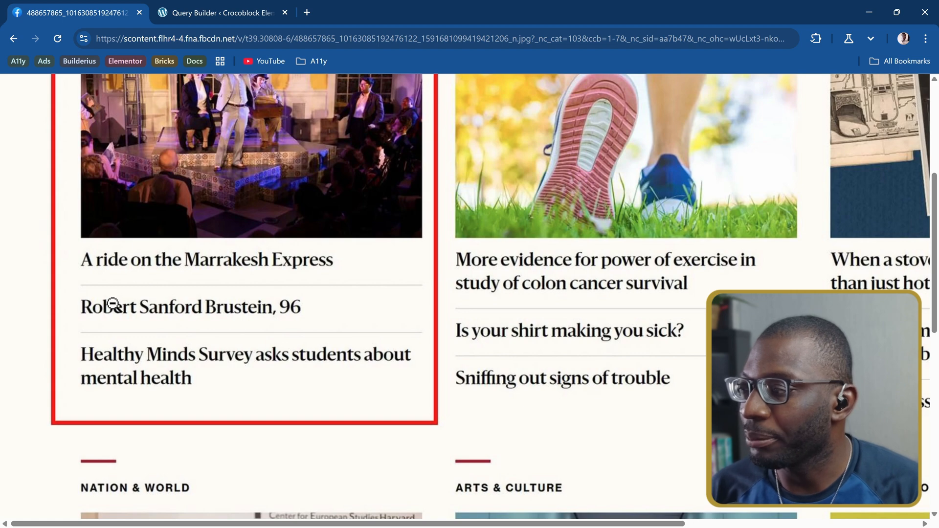
mouse_move(240, 329)
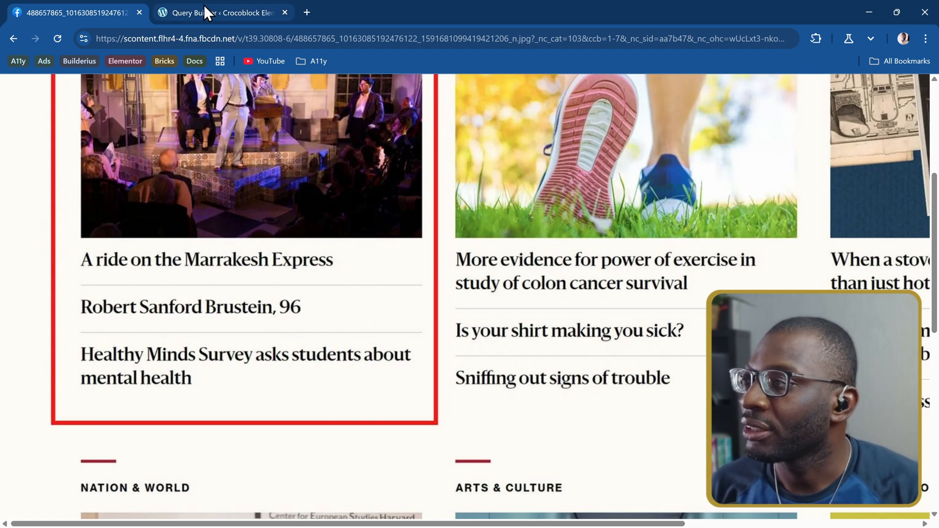
left_click(221, 13)
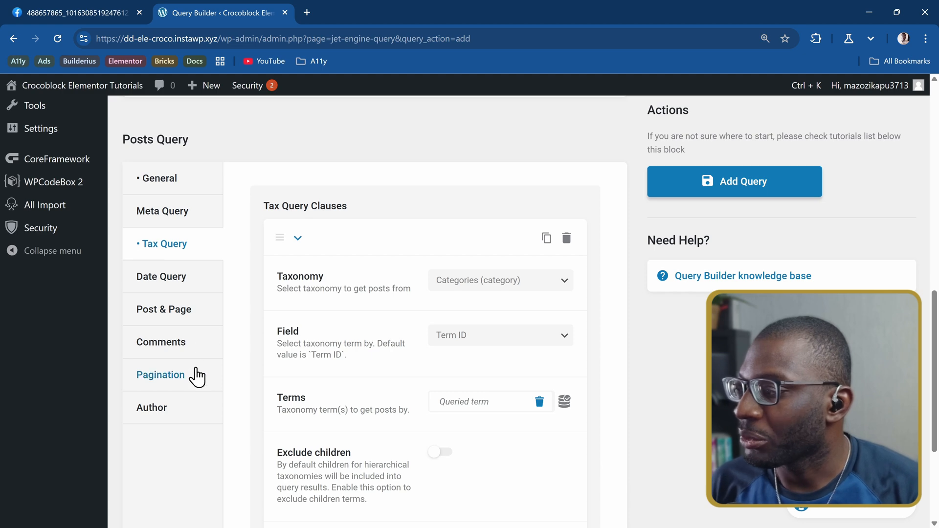
Step: Keep Posts Per Page at 3 in Pagination and add the Nested Posts Query
left_click(160, 375)
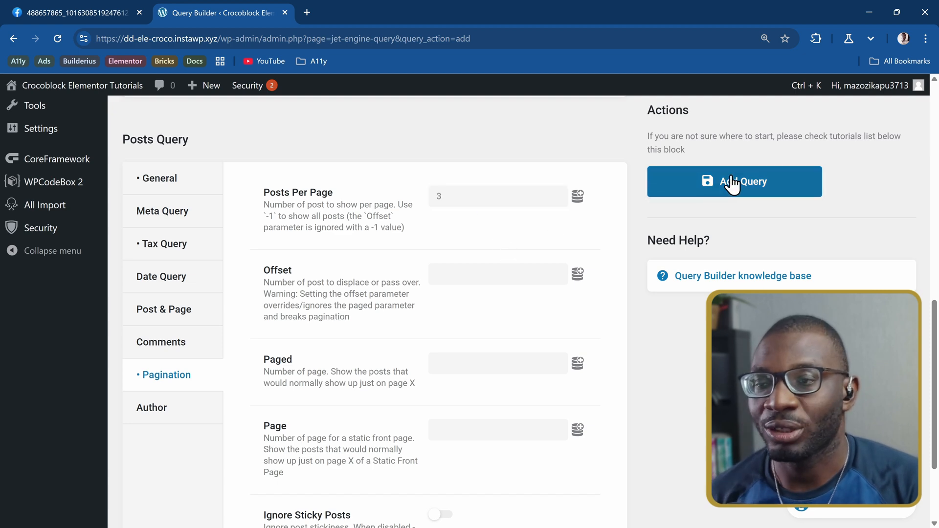
left_click(734, 181)
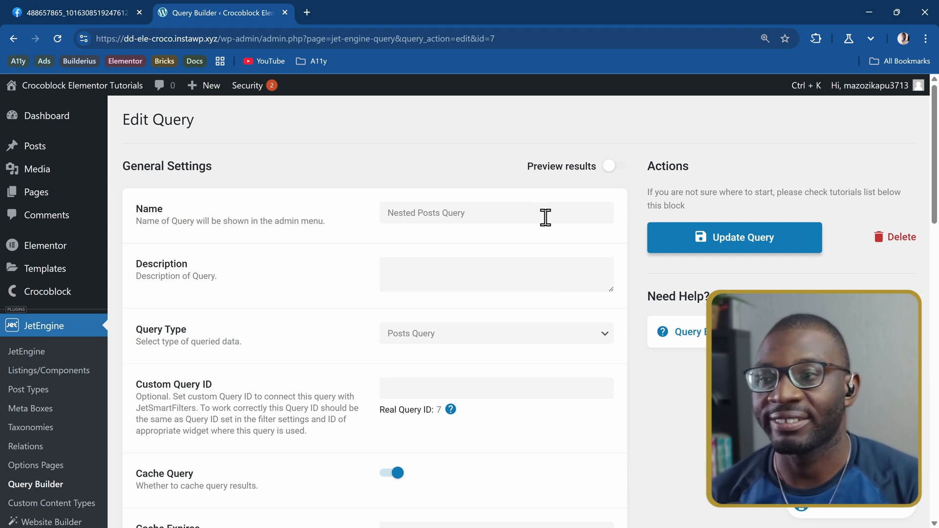
Step: Search 'listing' in the Ctrl+K command bar to reach Listings/Components
key("ctrl+k")
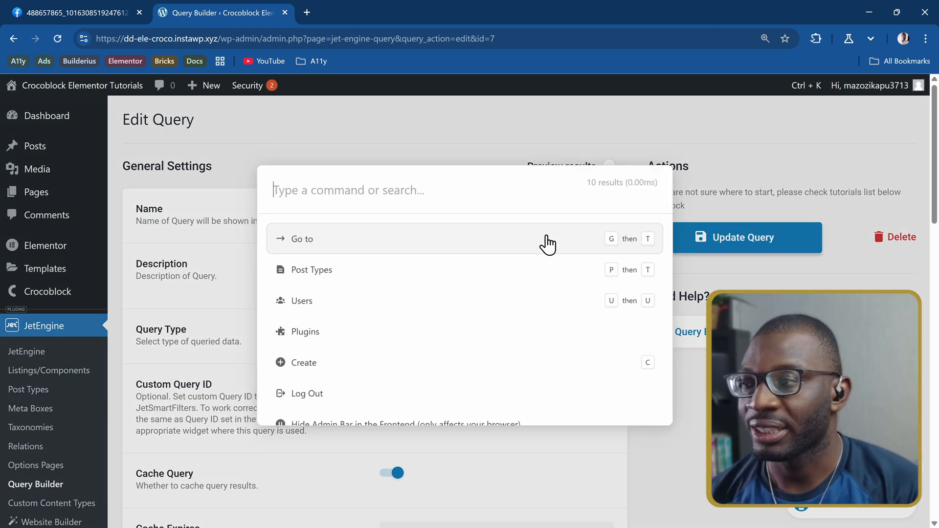
type("listing")
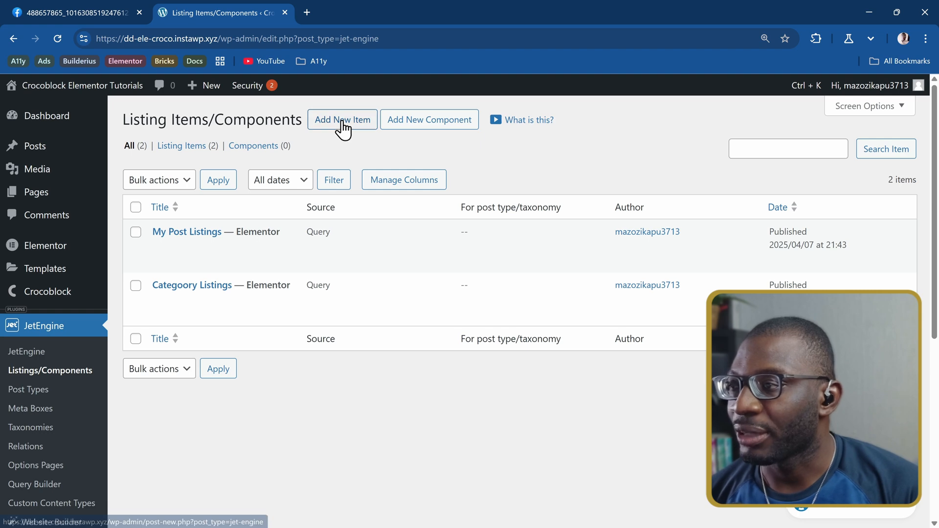
Step: Create 'Parent Term Listing' from Query Builder's Parent Term Query with Elementor view
left_click(342, 119)
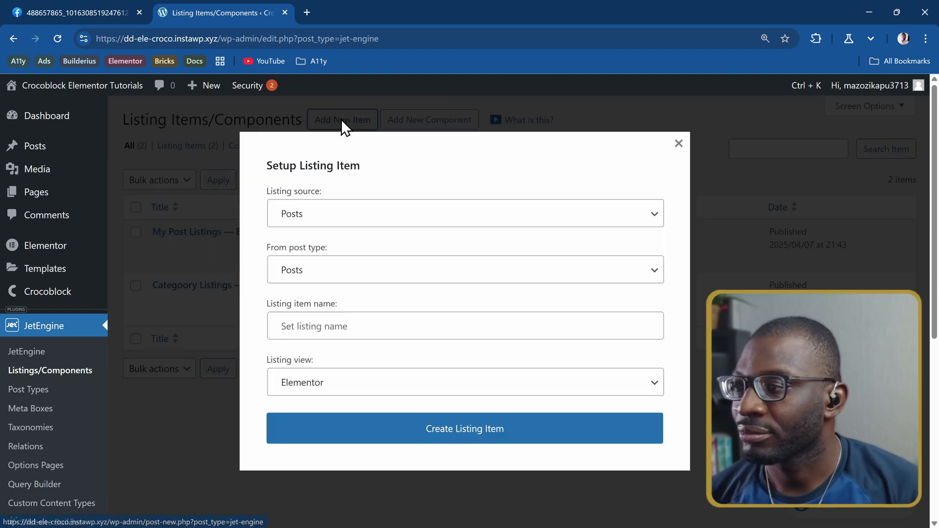
left_click(464, 214)
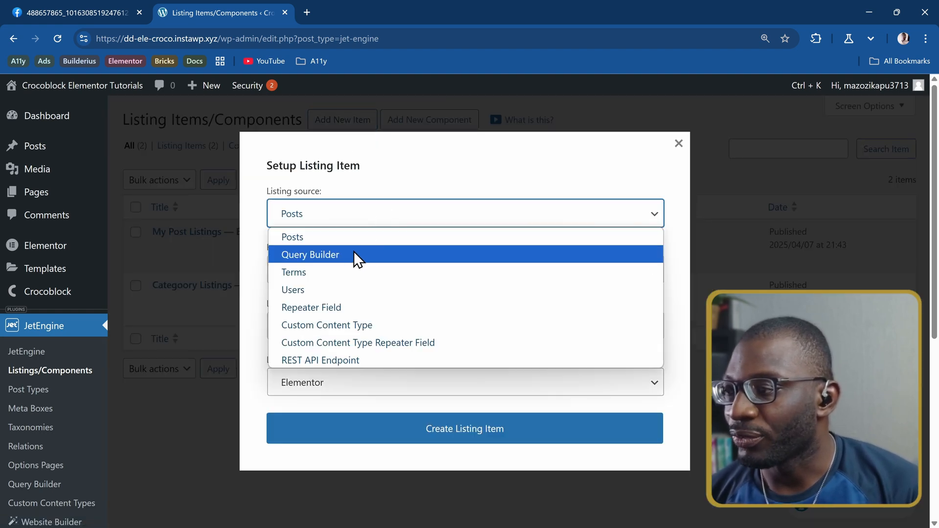
left_click(310, 255)
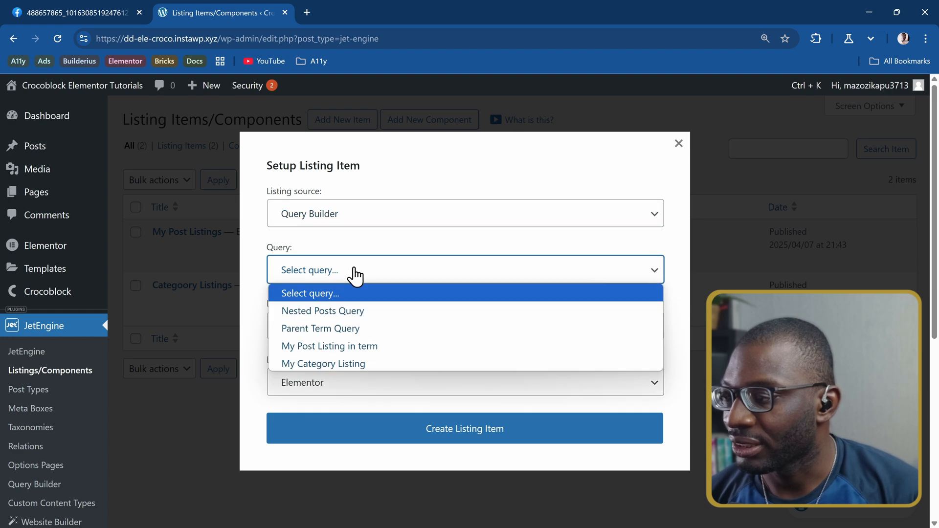
mouse_move(320, 328)
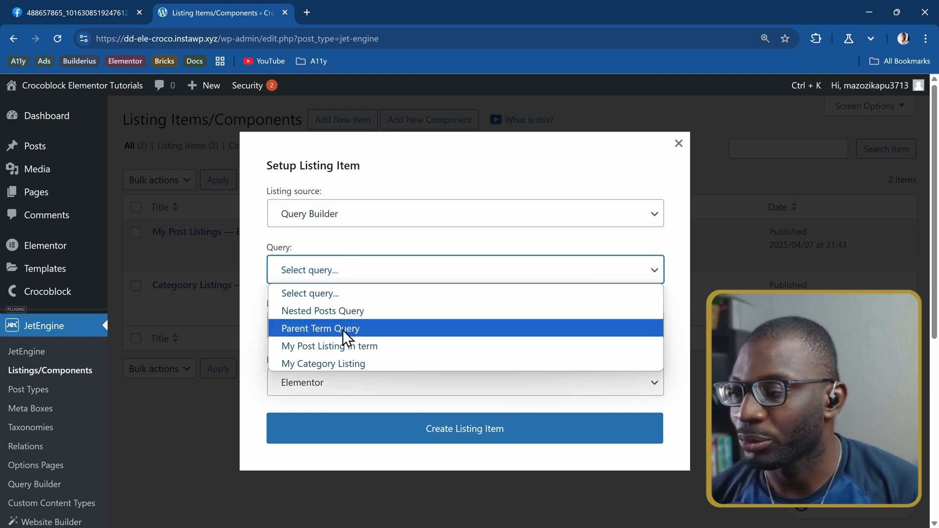
left_click(320, 328)
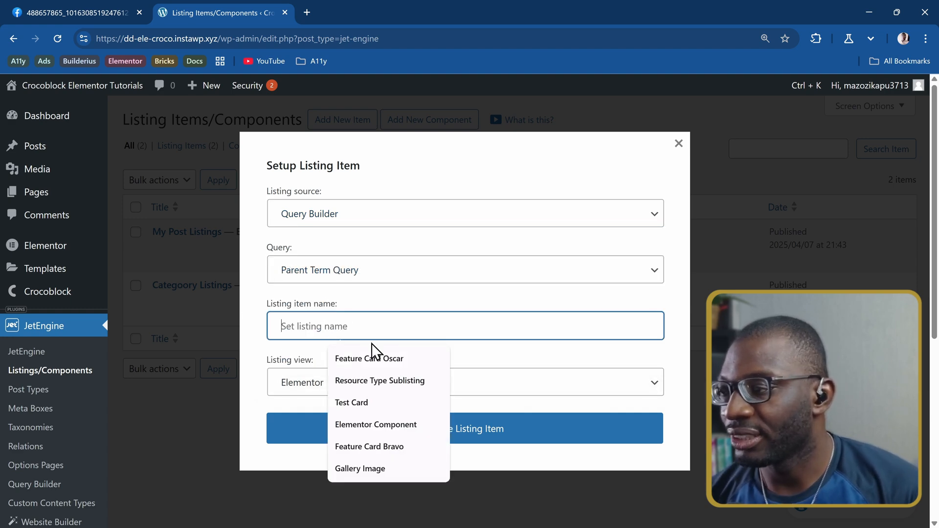
type("Paren")
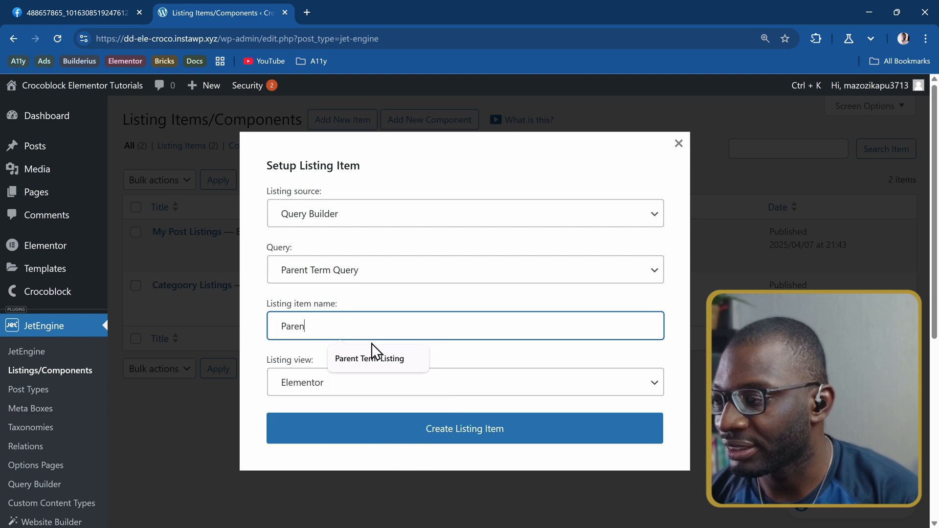
left_click(368, 359)
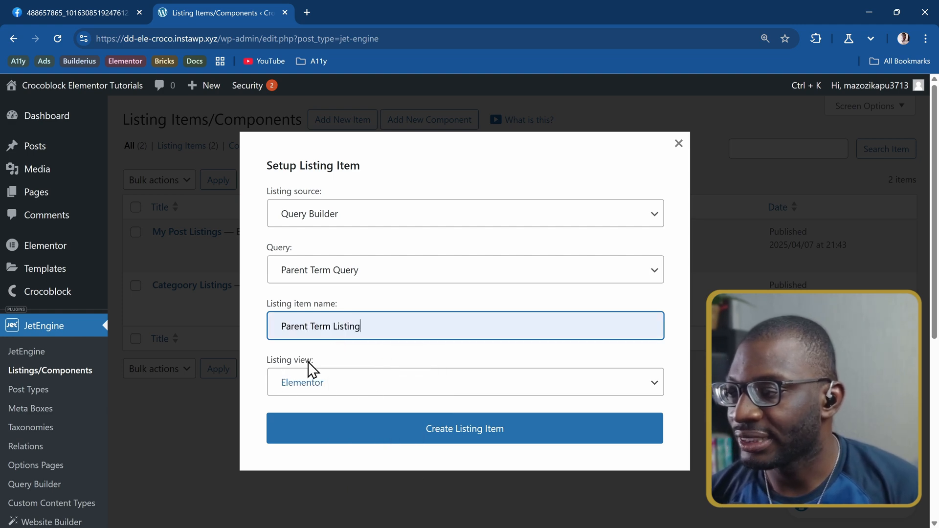
mouse_move(334, 394)
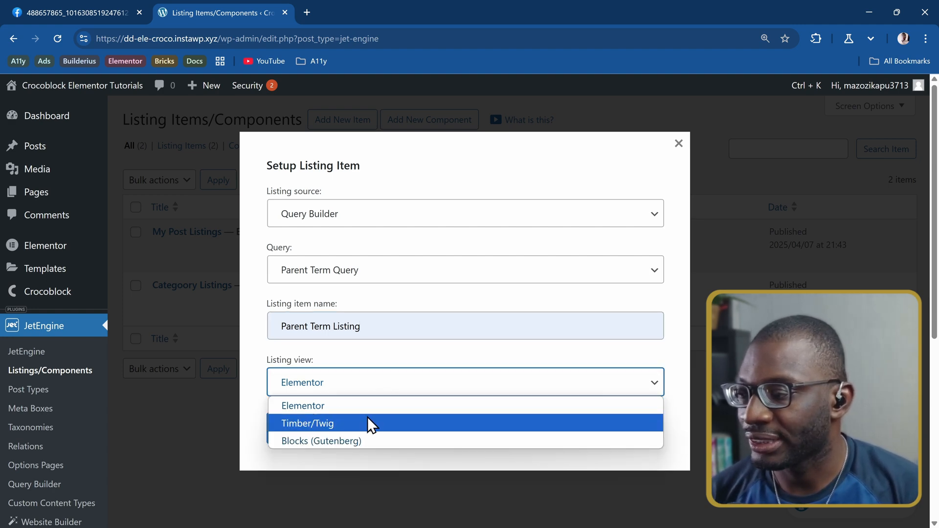
mouse_move(384, 362)
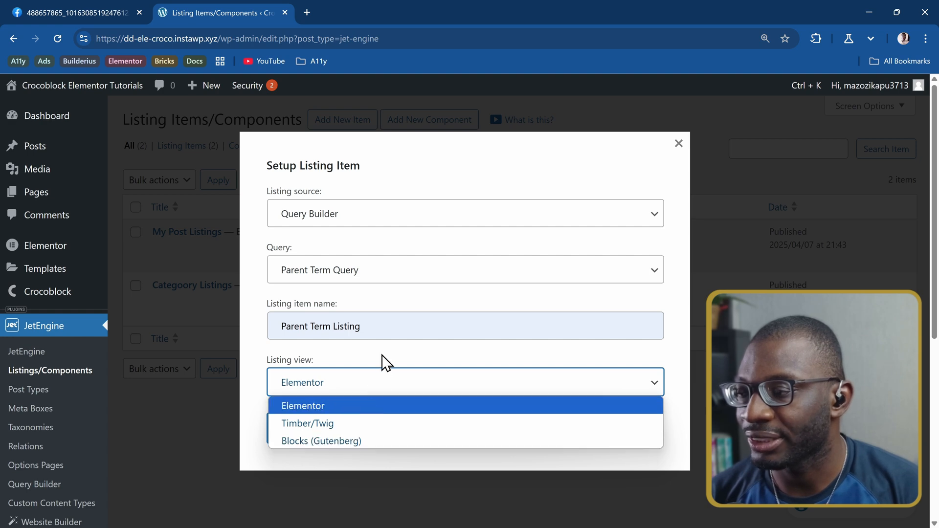
left_click(303, 405)
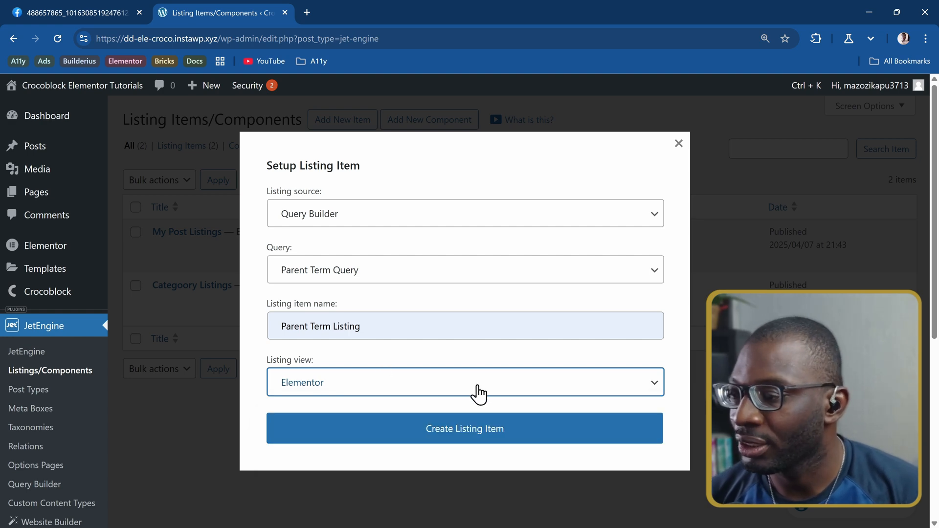
mouse_move(464, 429)
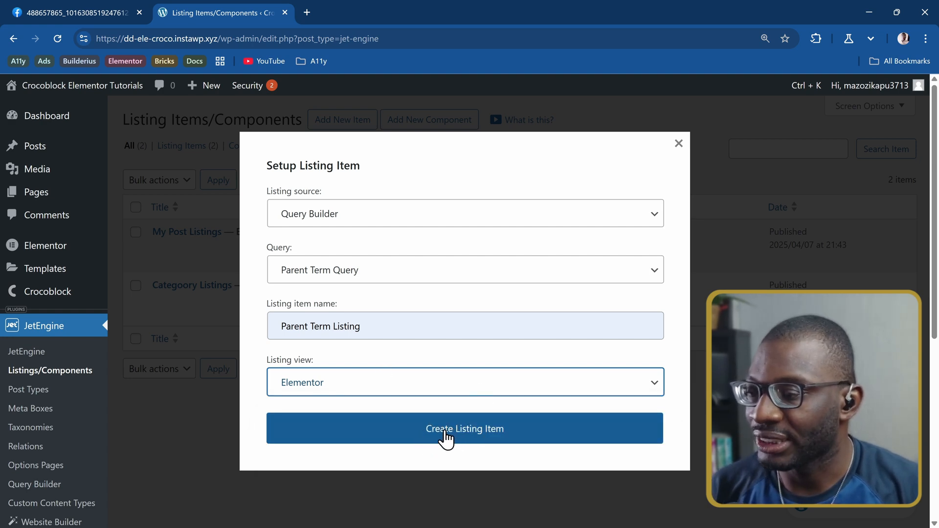
left_click(465, 428)
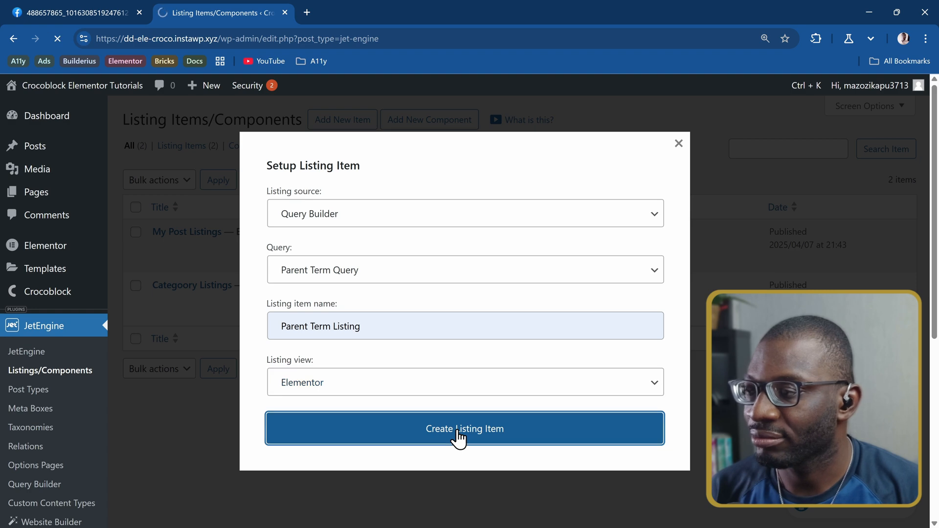
left_click(464, 429)
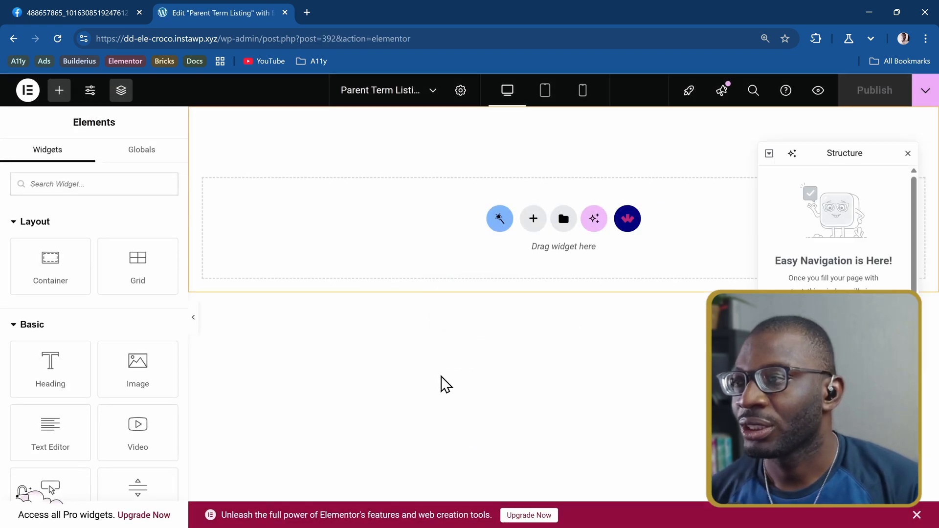
mouse_move(444, 318)
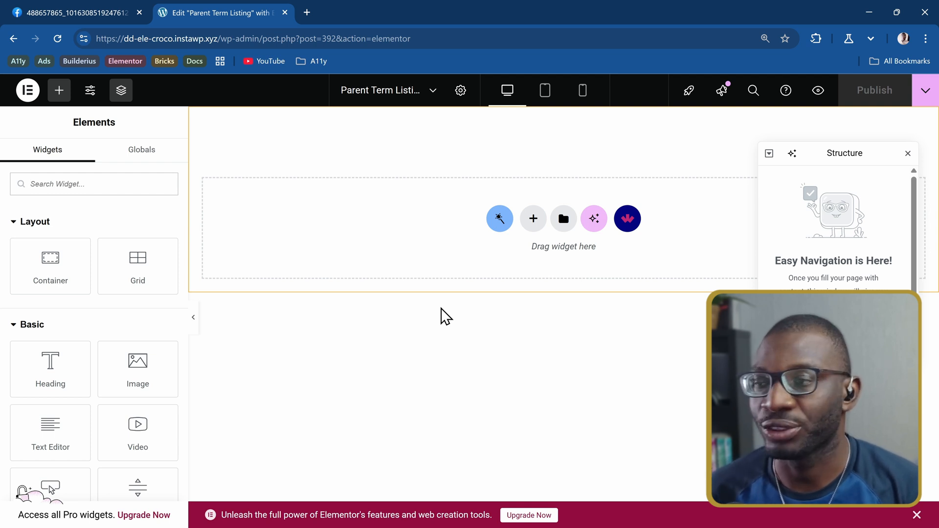
Step: Add a heading whose title dynamically shows the Categories term name, previewing Music
left_click(93, 184)
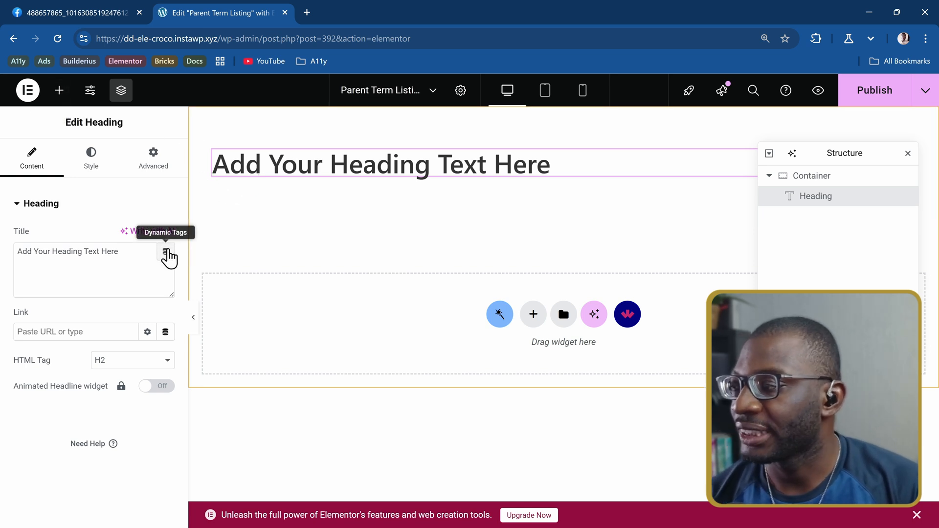
left_click(167, 251)
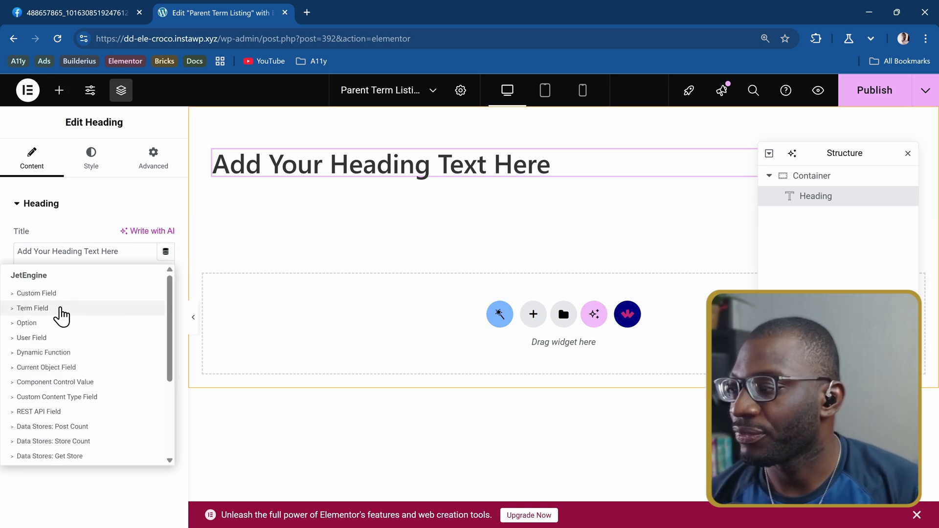
left_click(32, 308)
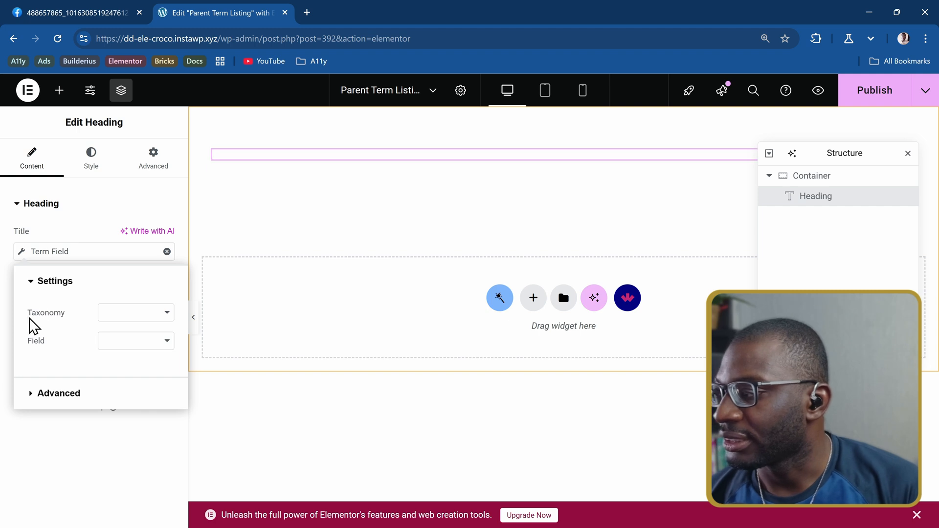
left_click(135, 312)
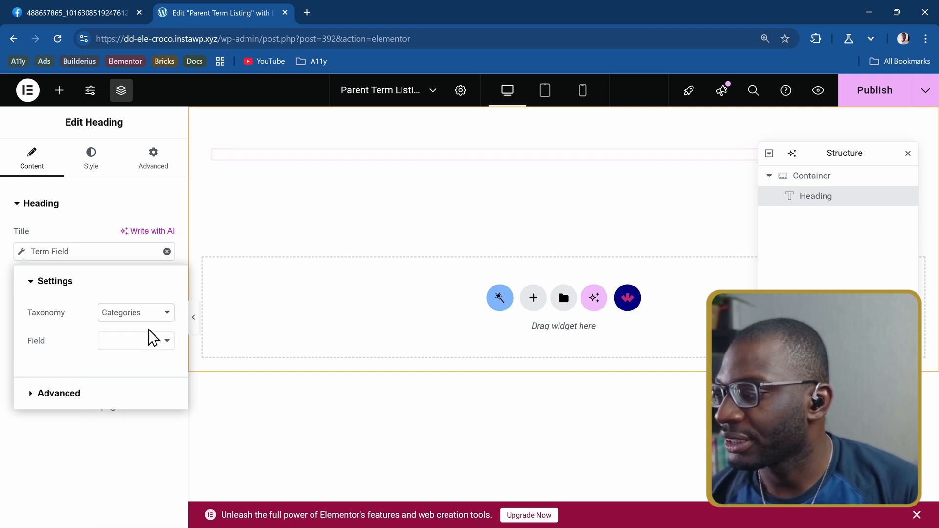
left_click(135, 341)
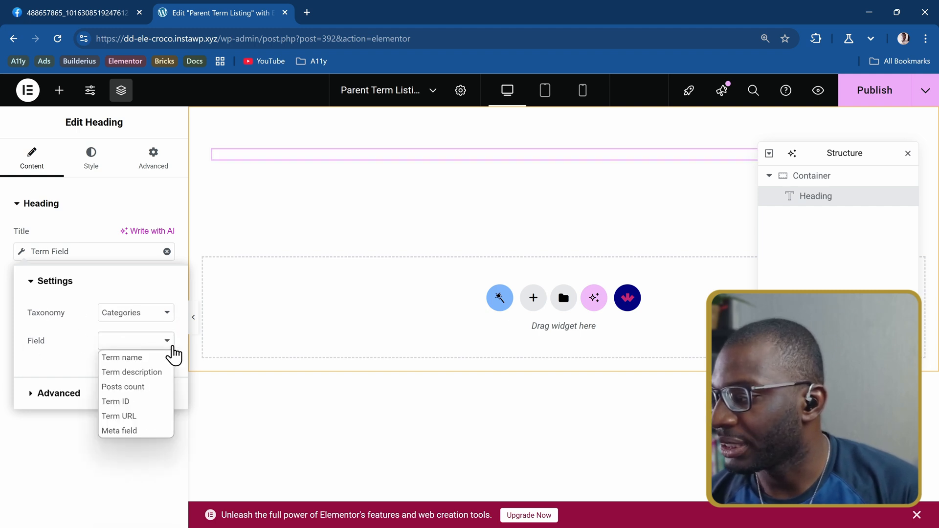
left_click(122, 357)
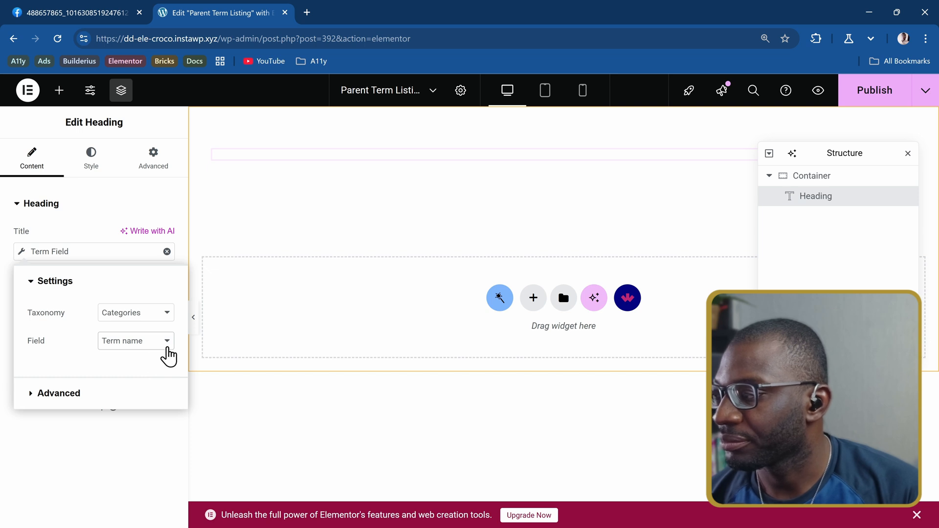
left_click(132, 341)
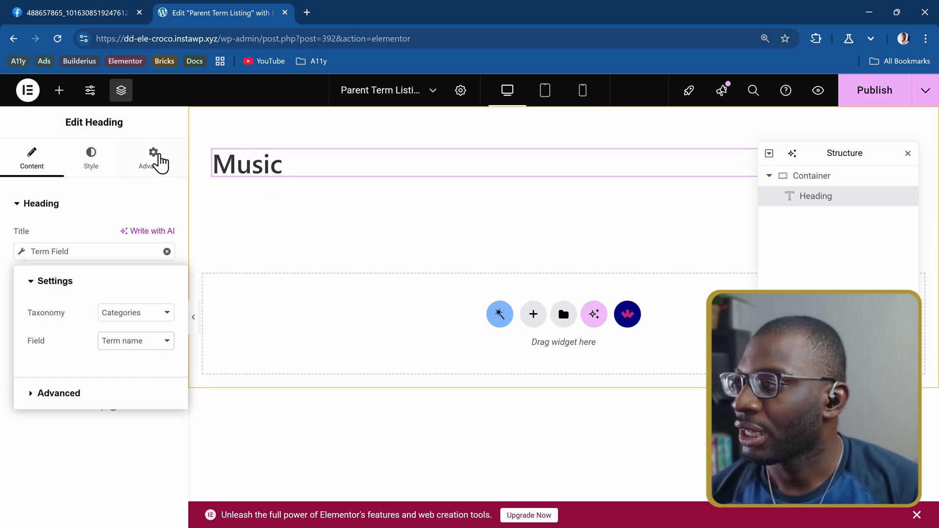
left_click(58, 90)
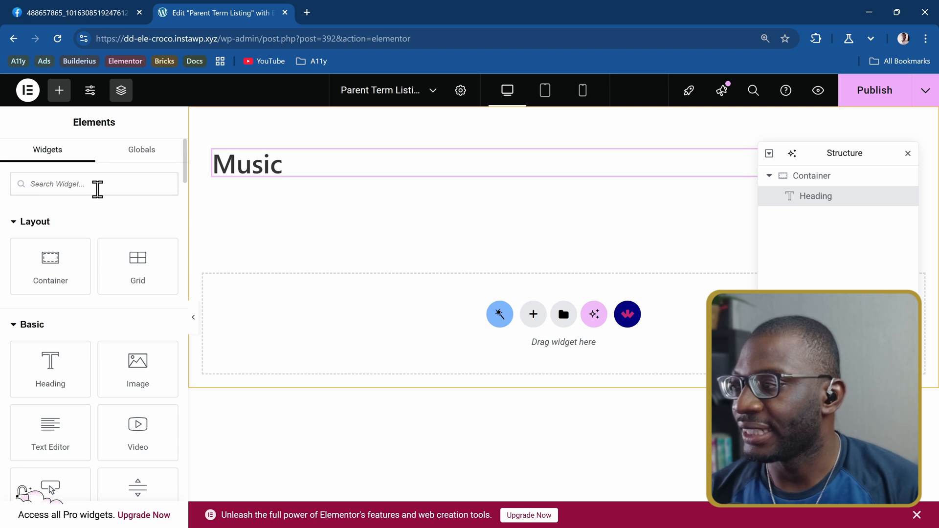
Step: Place a Listing Grid widget under the Music heading with Columns Number set to 1
type("listing")
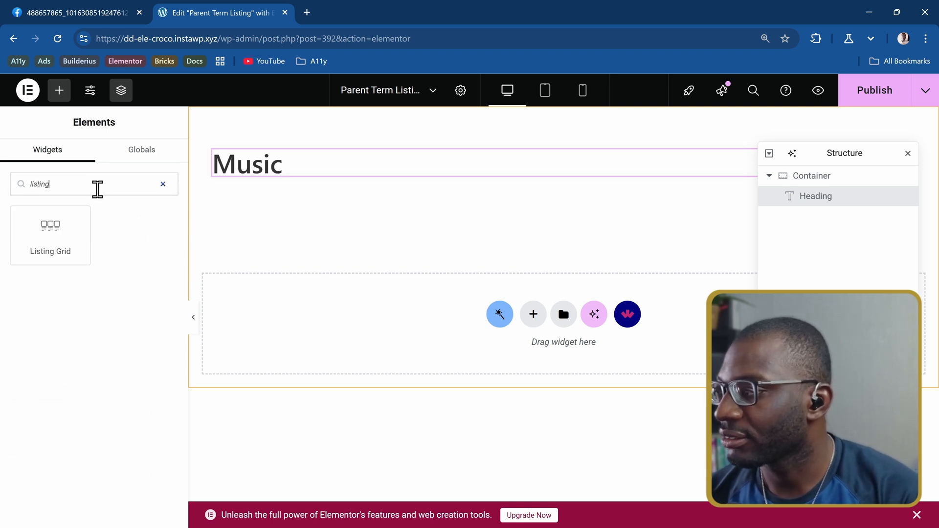
left_click_drag(51, 226, 250, 182)
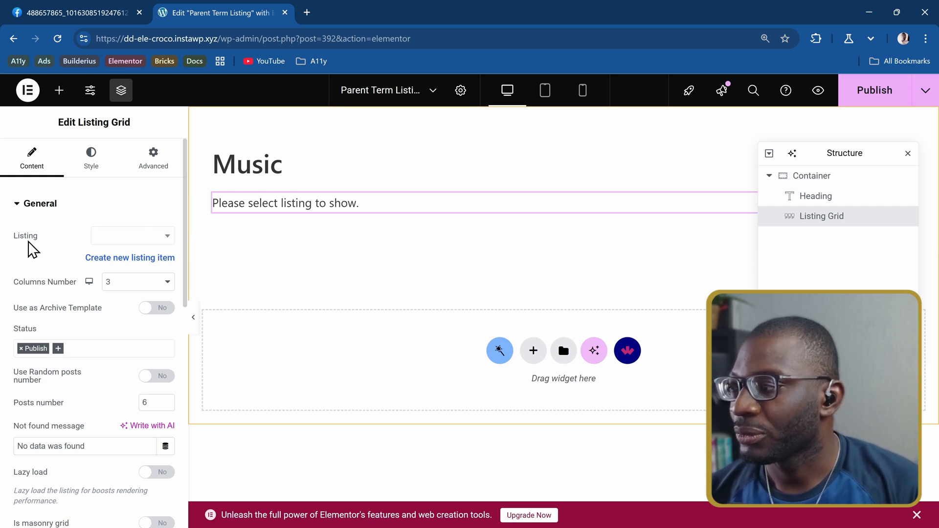
mouse_move(91, 258)
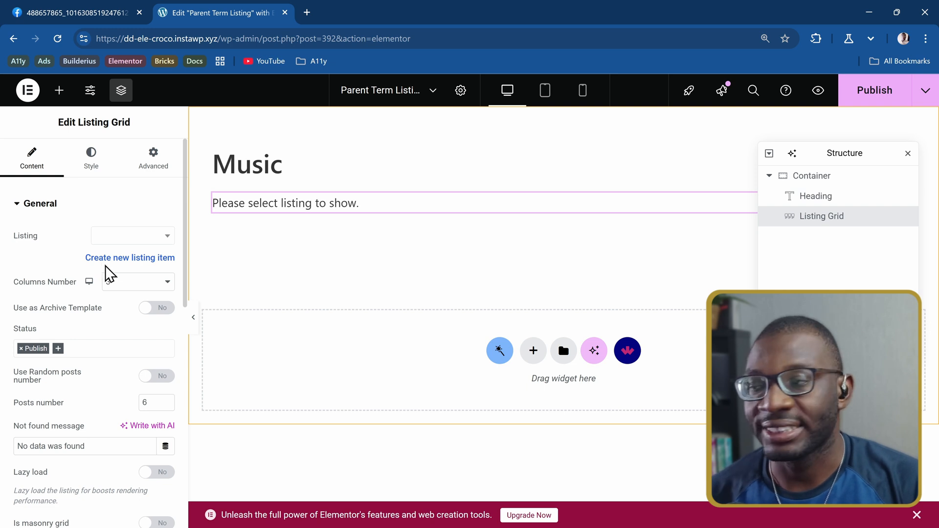
left_click(138, 282)
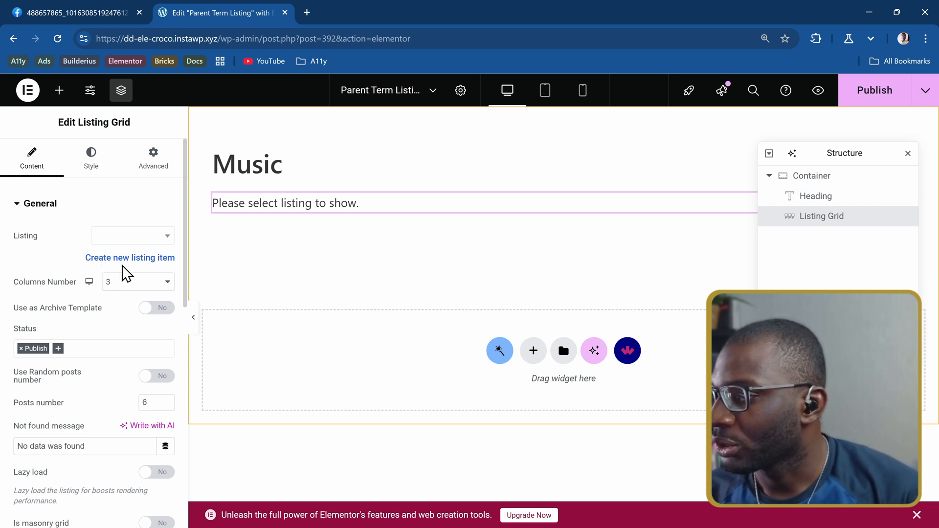
mouse_move(55, 302)
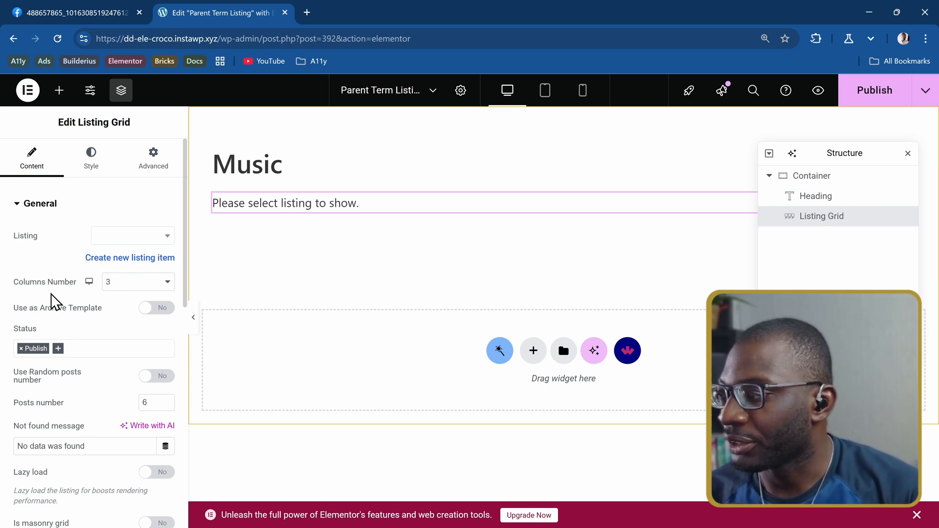
left_click(137, 282)
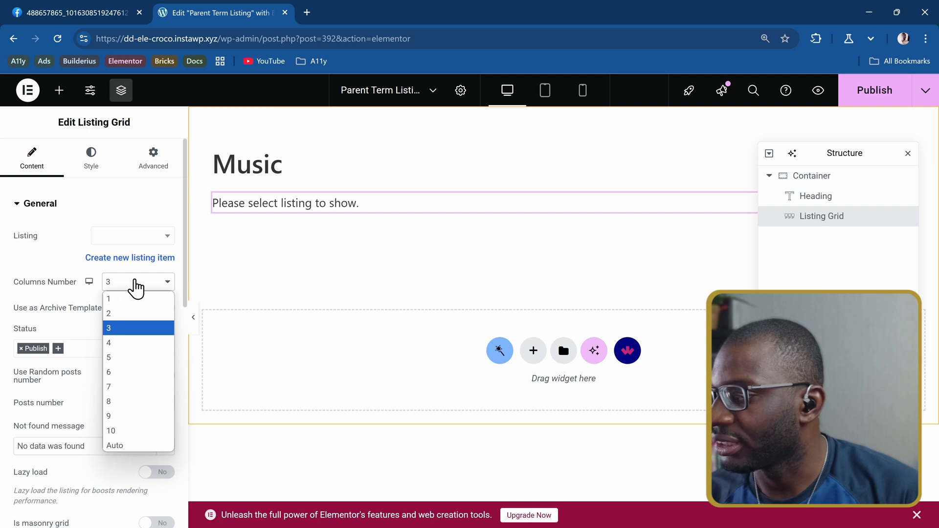
left_click(110, 298)
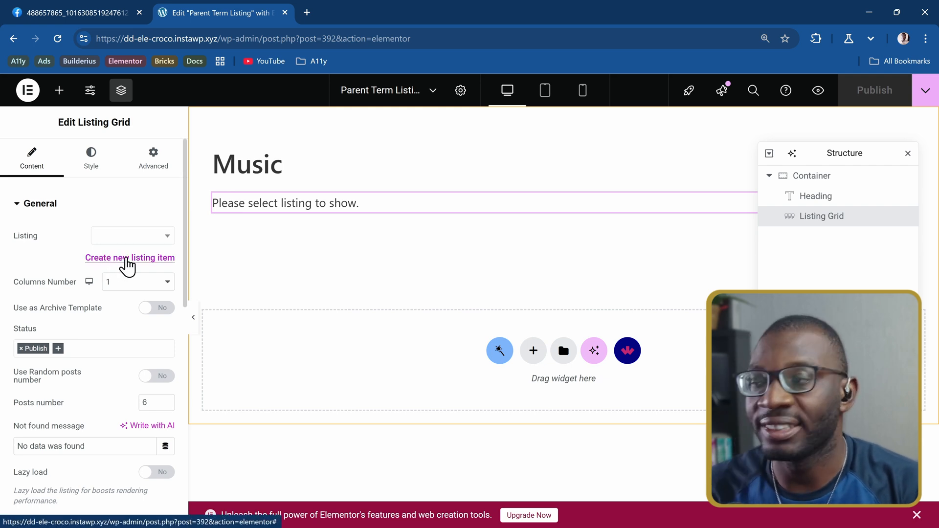
Step: Create 'Nested Posts Listing' from Query Builder's Nested Posts Query, then save and open it
left_click(129, 257)
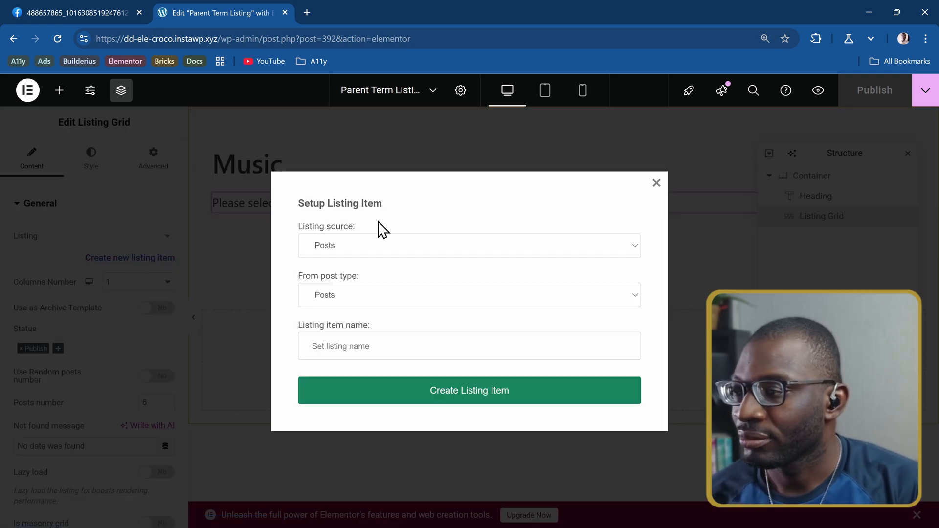
left_click(469, 245)
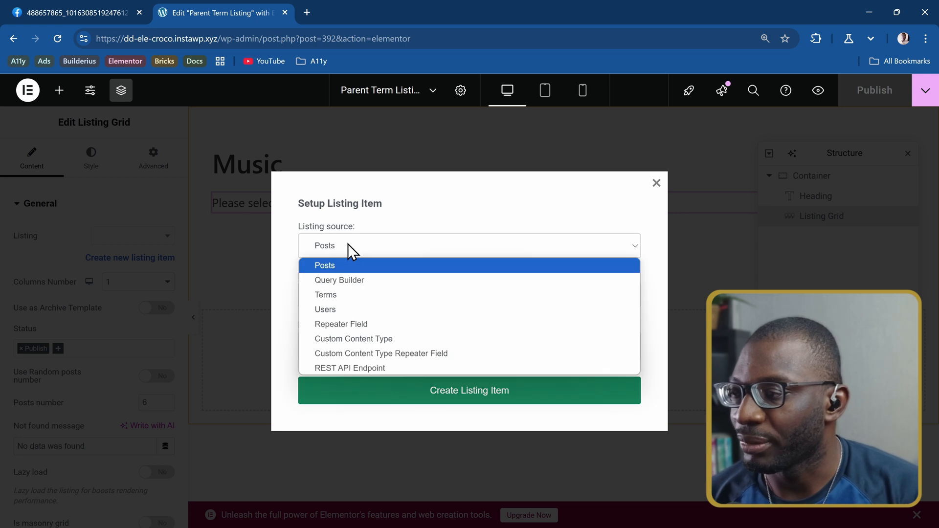
left_click(339, 280)
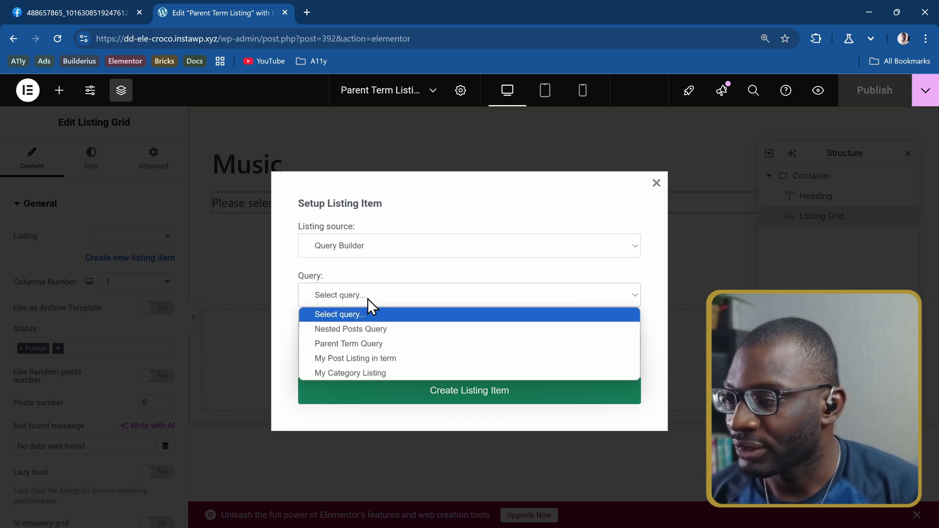
left_click(351, 329)
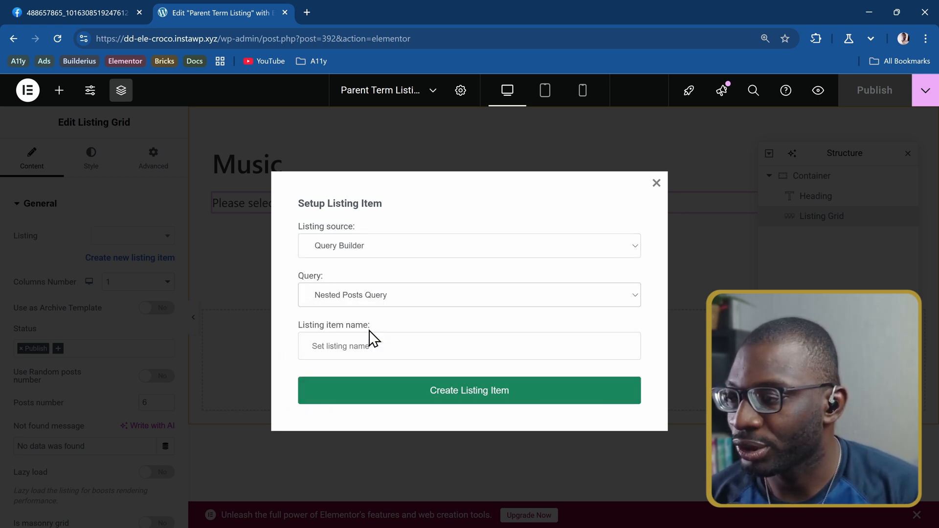
left_click(469, 345)
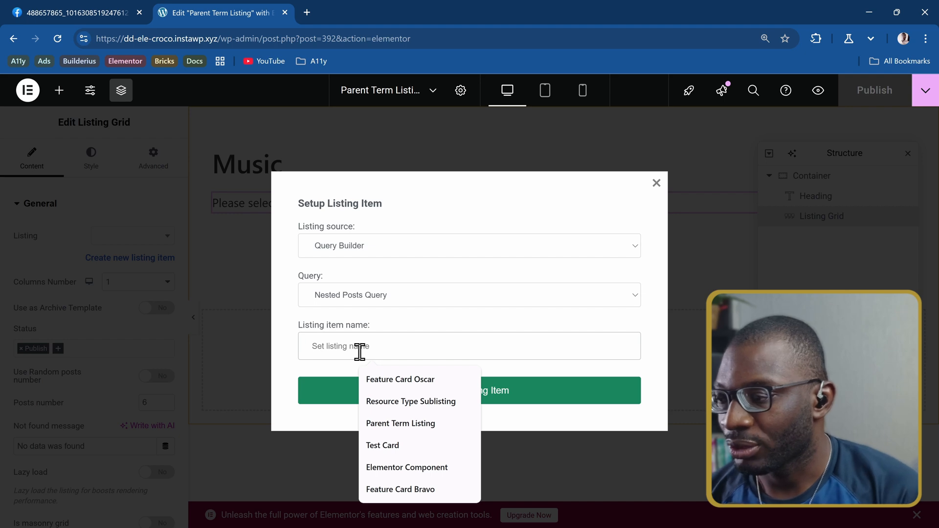
type("Nested")
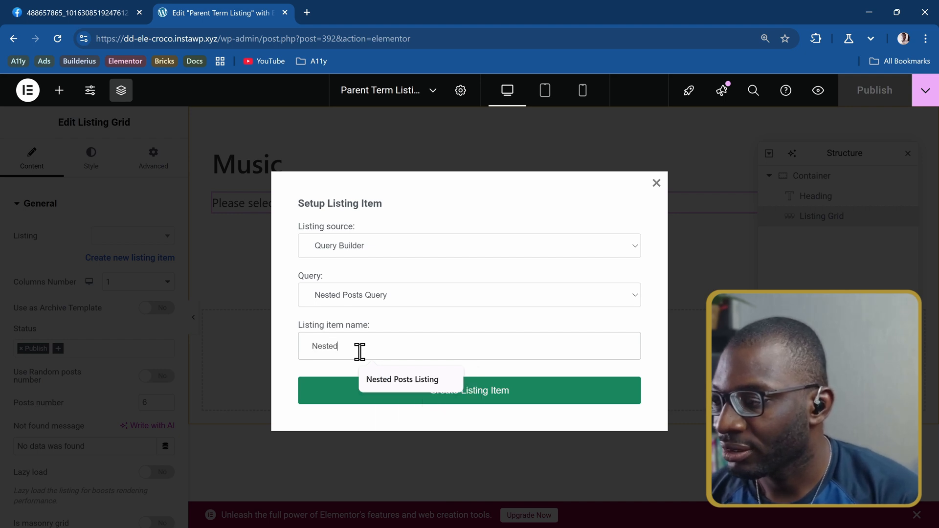
left_click(402, 379)
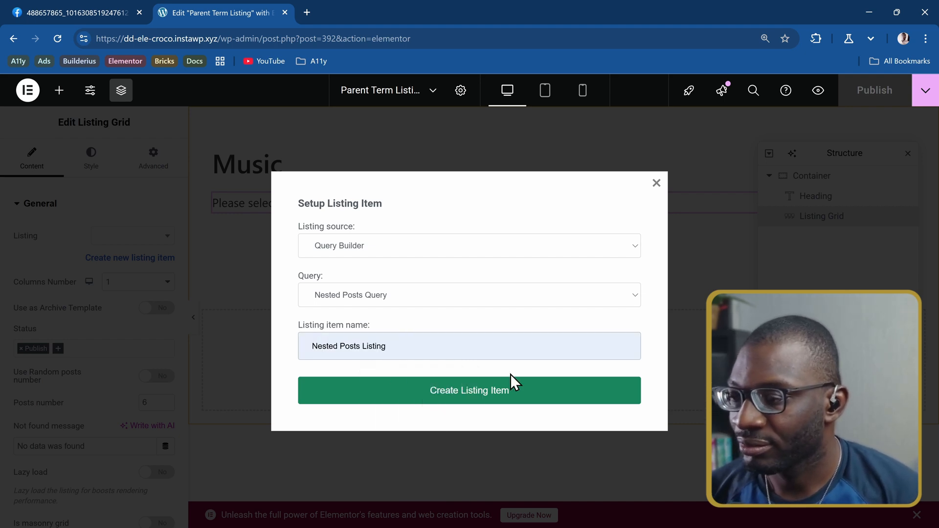
left_click(469, 390)
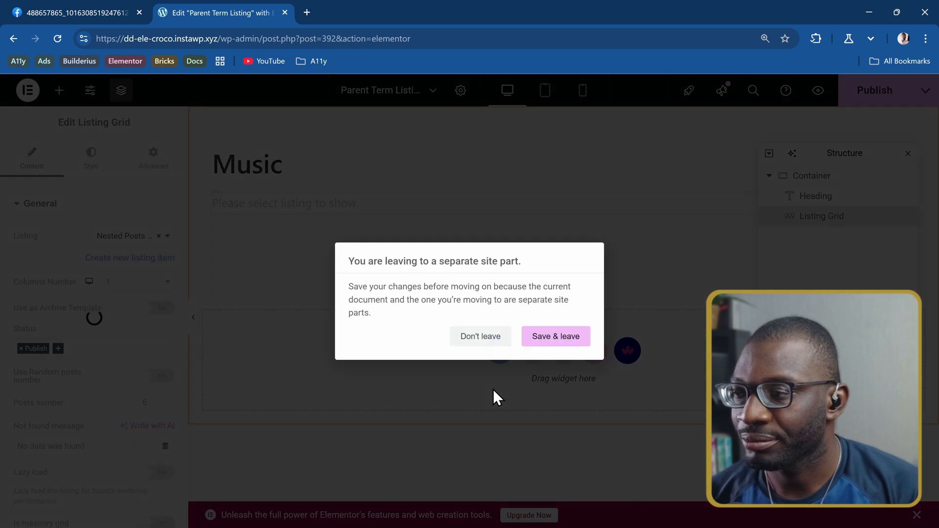
left_click(555, 336)
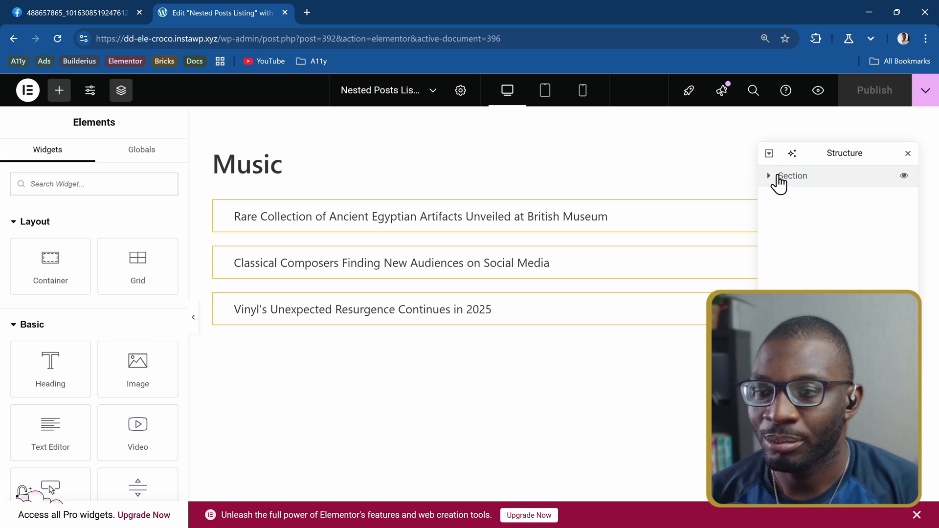
Step: Replace the default section with a Dynamic Image inside a full-width container
left_click(769, 176)
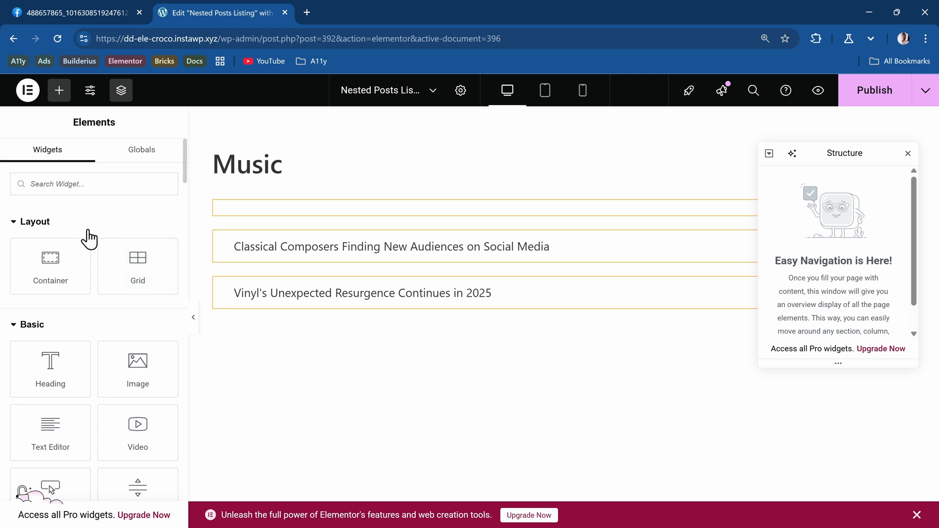
mouse_move(80, 187)
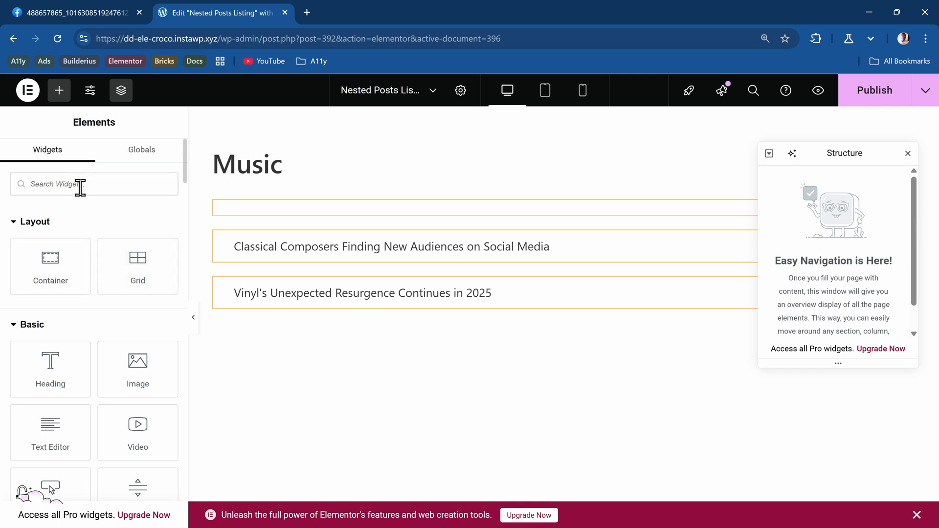
type("dyna")
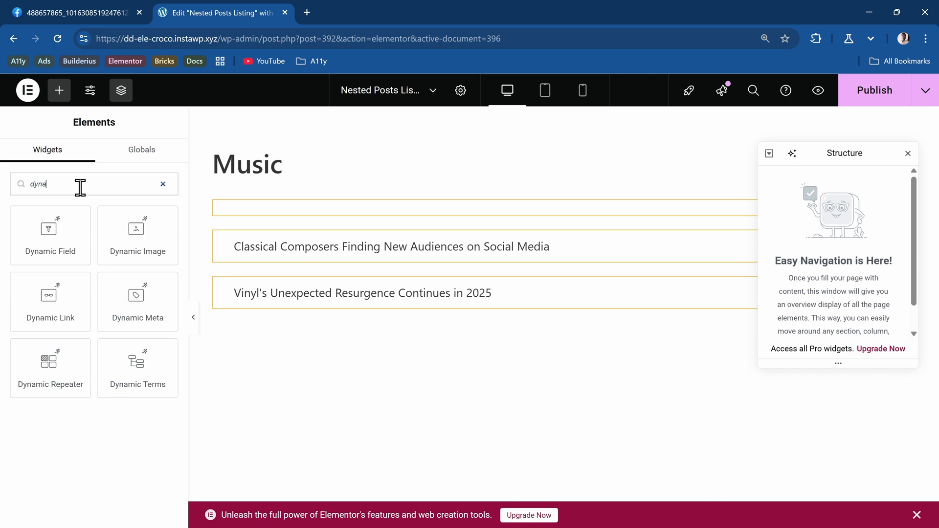
mouse_move(137, 235)
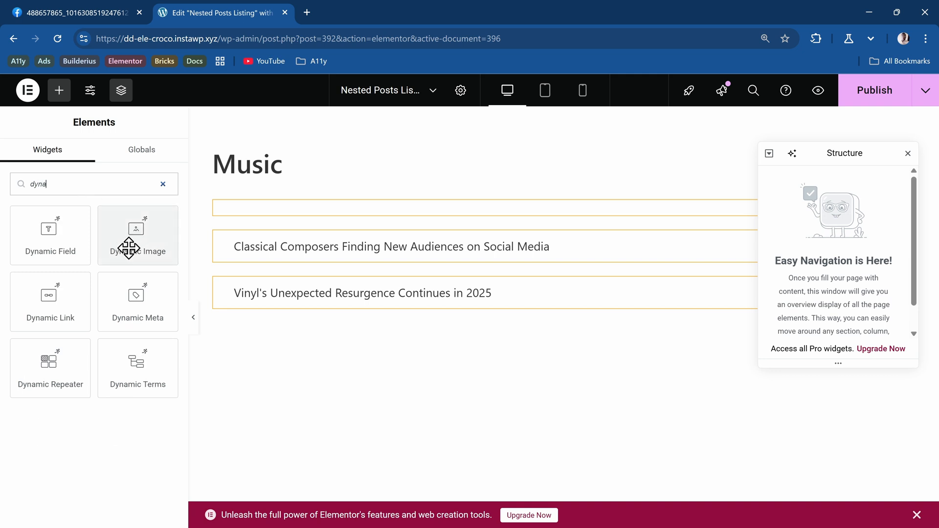
left_click(137, 235)
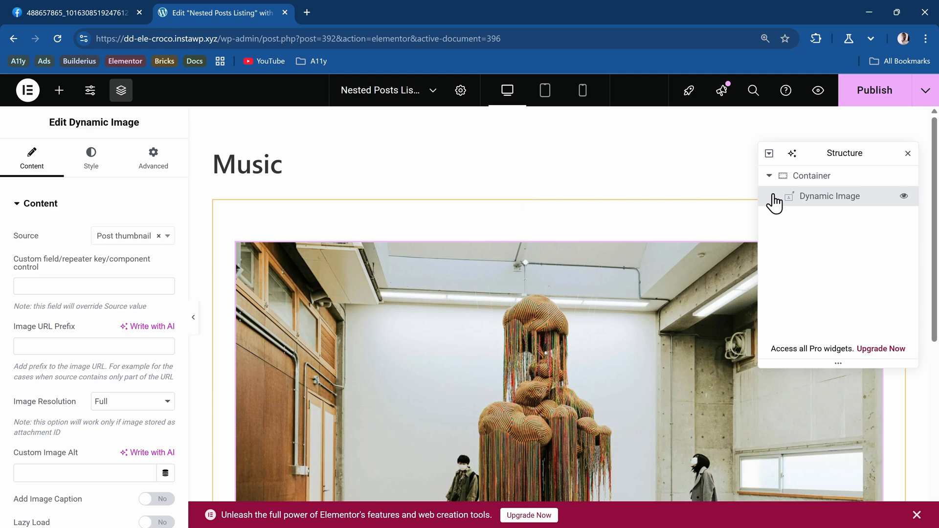
left_click(813, 176)
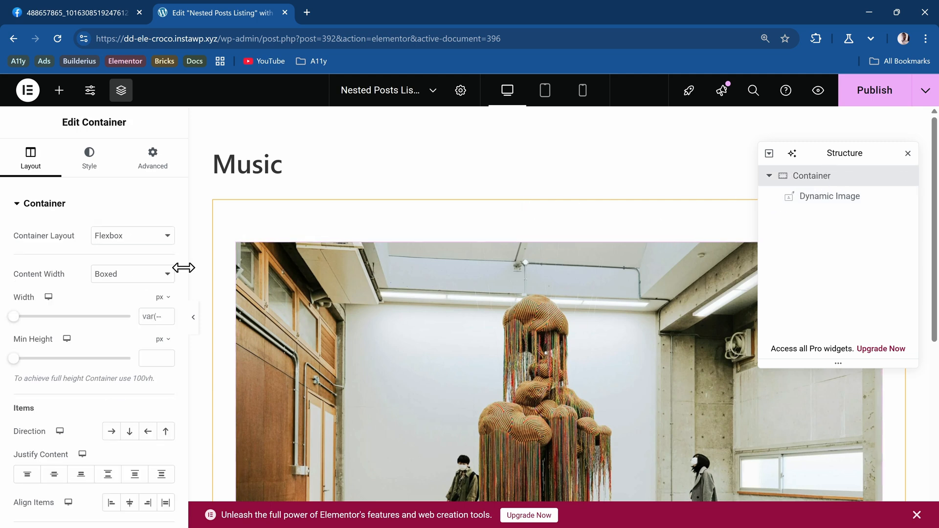
left_click(131, 274)
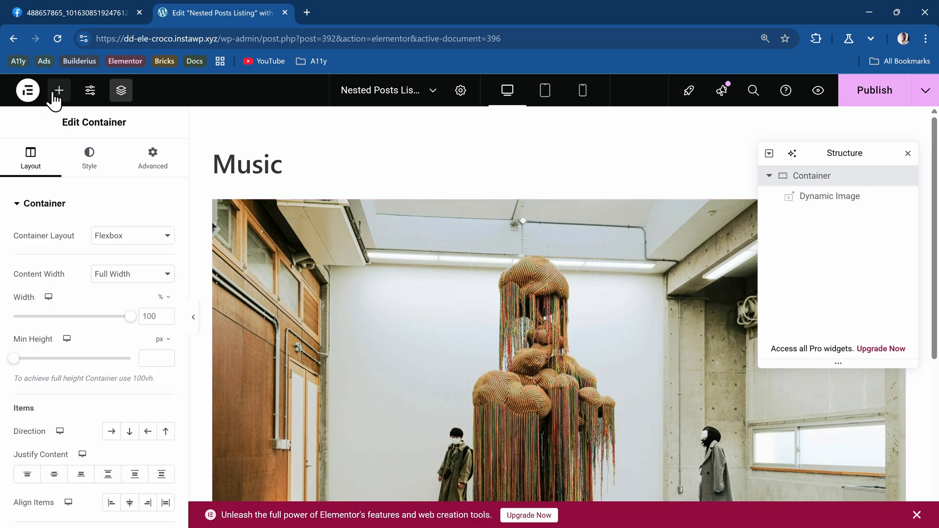
Step: Add a heading whose title shows the post Title via Current Object Field
left_click(58, 91)
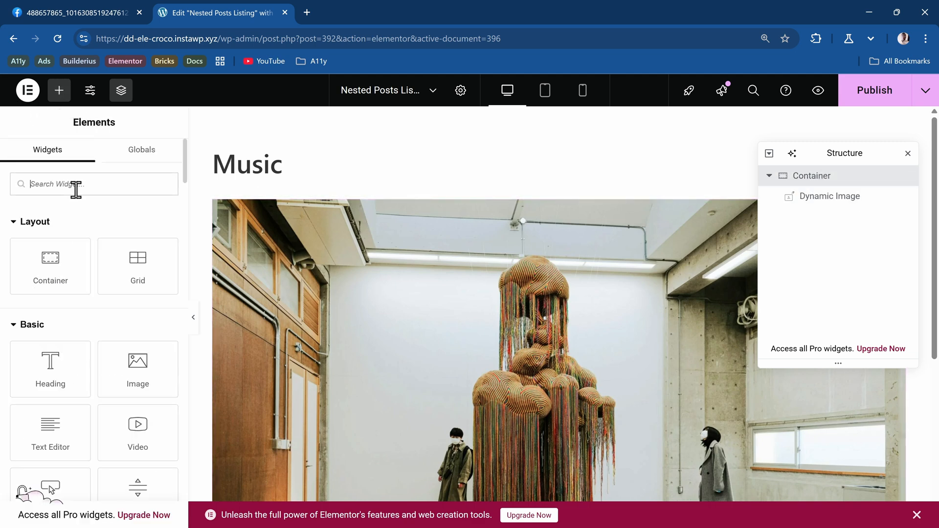
type("heading")
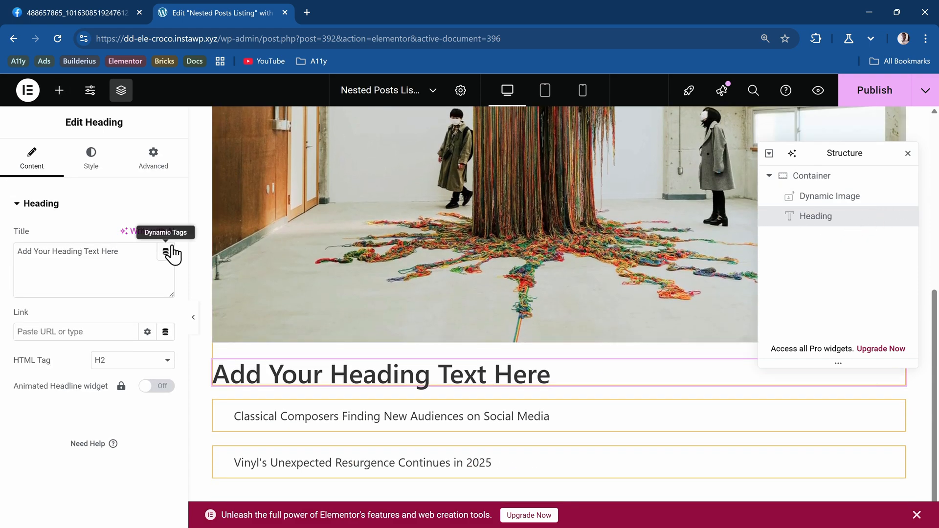
left_click(165, 251)
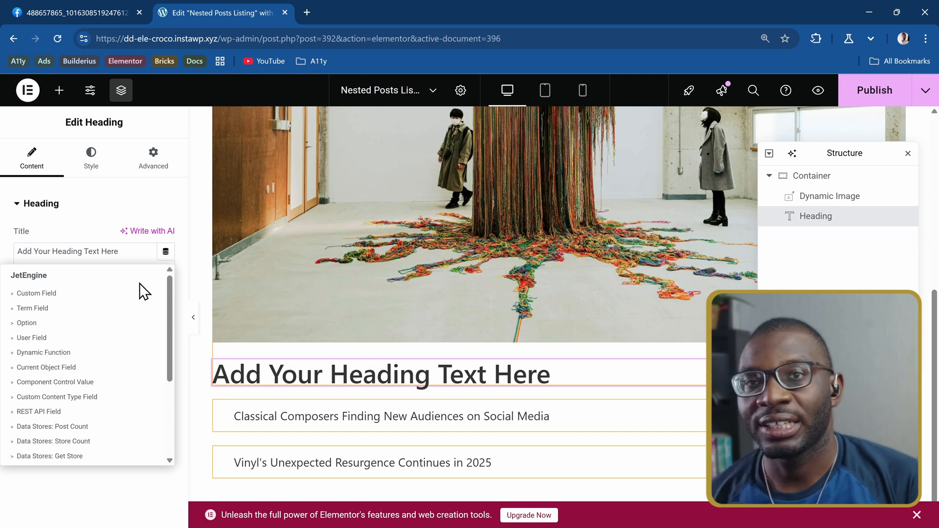
mouse_move(88, 294)
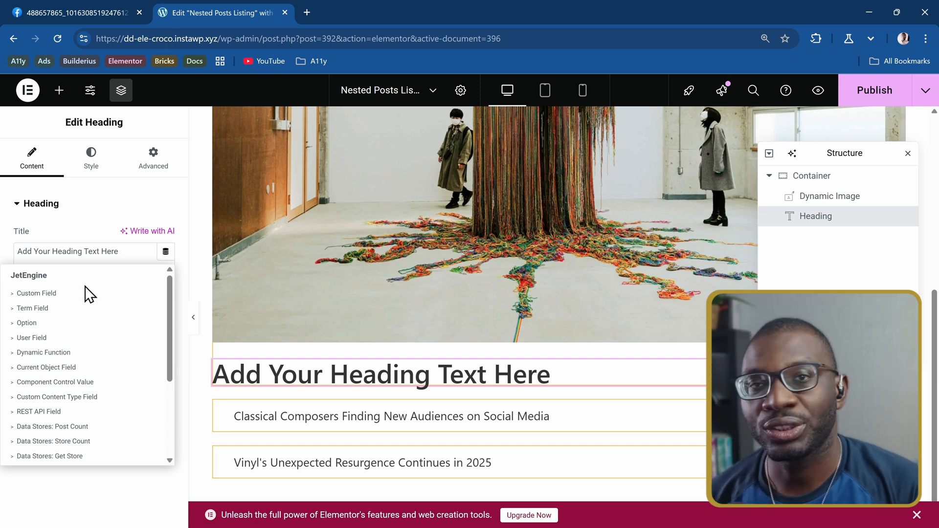
mouse_move(80, 299)
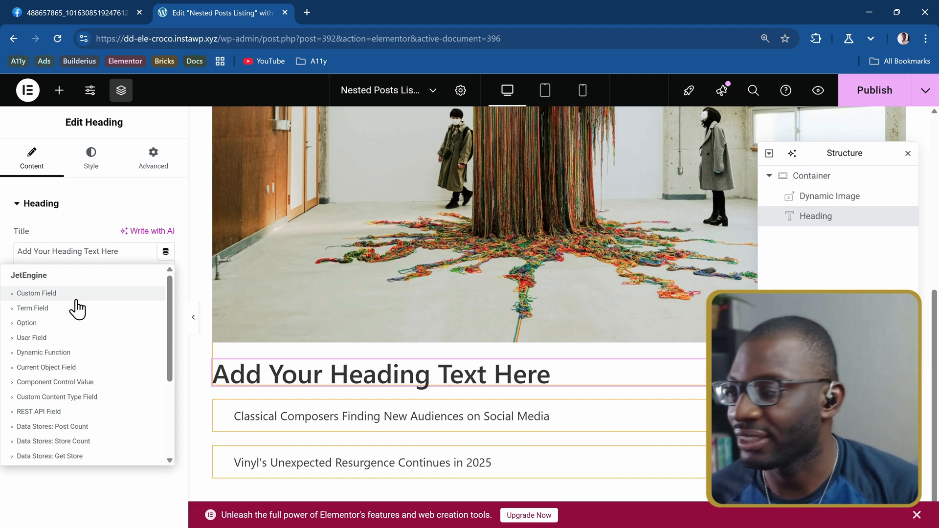
mouse_move(42, 368)
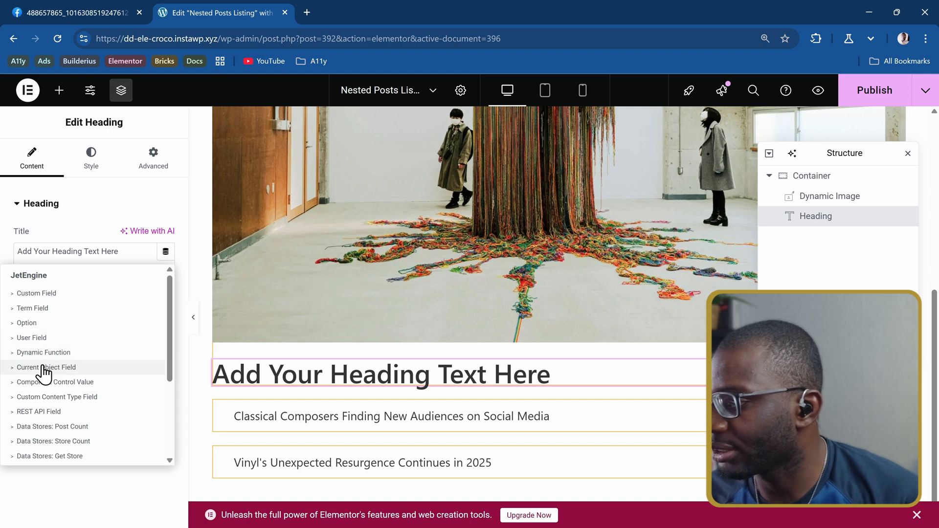
left_click(46, 368)
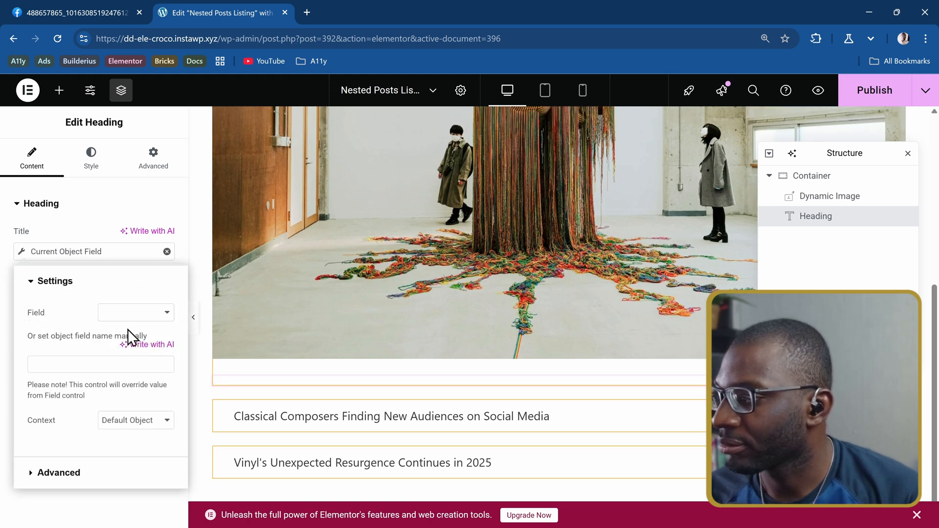
left_click(135, 312)
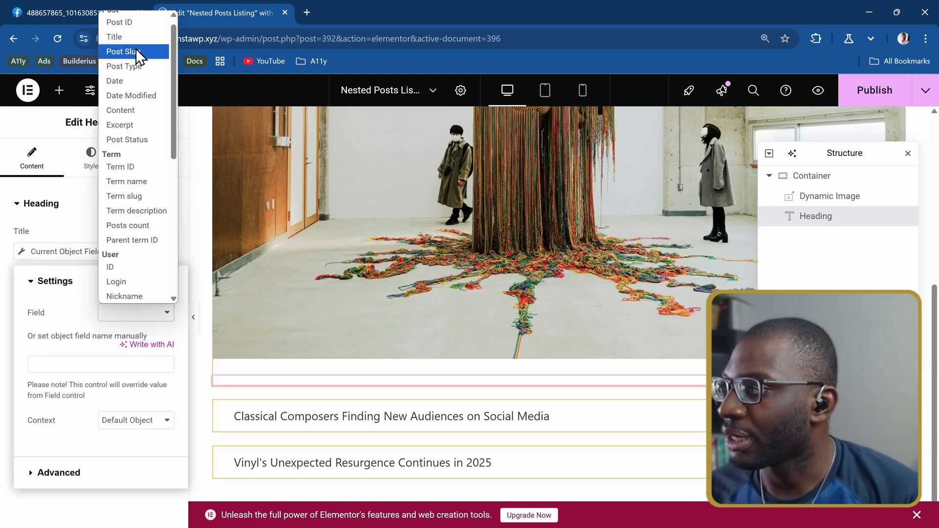
left_click(114, 37)
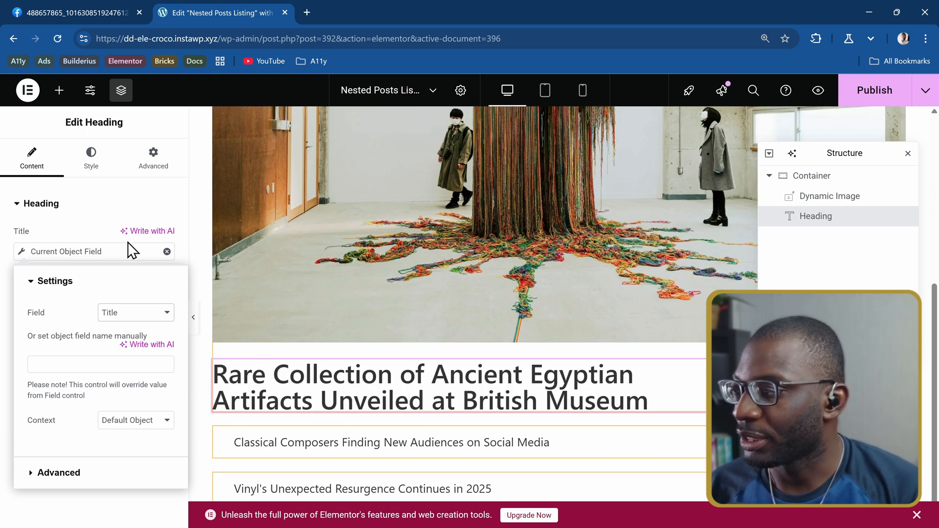
mouse_move(63, 210)
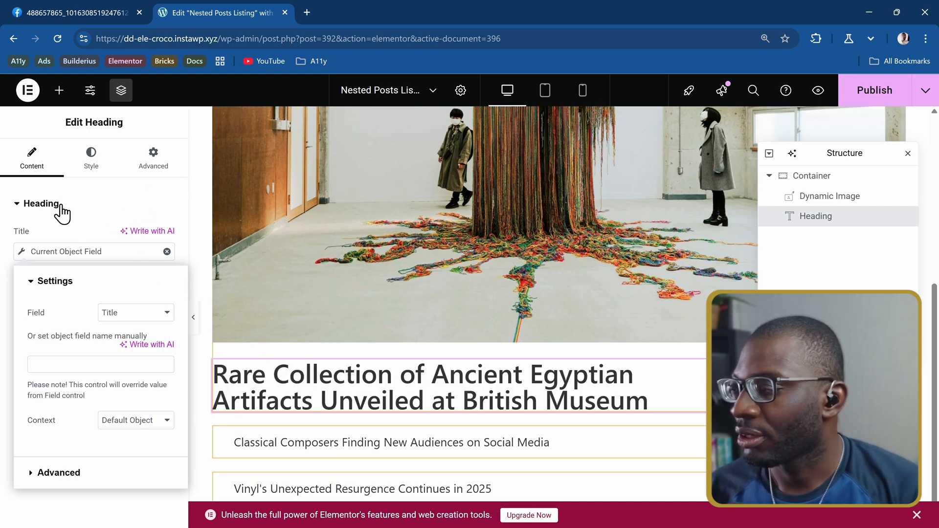
left_click(54, 281)
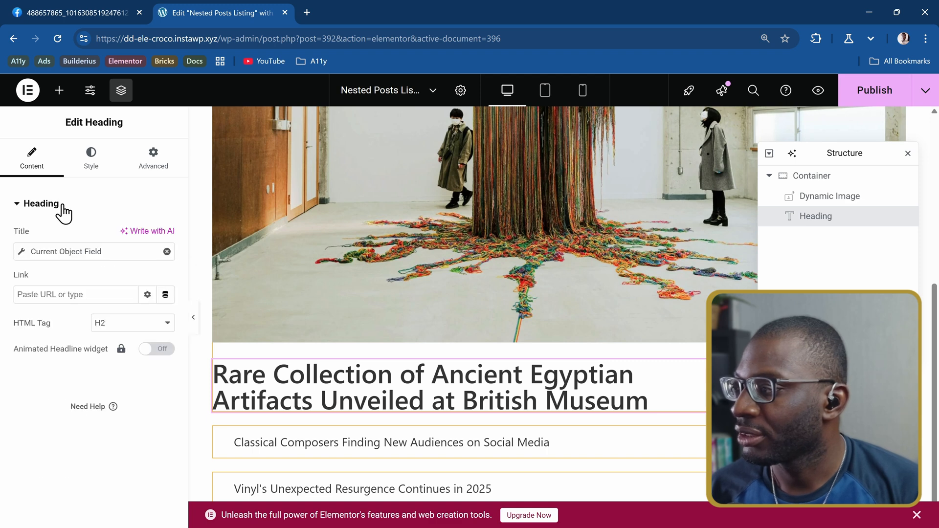
mouse_move(47, 339)
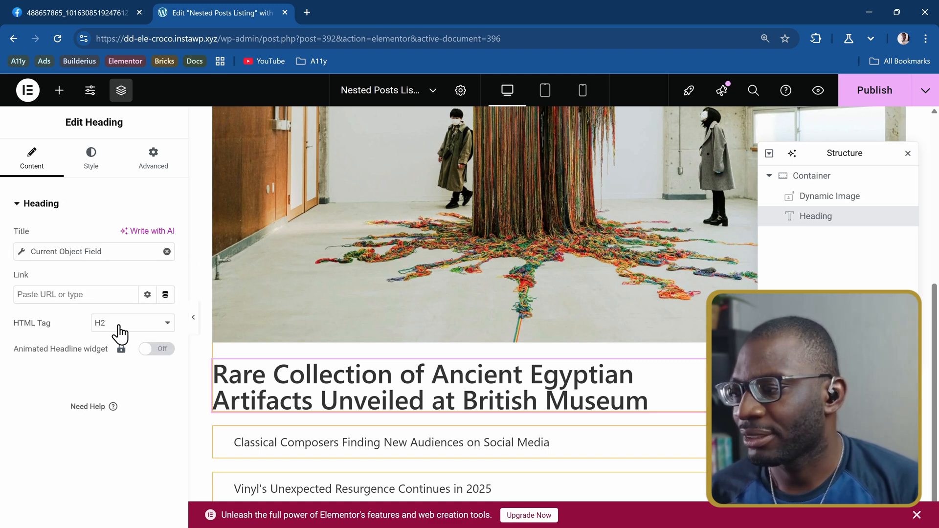
mouse_move(289, 431)
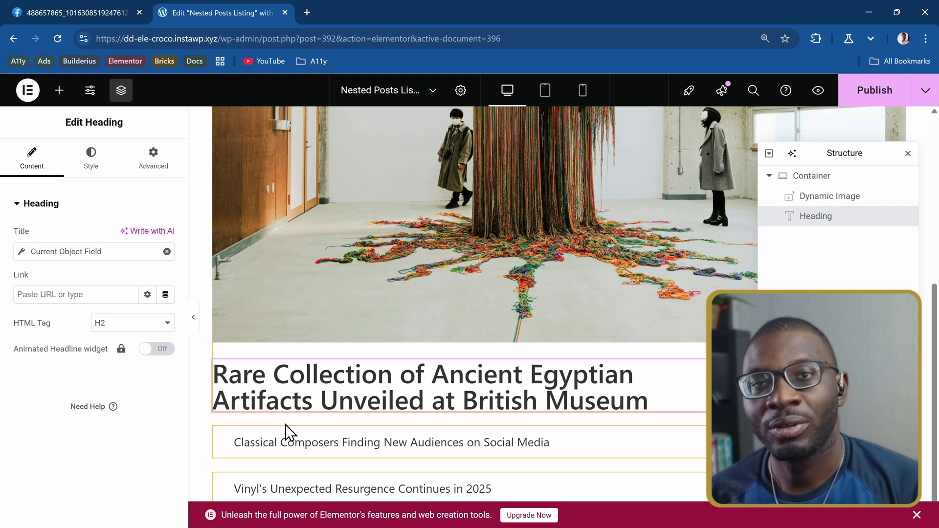
mouse_move(130, 330)
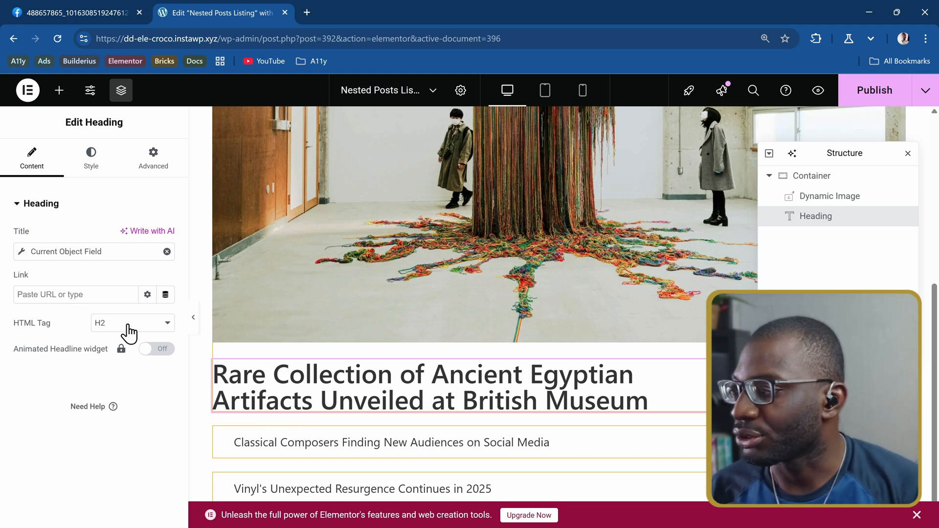
Step: Render the heading as a p tag and link it through a post permalink dynamic shortcode
left_click(131, 323)
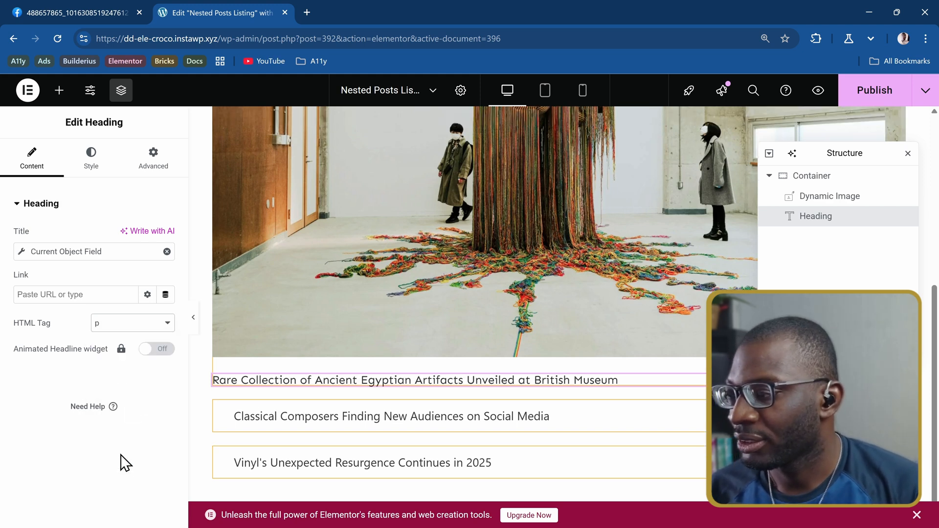
mouse_move(274, 377)
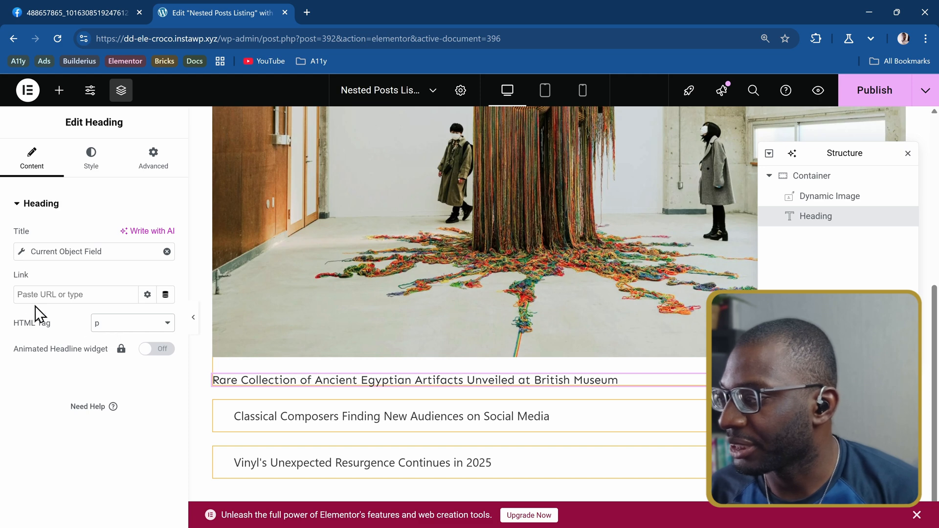
mouse_move(165, 294)
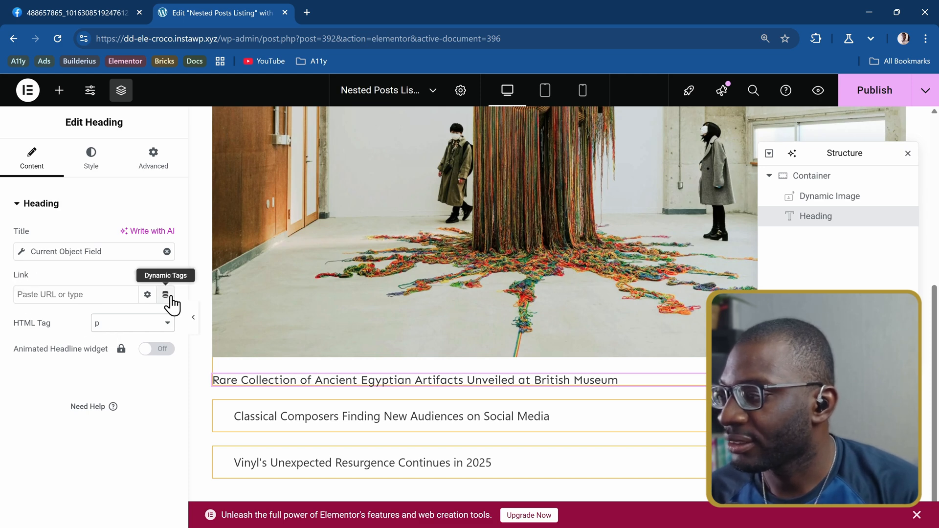
left_click(165, 294)
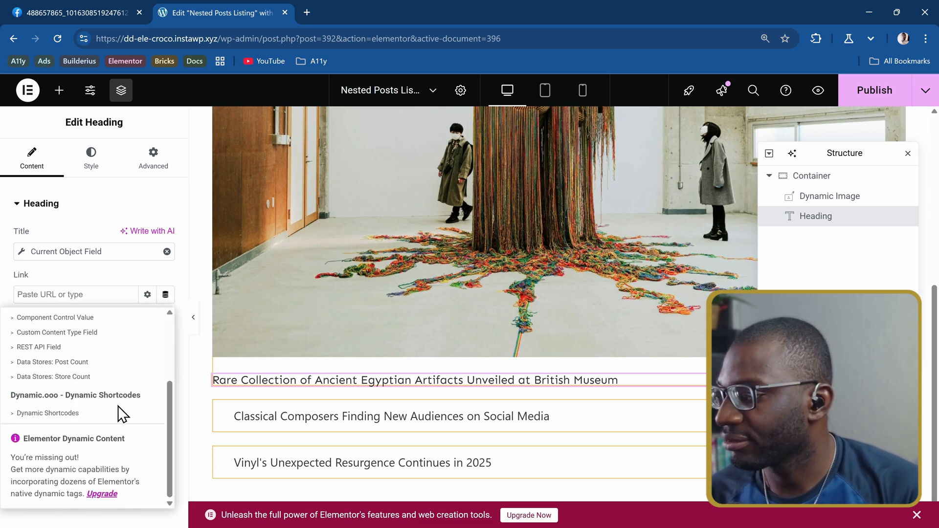
left_click(47, 413)
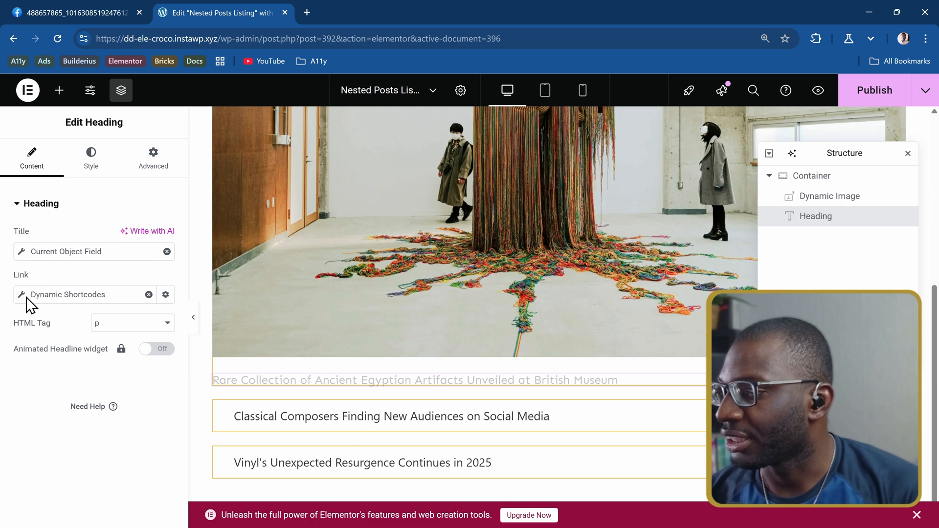
left_click(166, 294)
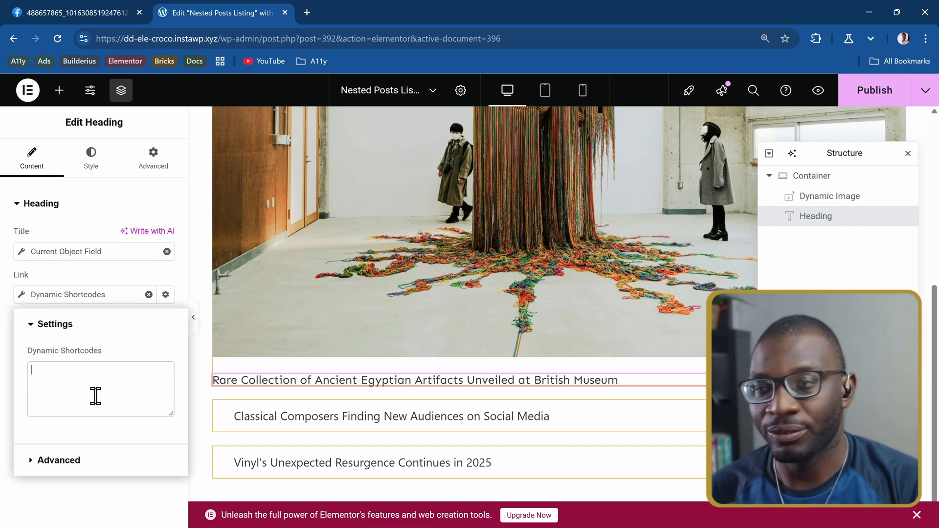
type("{}")
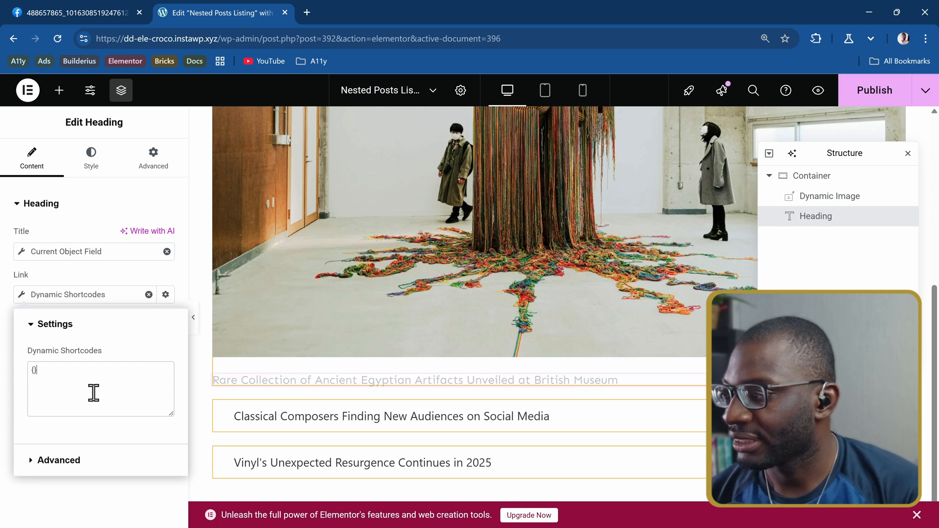
type("post:per")
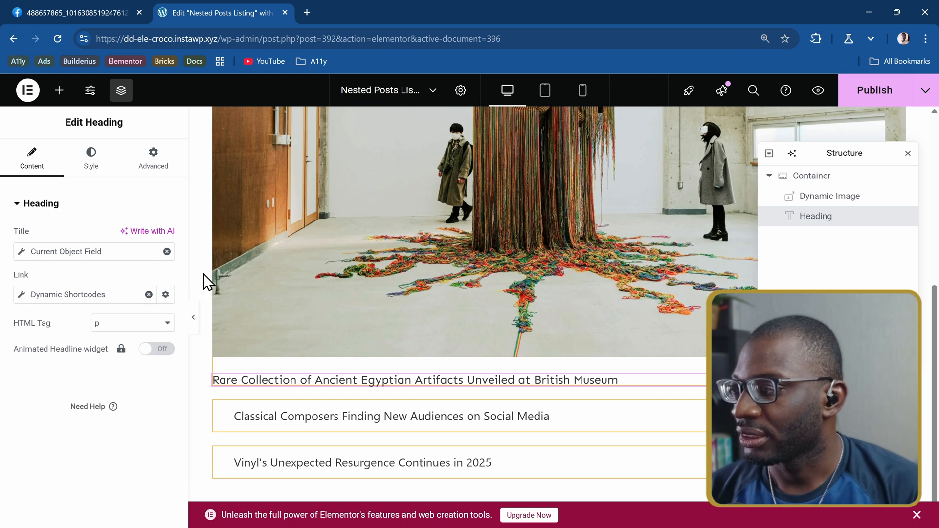
left_click(91, 157)
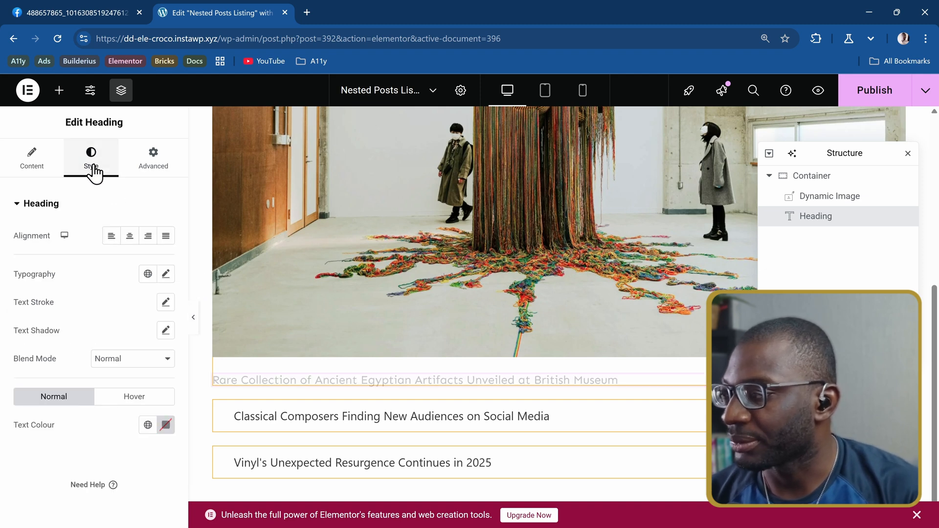
Step: Apply a global font preset to the post title heading's typography
left_click(148, 273)
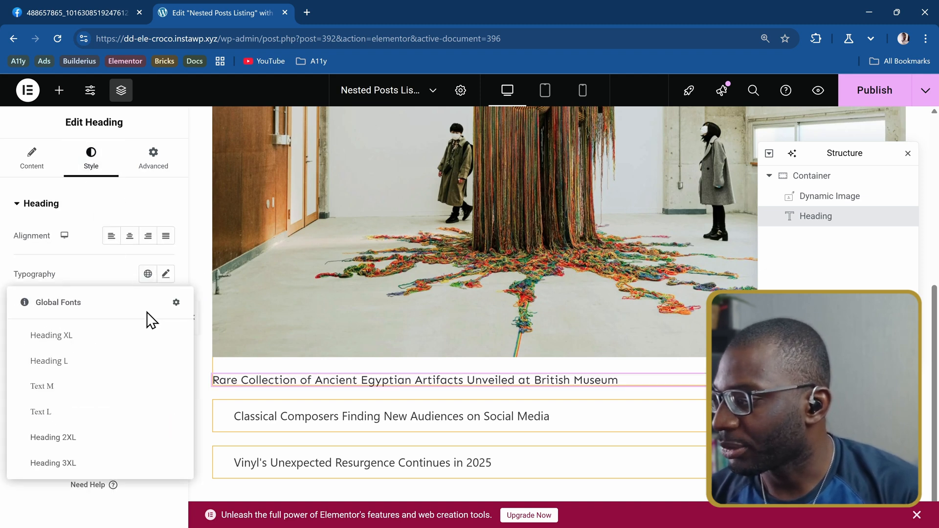
left_click(147, 274)
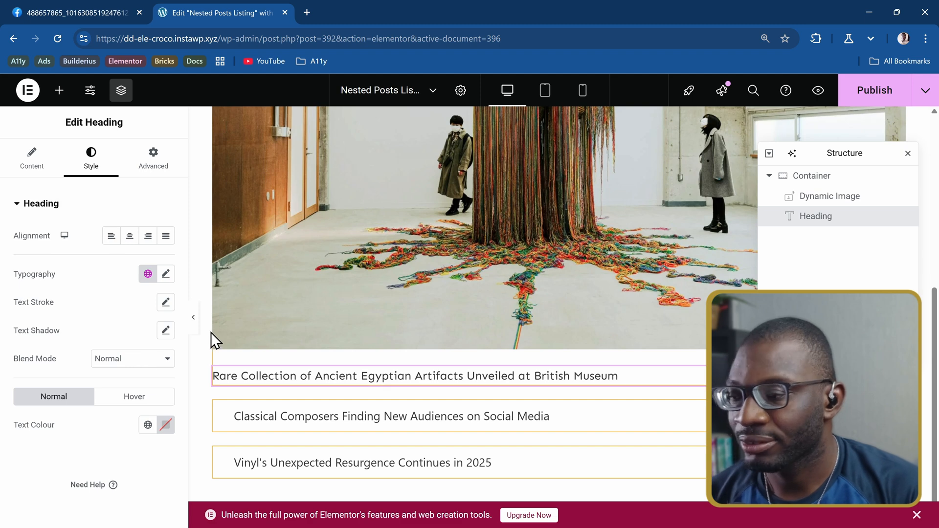
mouse_move(770, 115)
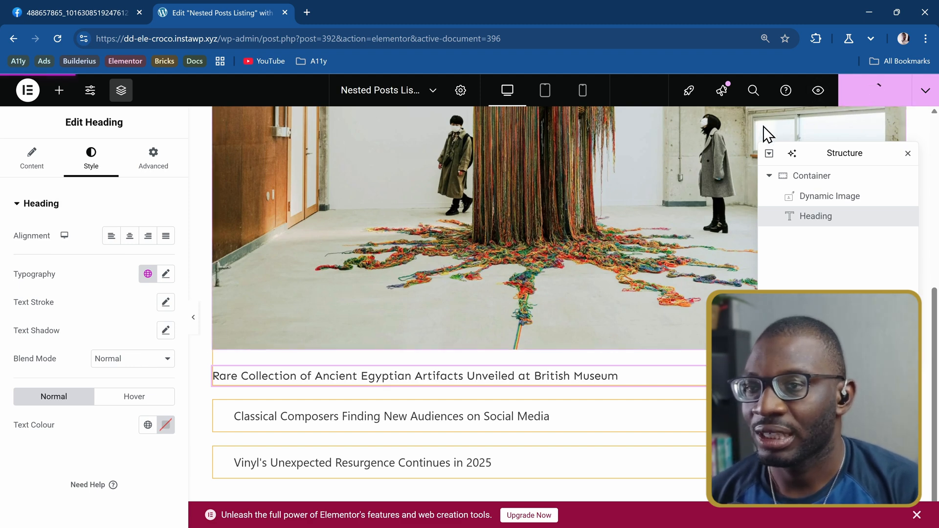
mouse_move(677, 150)
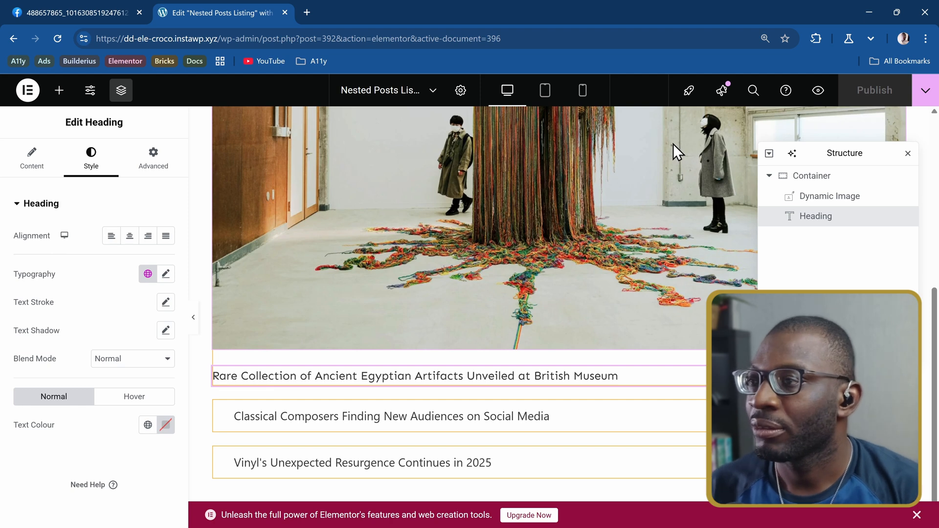
mouse_move(460, 91)
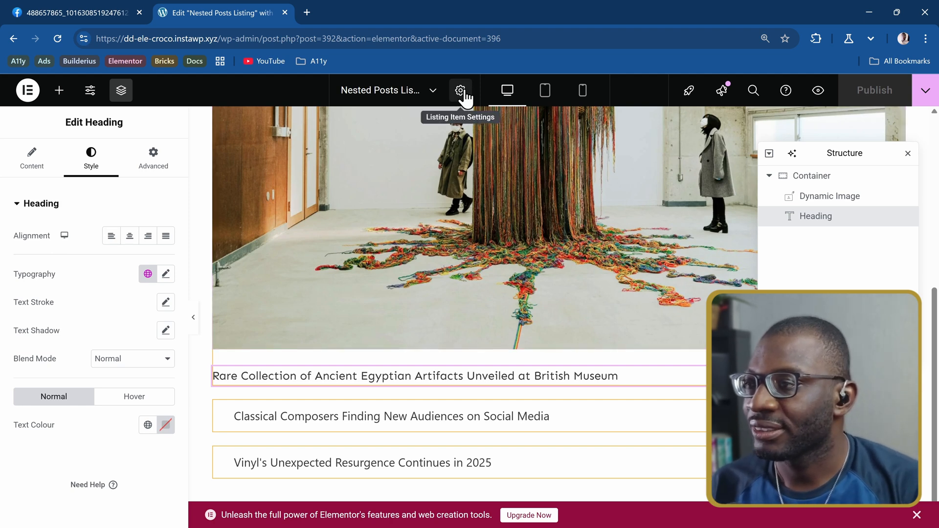
Step: In Listing Item Settings, make the whole item clickable, linking to the post permalink
left_click(460, 90)
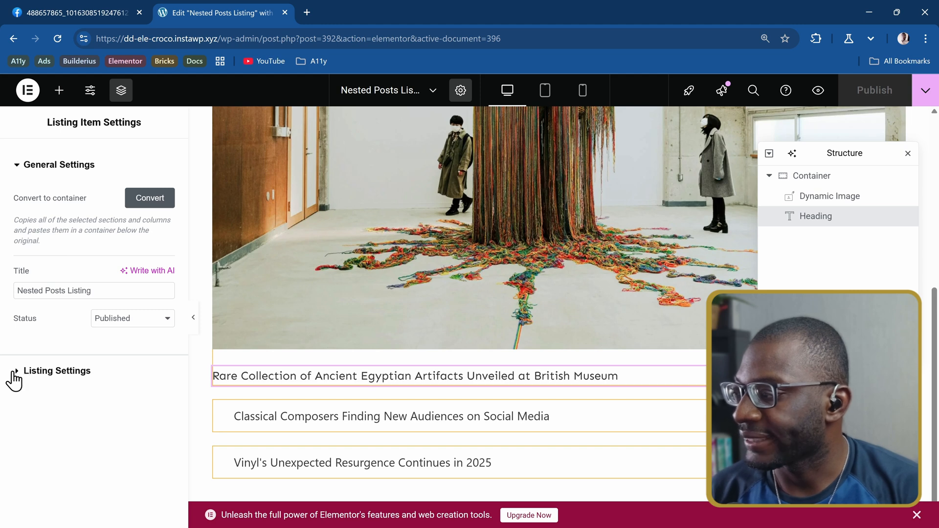
left_click(57, 371)
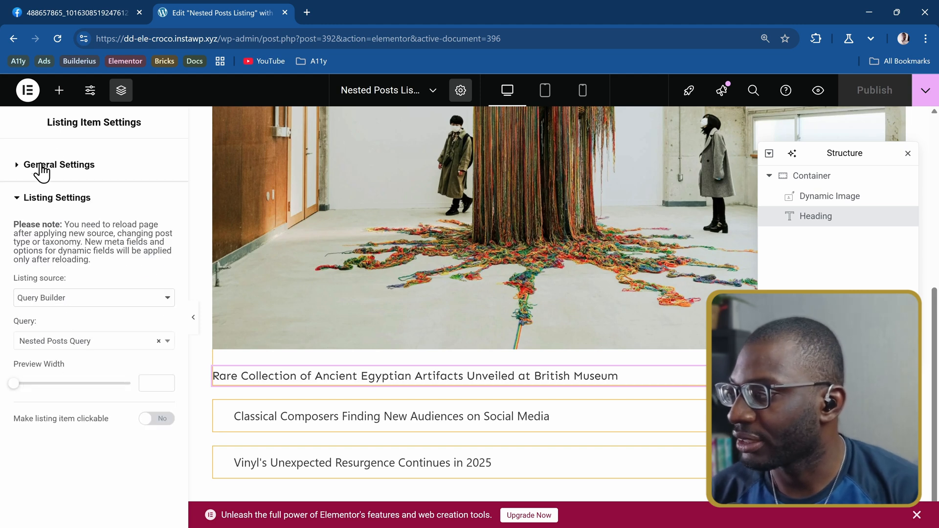
mouse_move(162, 431)
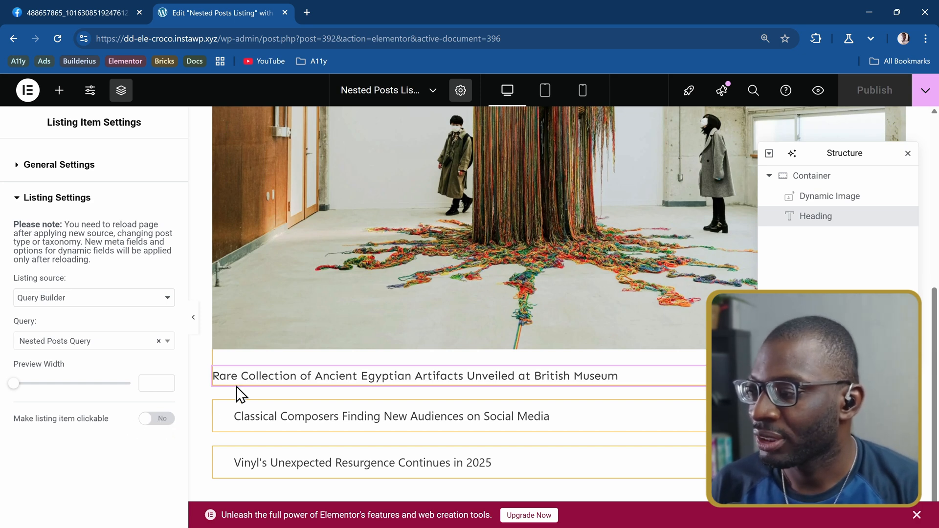
left_click(156, 418)
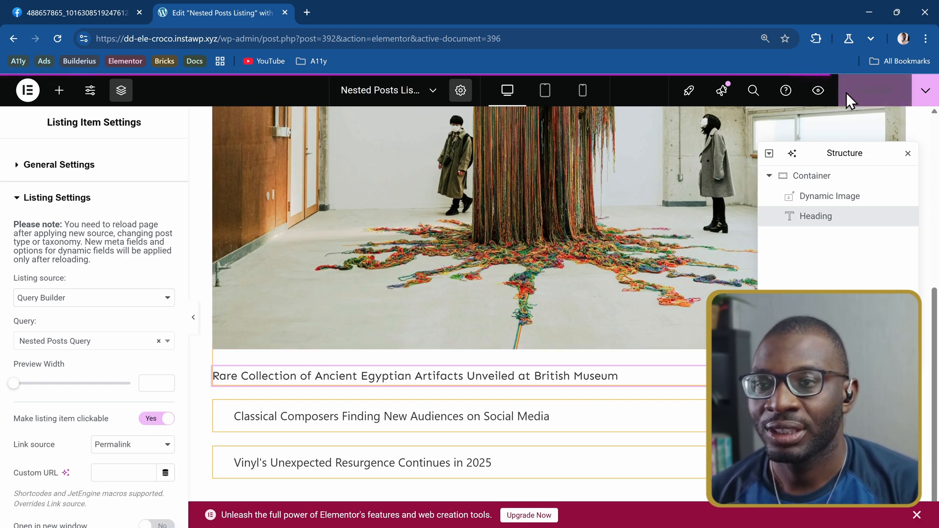
mouse_move(531, 224)
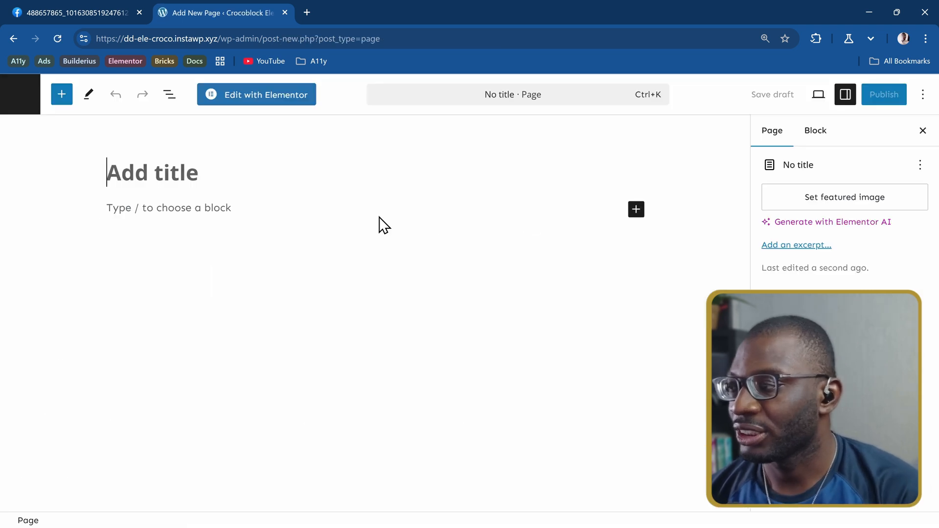
Step: Publish a new page titled 'Test Listing' and open it in Elementor
type("Test")
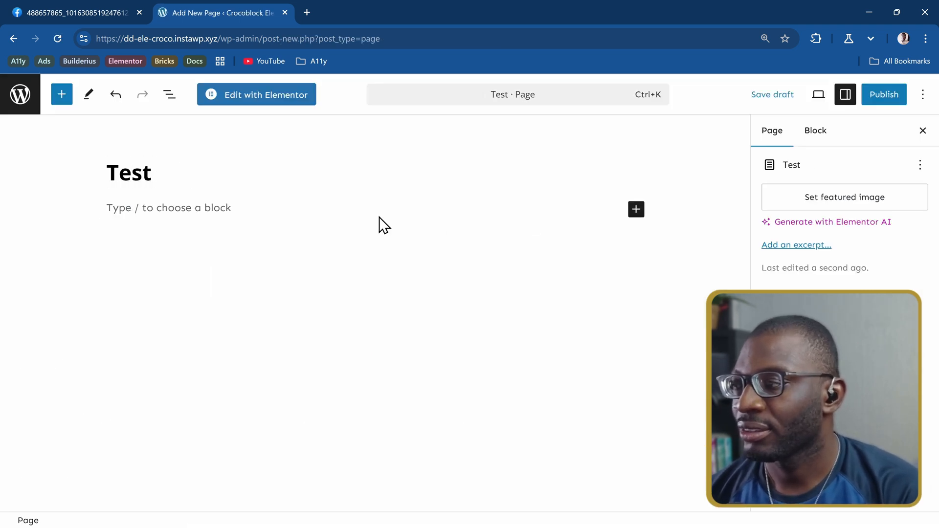
type("Listing")
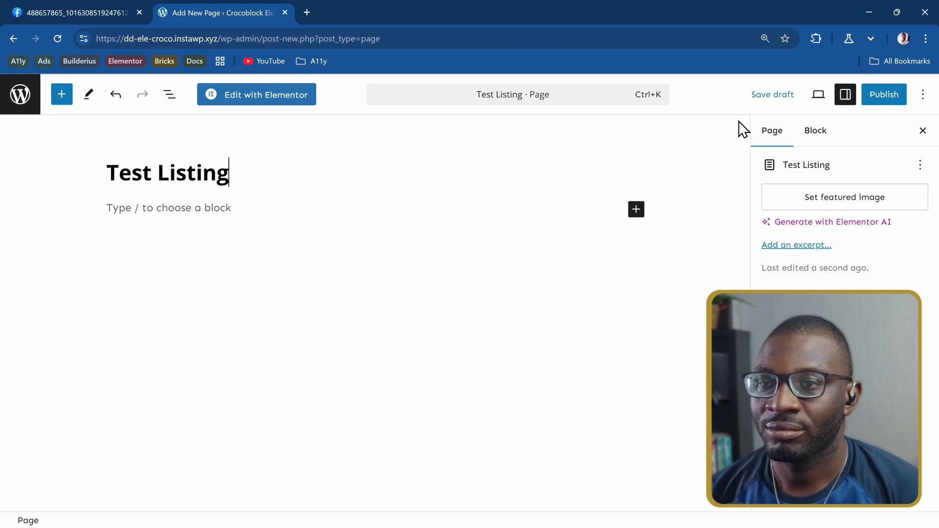
left_click(883, 94)
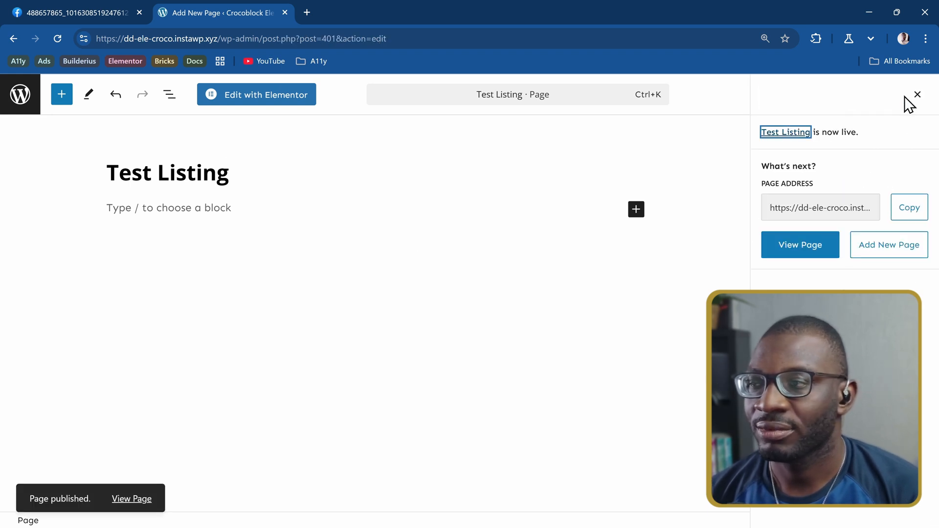
mouse_move(256, 102)
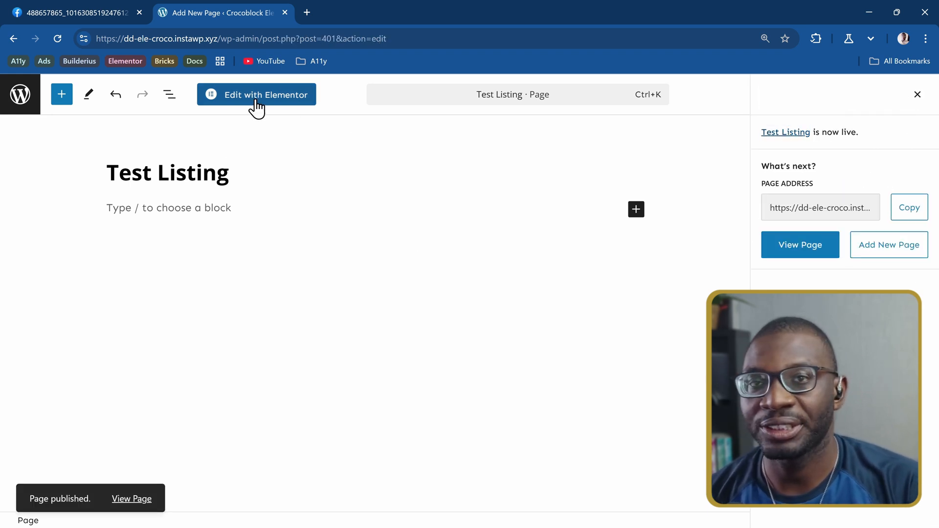
left_click(256, 94)
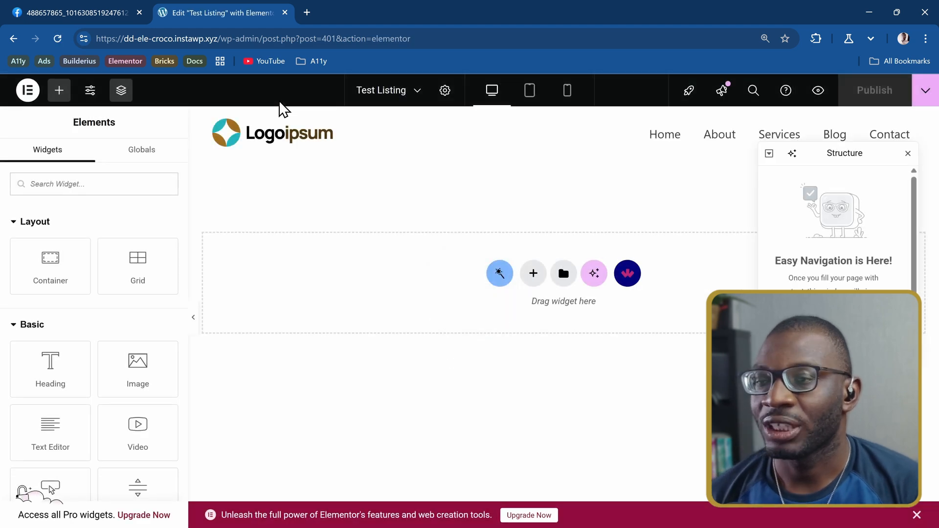
Step: Zoom into the All News reference design image
left_click(72, 13)
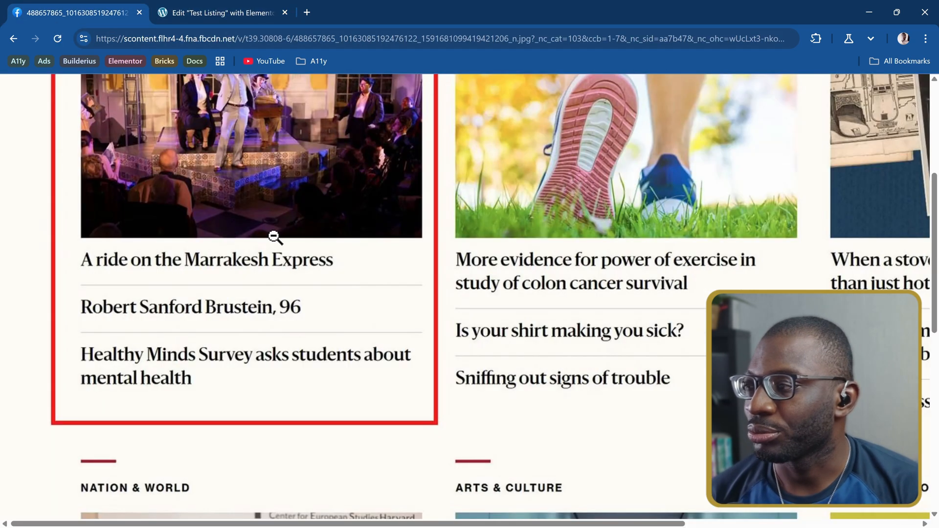
scroll("up", 3)
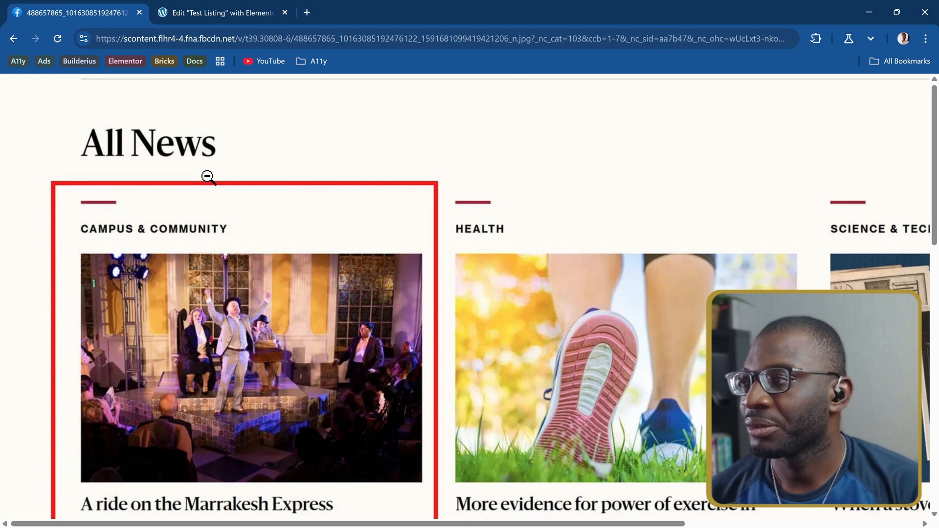
left_click(222, 11)
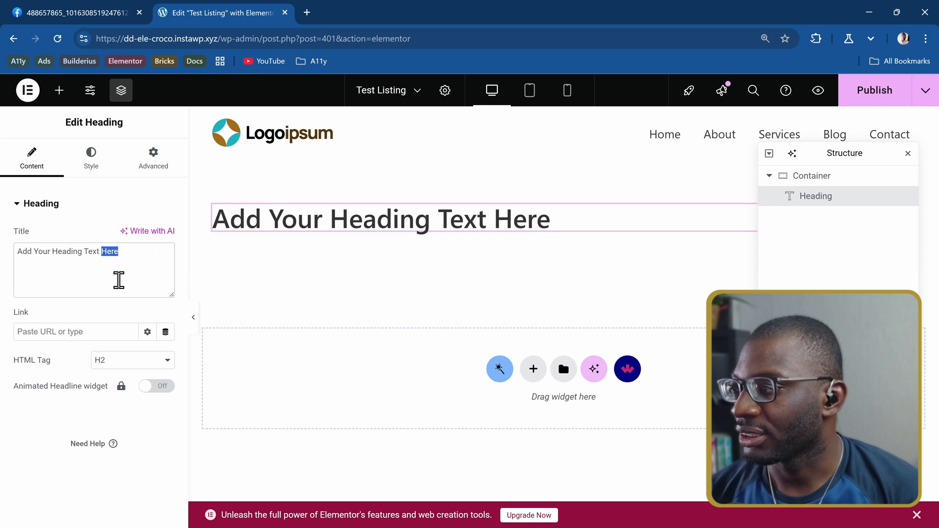
Step: Title the heading 'All News' and give it the global Default typography
type("AI")
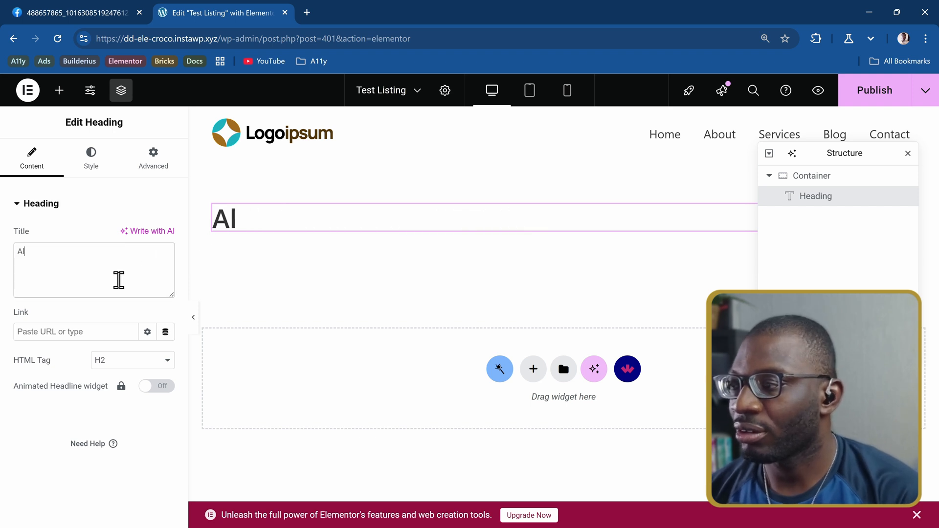
type("ll news")
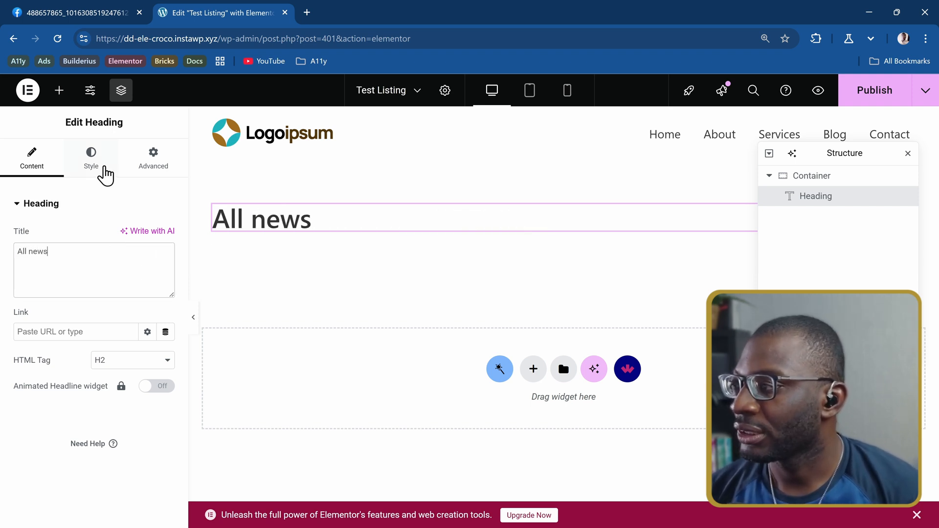
left_click(91, 157)
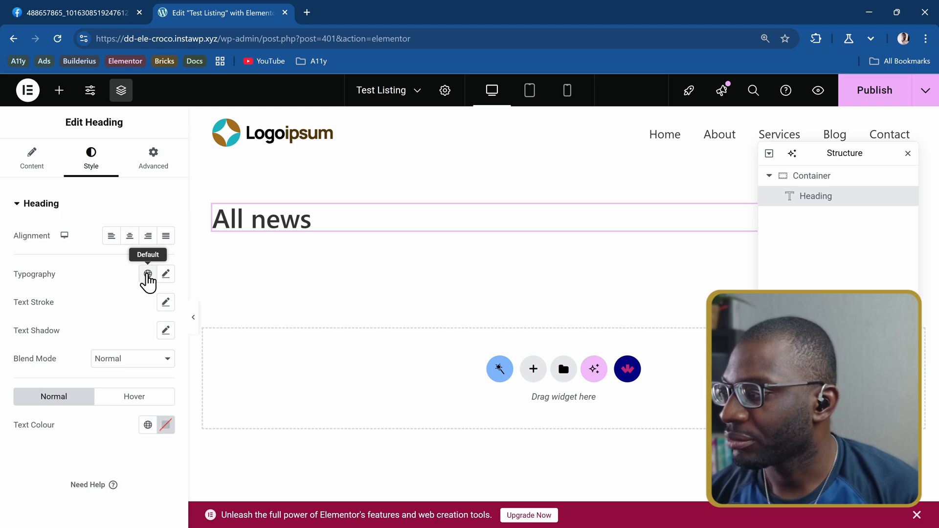
left_click(147, 274)
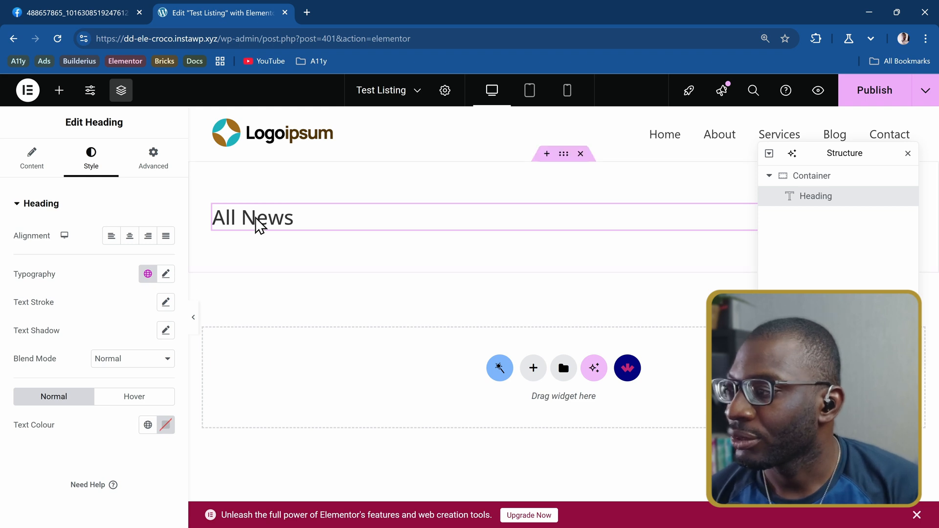
mouse_move(58, 90)
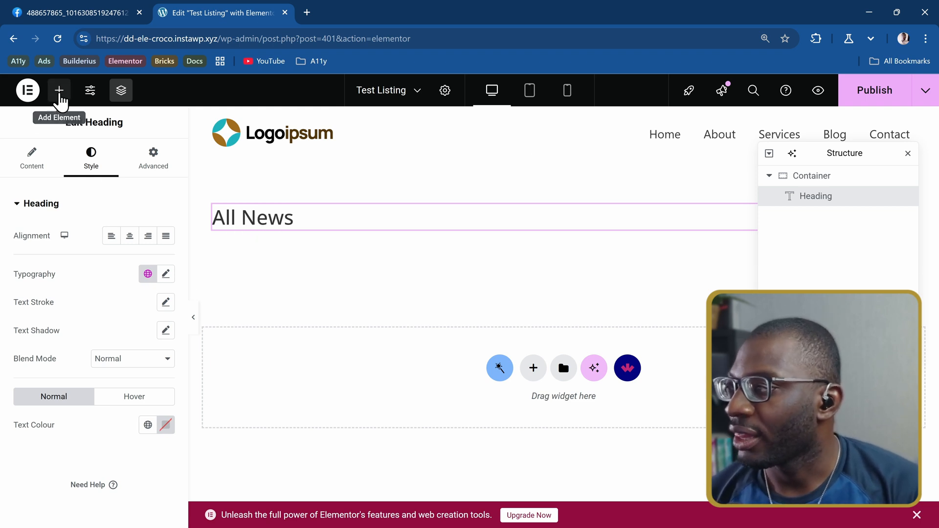
Step: Add a Listing Grid below All News using Parent Term Listing and check the preview
left_click(59, 90)
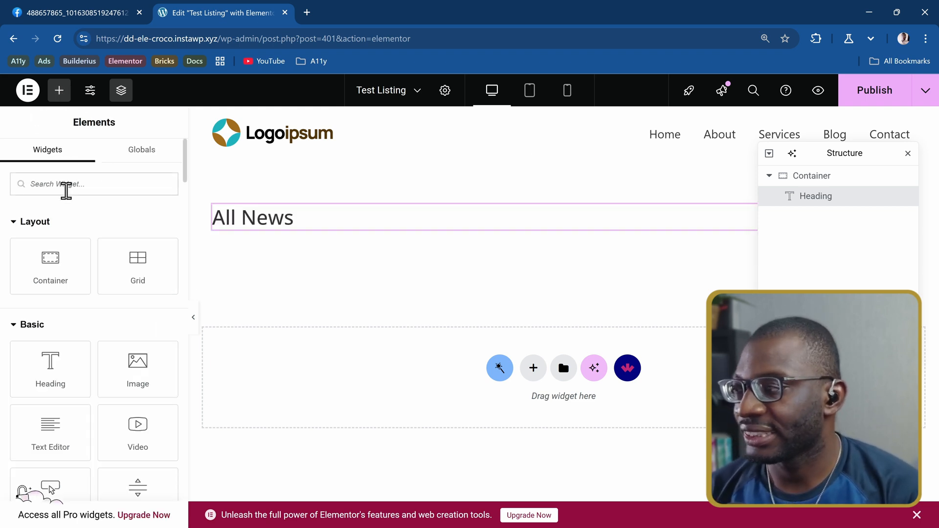
type("listing")
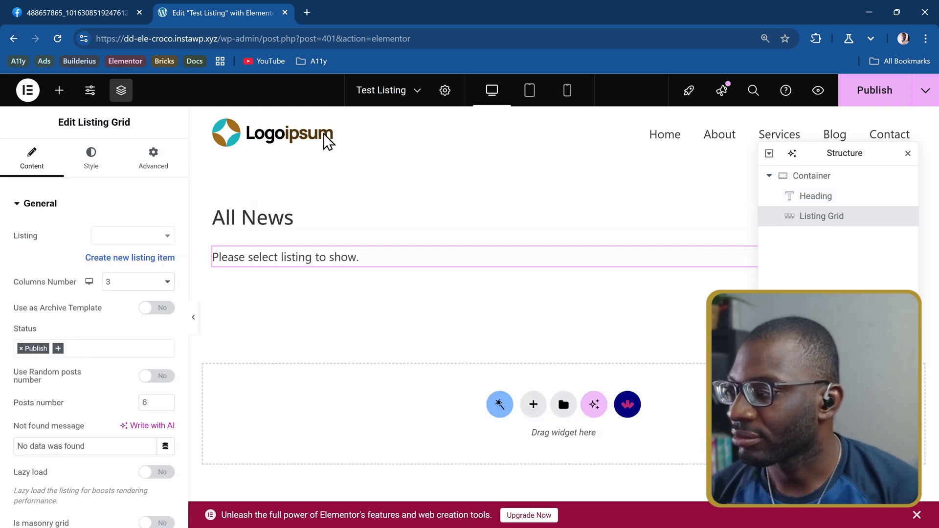
left_click(133, 235)
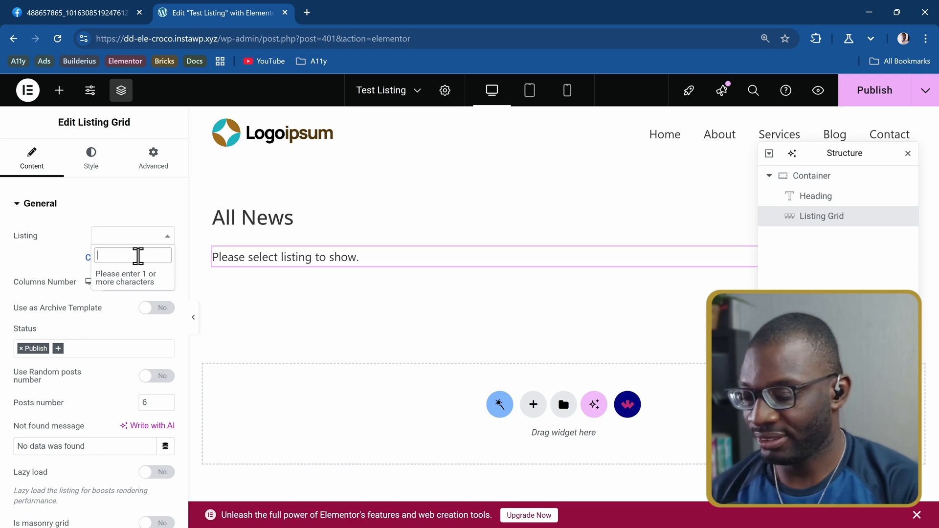
type("parent")
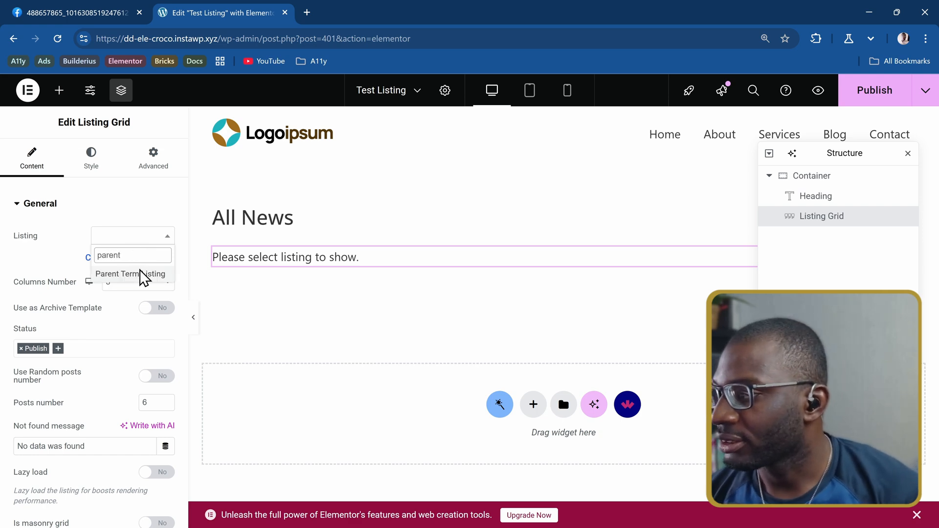
left_click(131, 274)
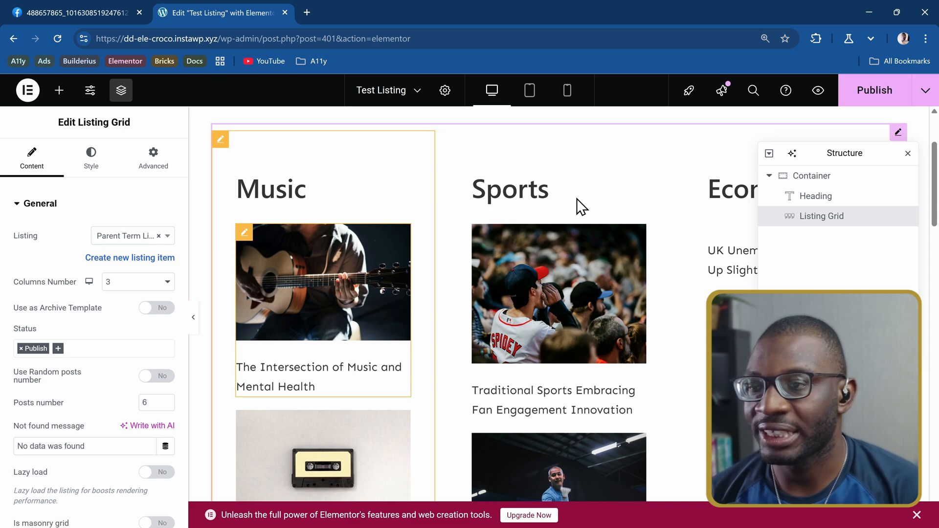
mouse_move(267, 197)
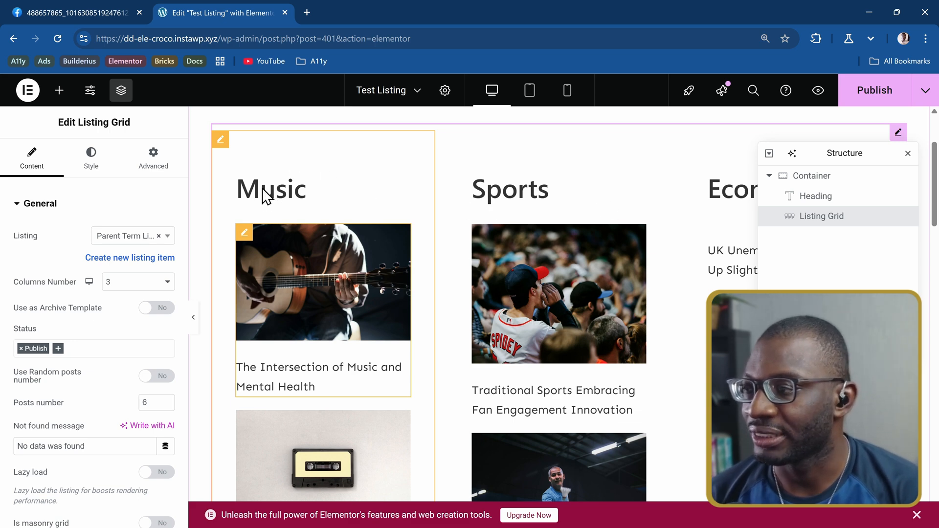
mouse_move(709, 202)
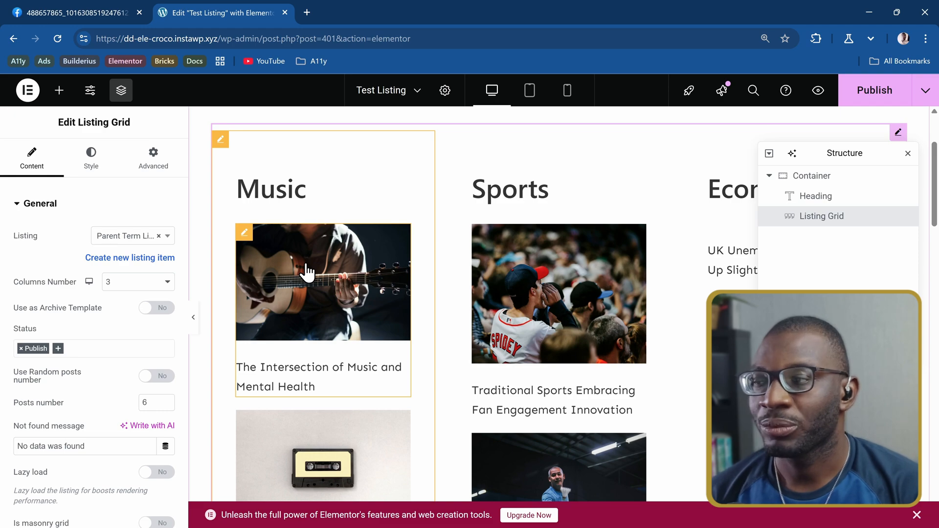
scroll("down", 3)
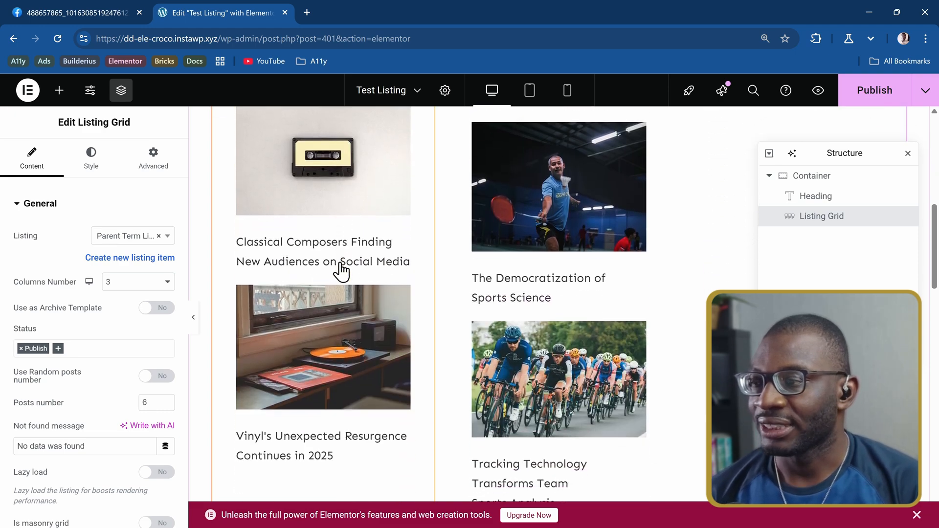
scroll("up", 3)
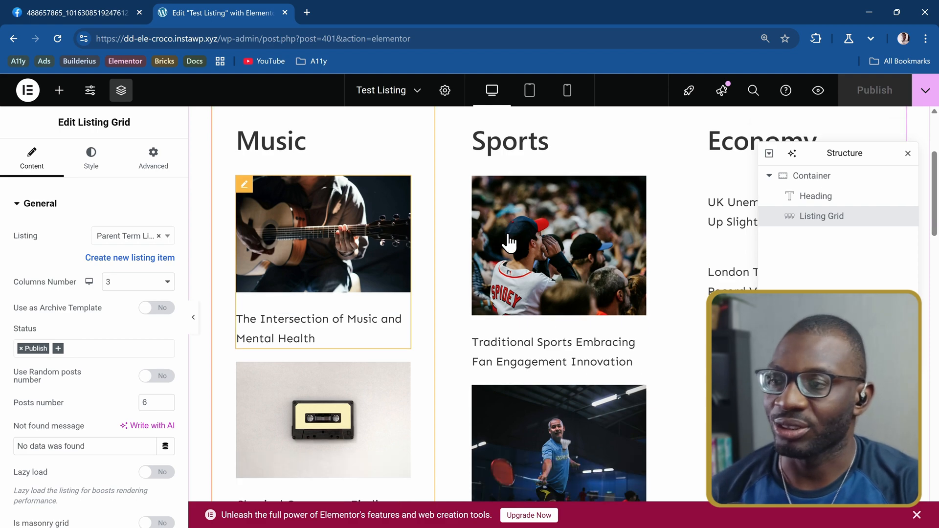
scroll("down", 3)
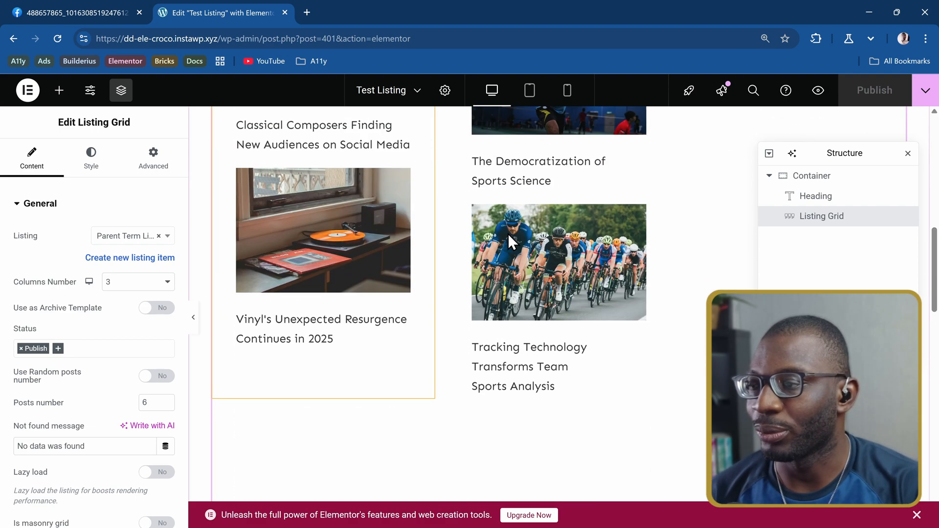
scroll("up", 3)
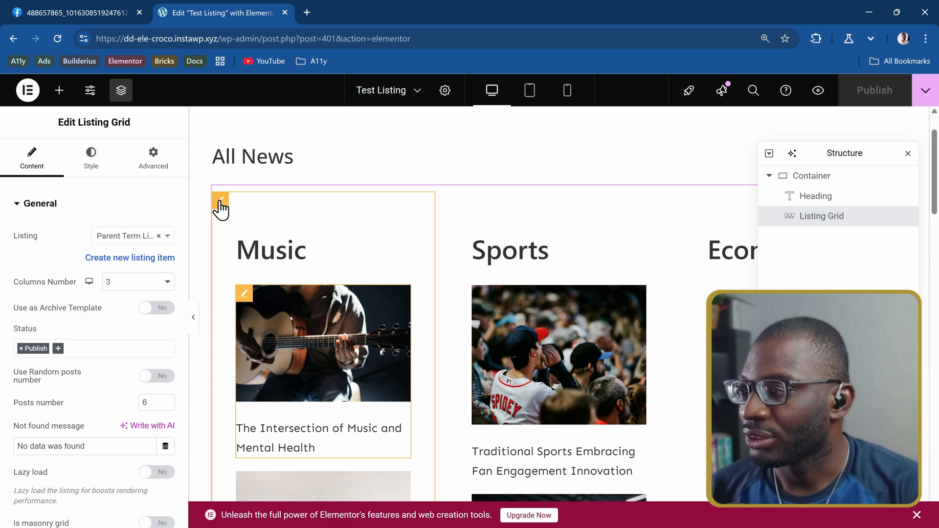
mouse_move(223, 205)
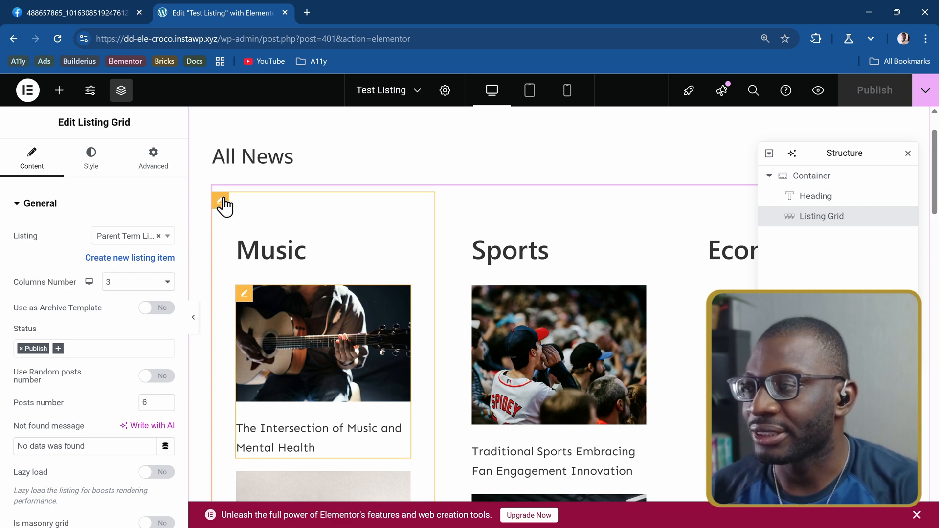
mouse_move(246, 305)
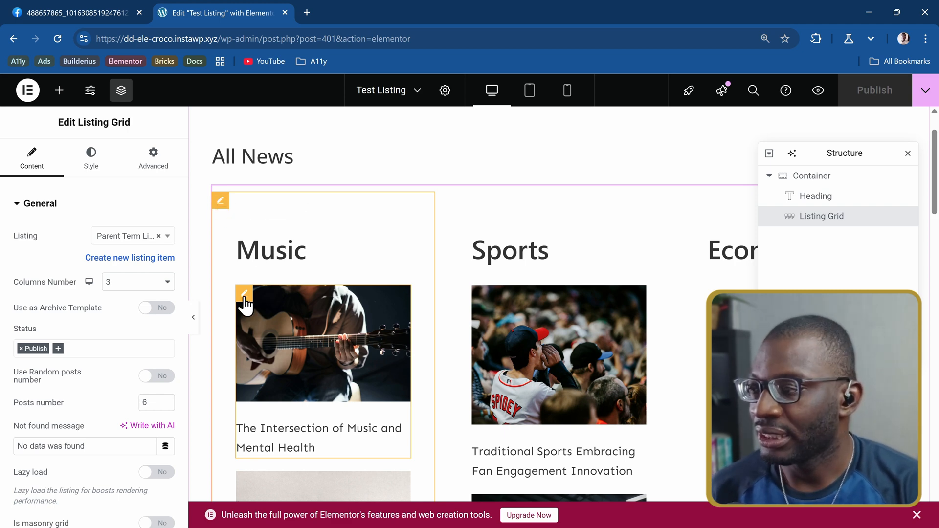
mouse_move(244, 297)
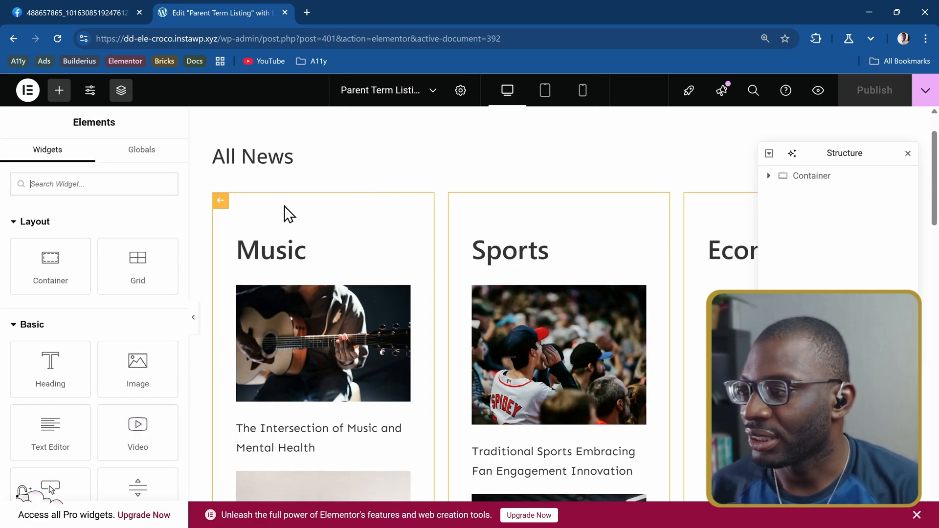
Step: Make the listing item's outer container full width
left_click(811, 176)
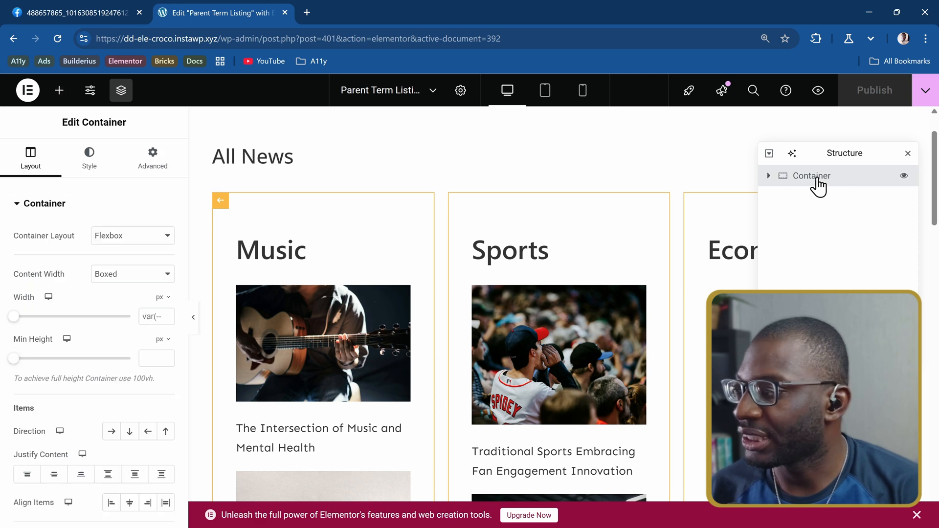
left_click(133, 274)
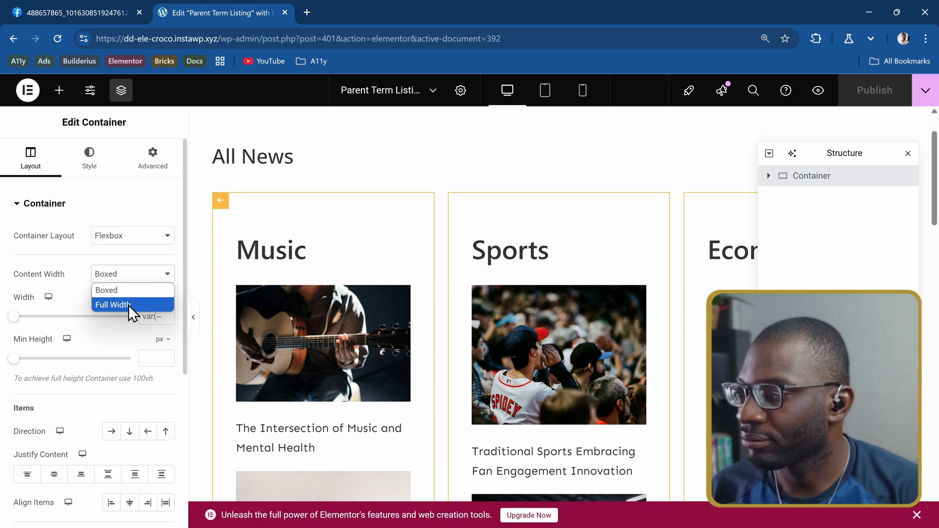
left_click(113, 304)
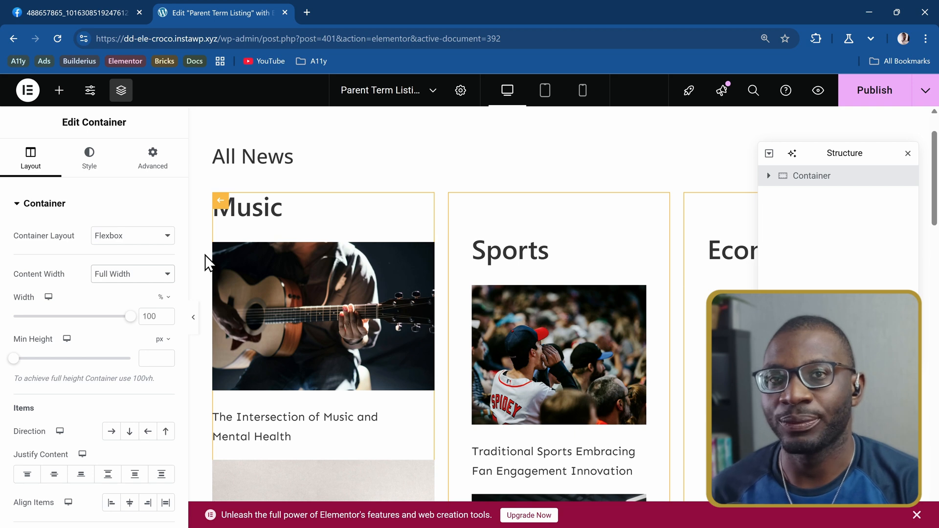
mouse_move(299, 202)
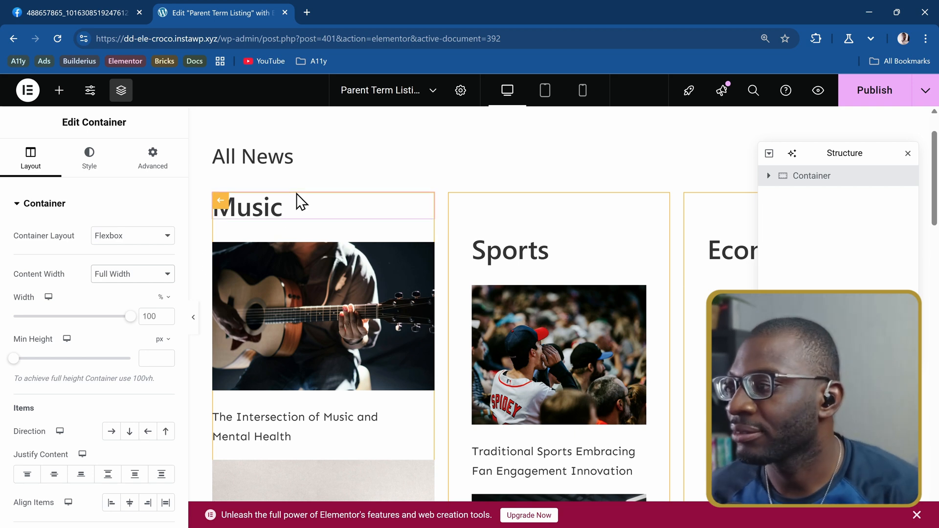
mouse_move(333, 217)
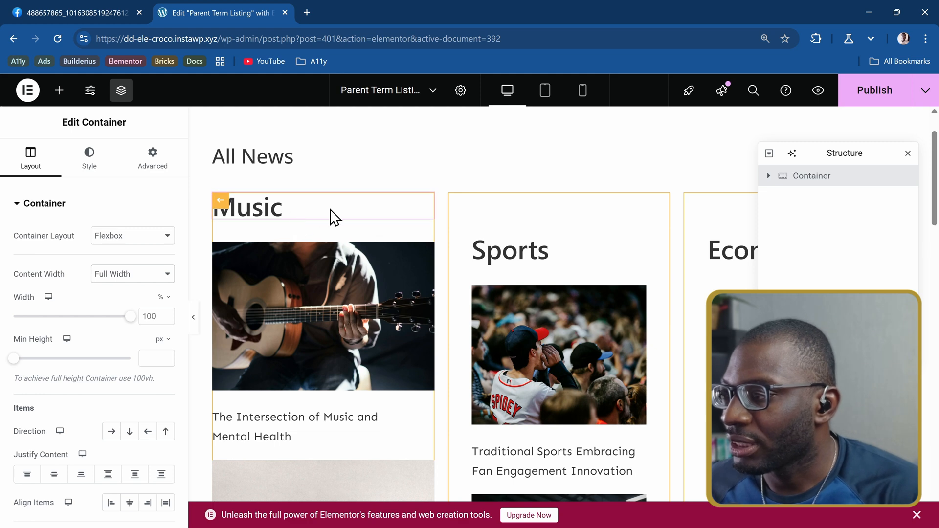
Step: Change the term name heading to a smaller heading tag and adjust its style settings
left_click(246, 205)
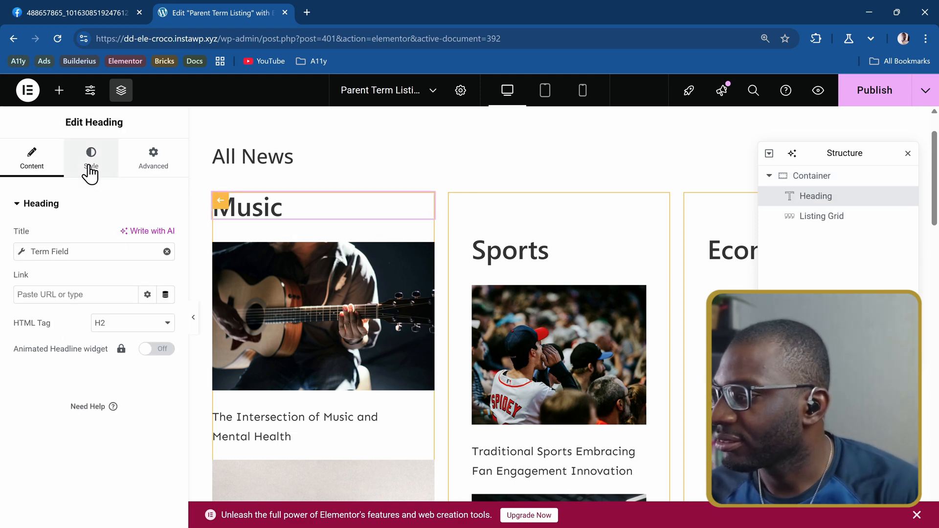
left_click(133, 323)
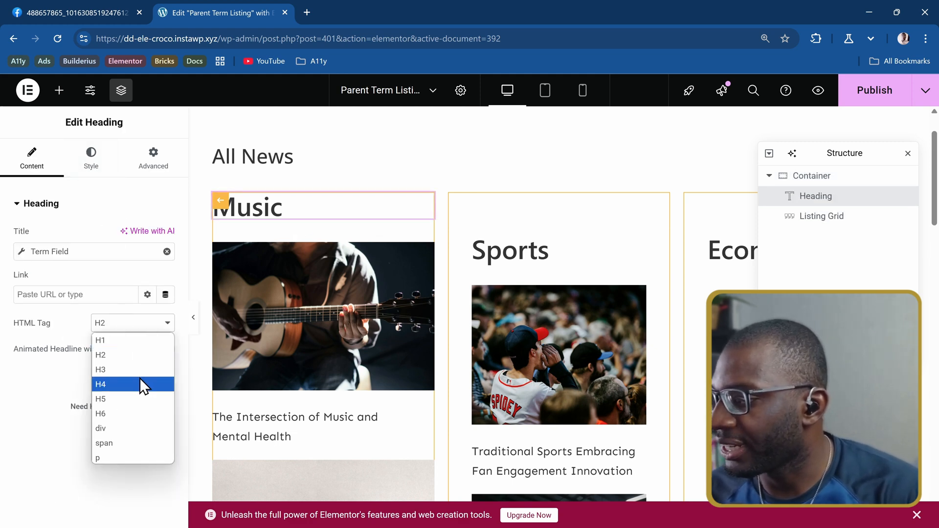
left_click(101, 370)
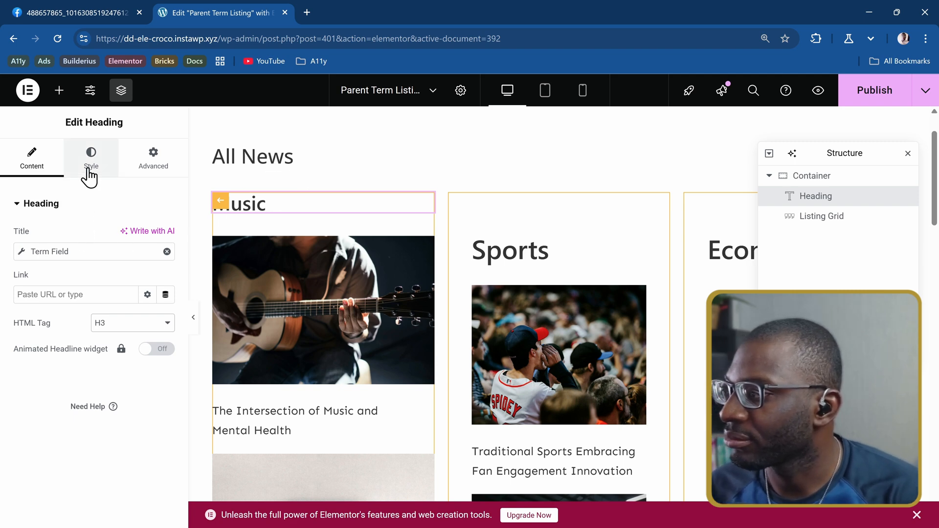
left_click(91, 158)
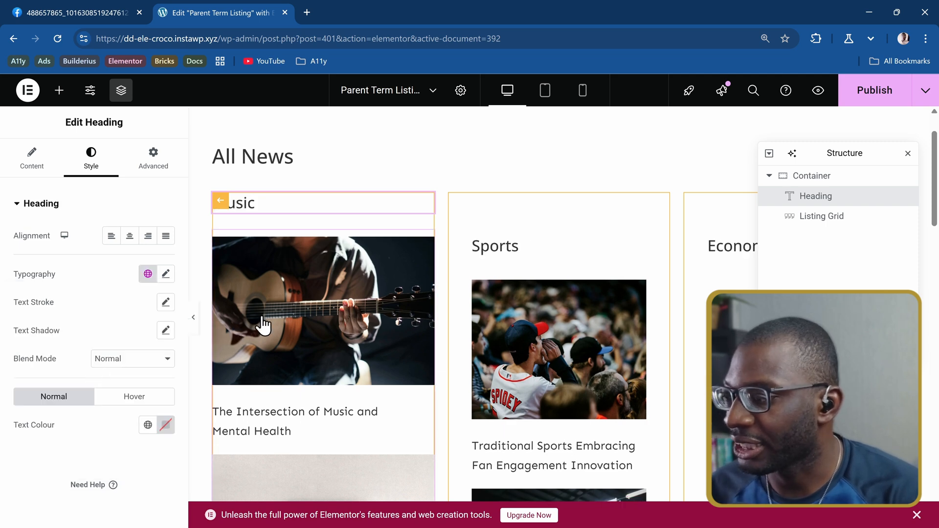
scroll("down", 3)
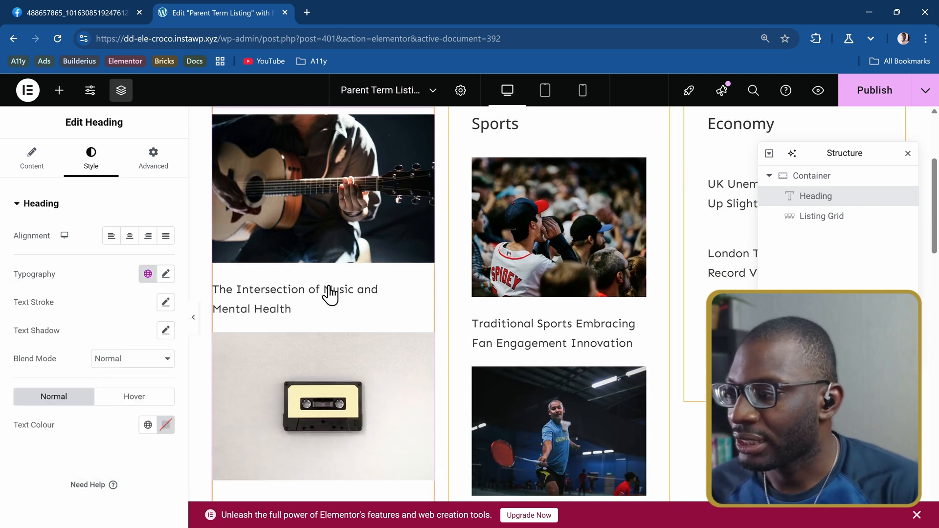
mouse_move(875, 93)
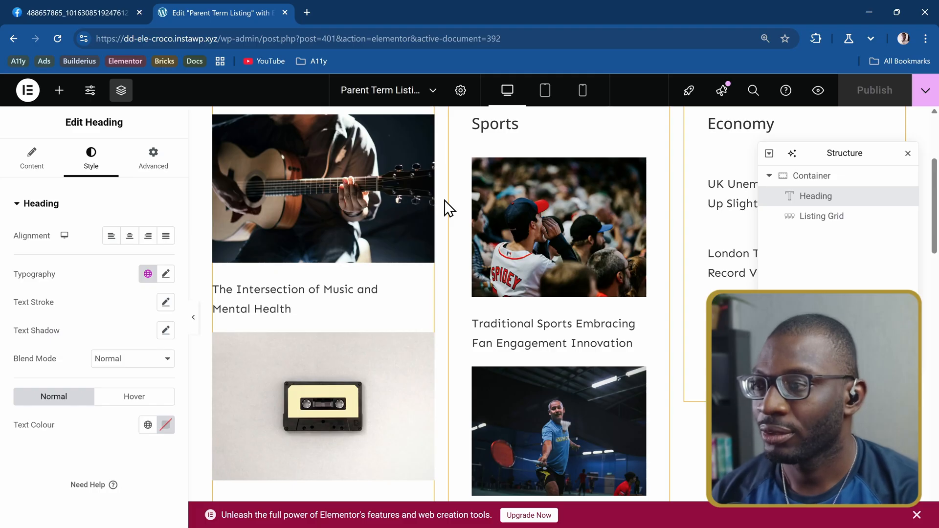
type("jet-engine")
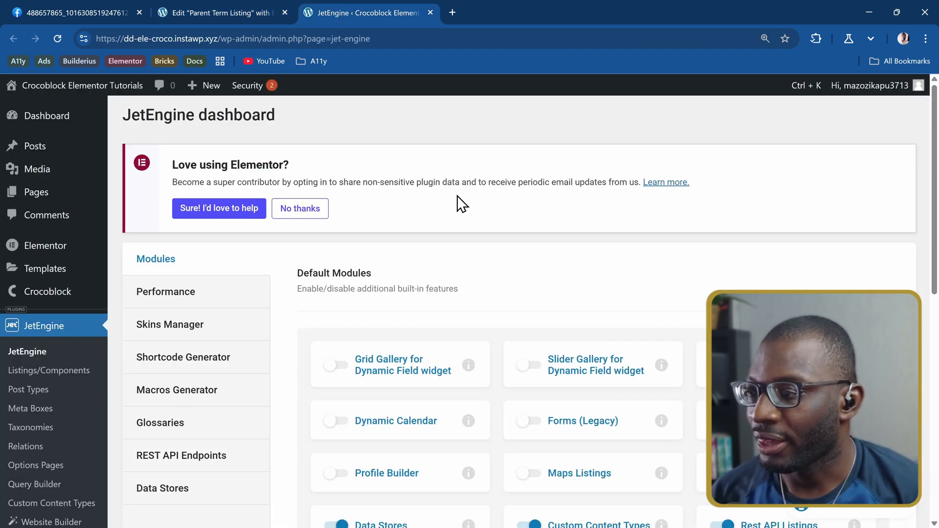
Step: Scroll the JetEngine modules to confirm Dynamic Visibility, then go back to the Elementor listing tab
scroll("down", 3)
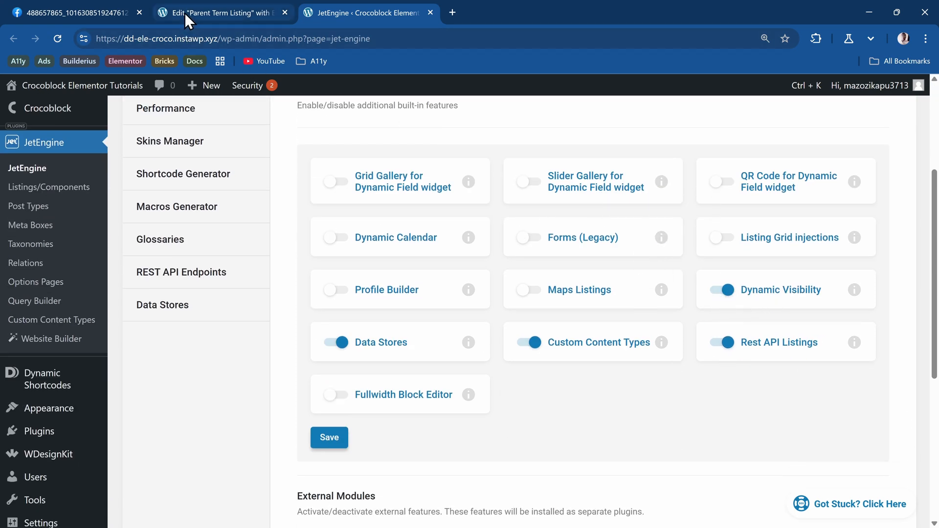
left_click(221, 13)
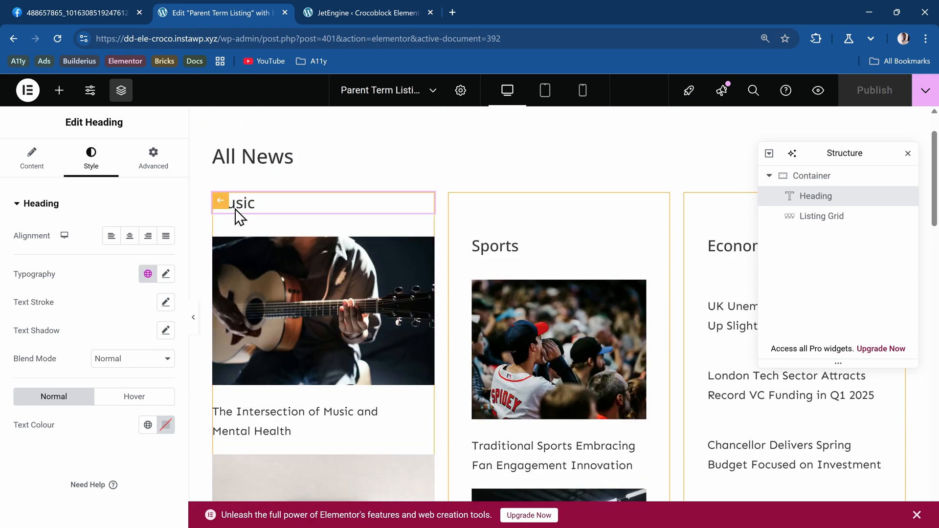
Step: Edit the Nested Posts Listing and enable Dynamic Visibility on its featured image
left_click(908, 153)
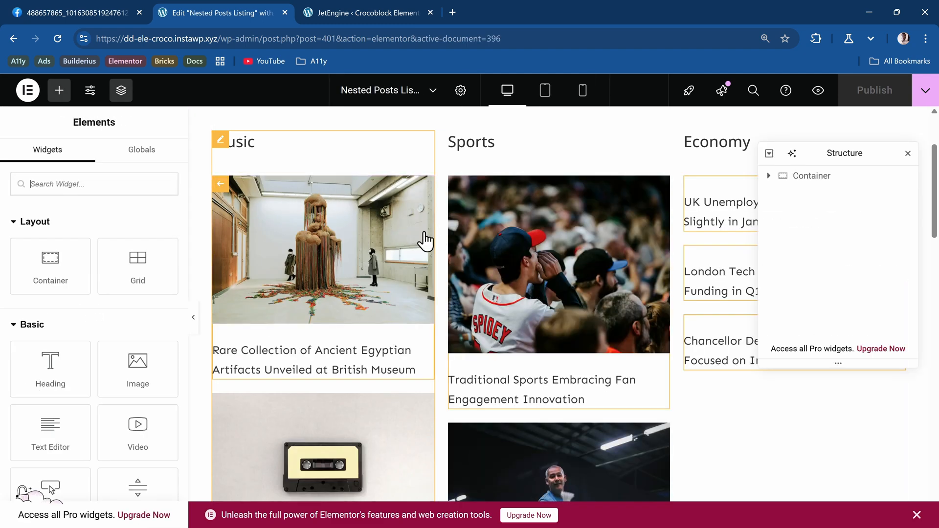
left_click(322, 250)
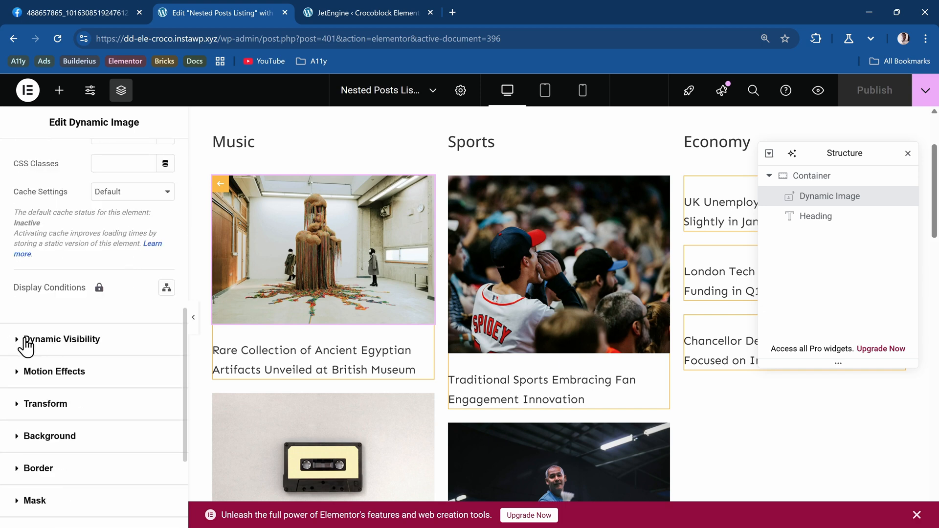
left_click(64, 339)
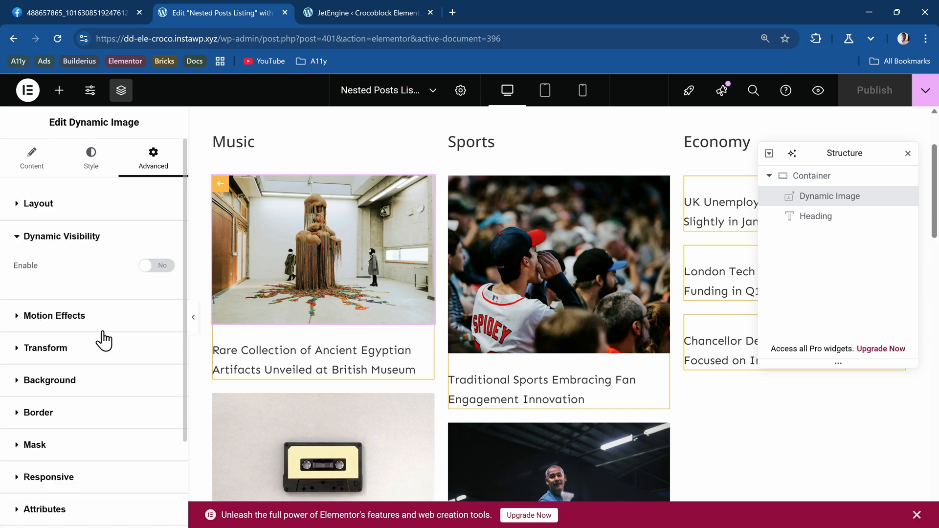
left_click(155, 266)
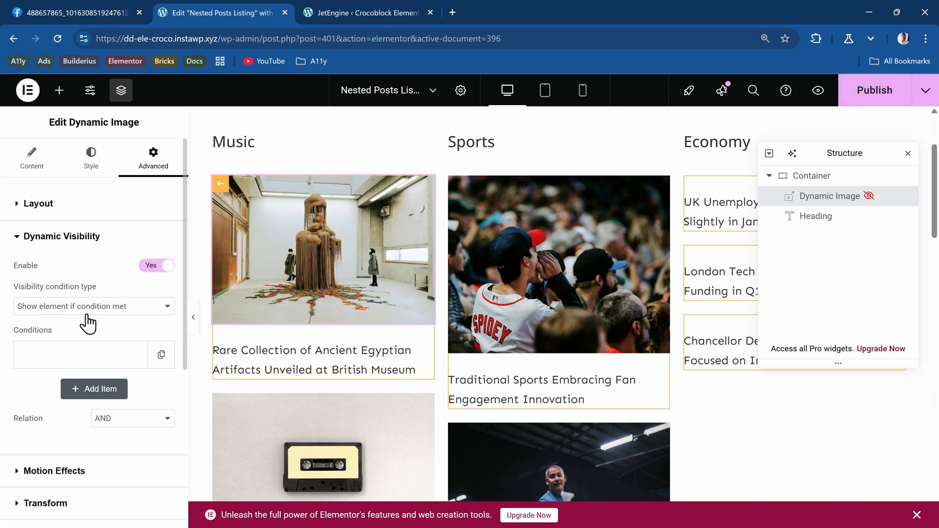
mouse_move(96, 320)
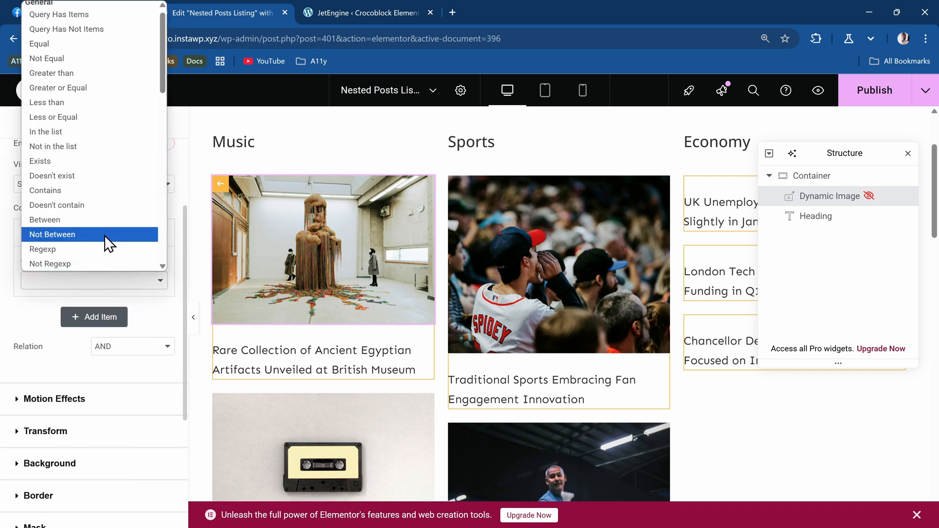
Step: Set the image's visibility condition to Is N item with number 1, and preview the page
scroll("down", 3)
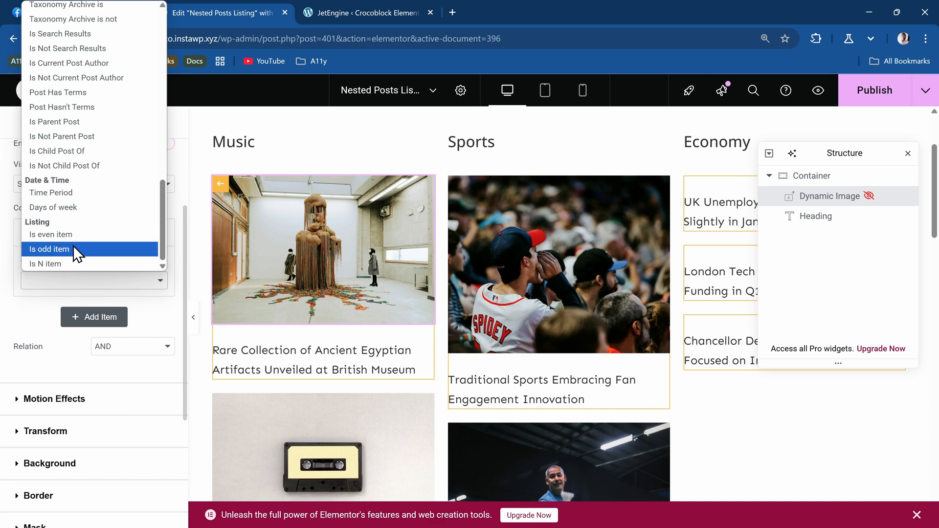
left_click(45, 263)
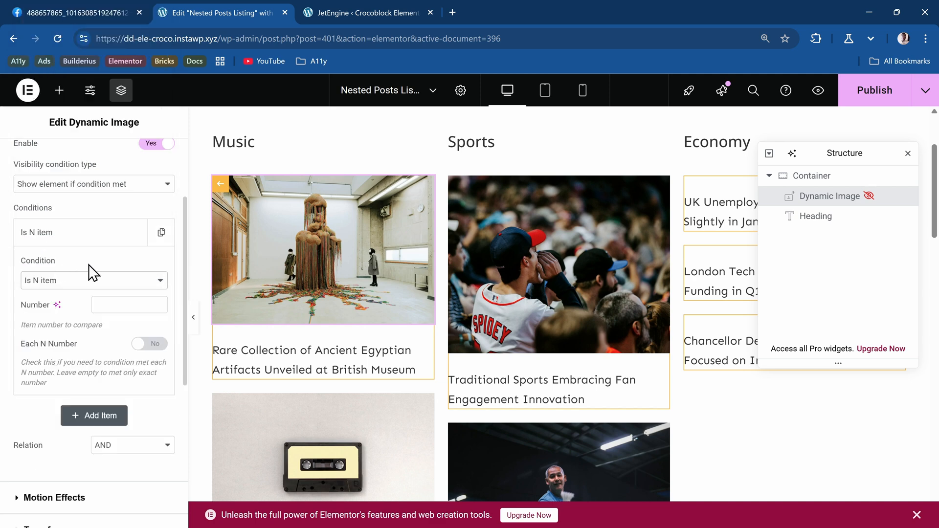
left_click(129, 305)
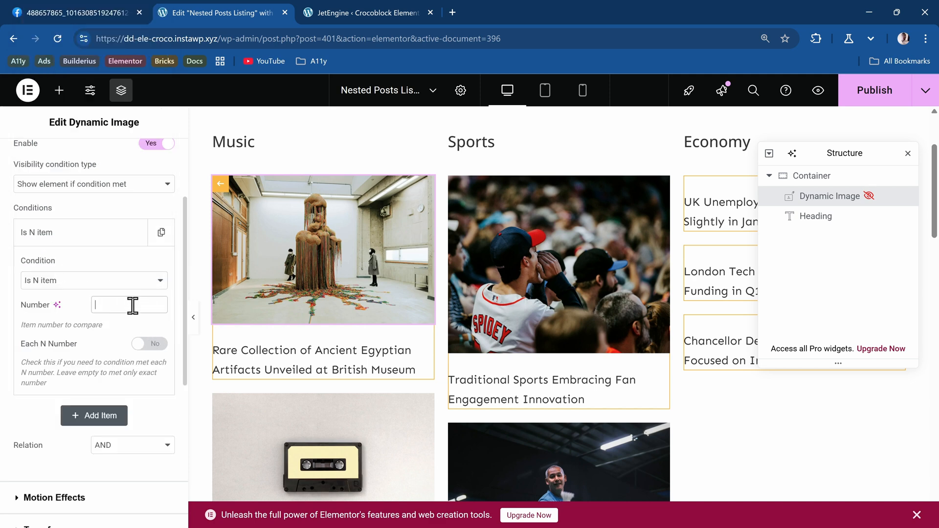
type("1")
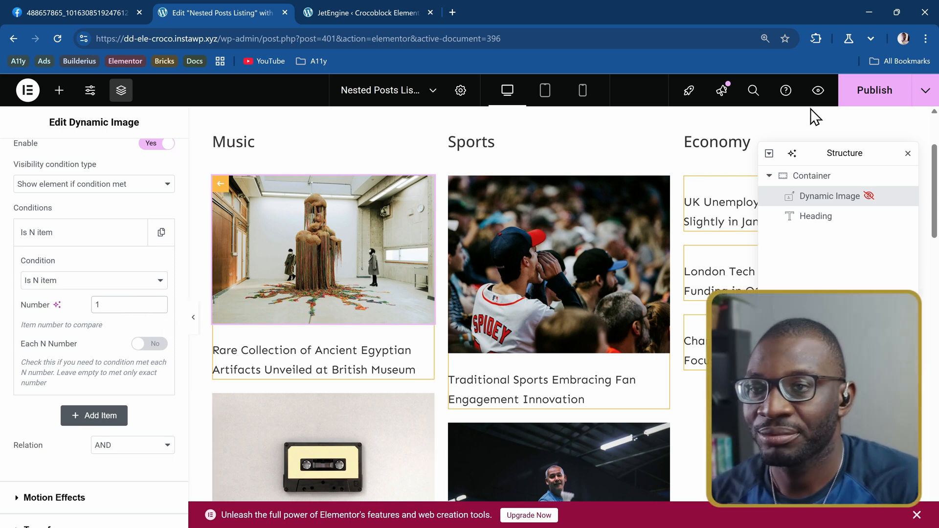
left_click(874, 90)
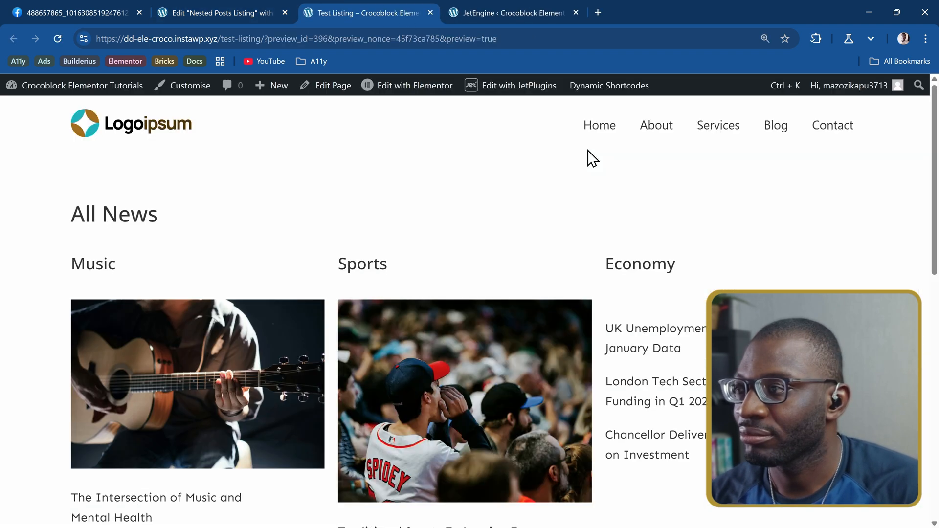
scroll("down", 3)
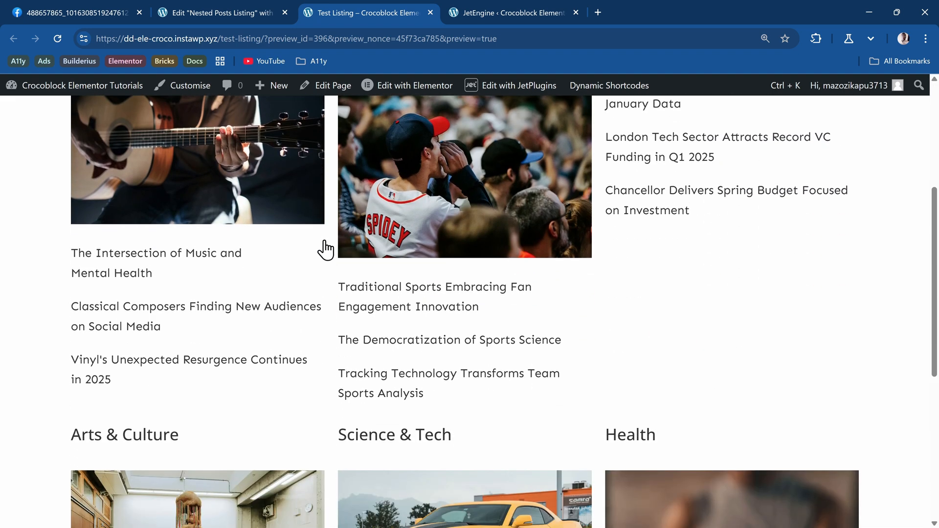
mouse_move(159, 272)
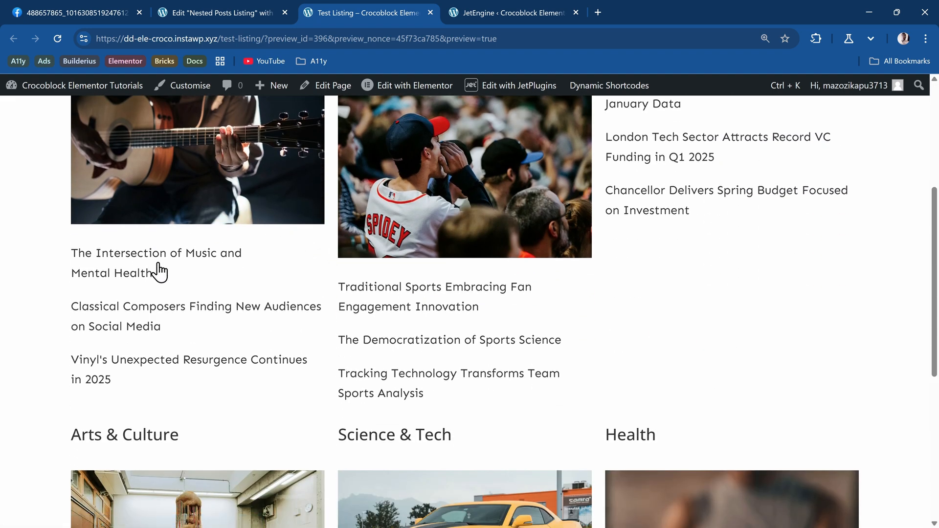
mouse_move(174, 187)
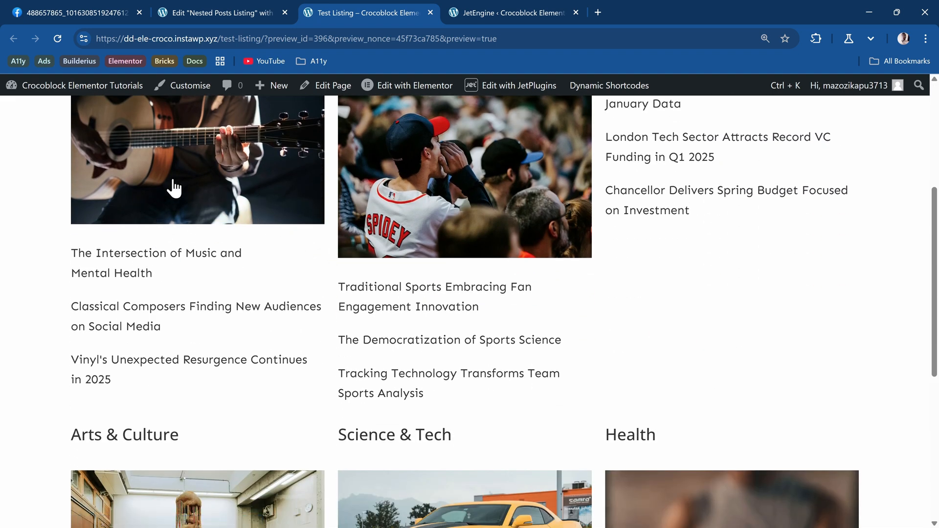
mouse_move(392, 294)
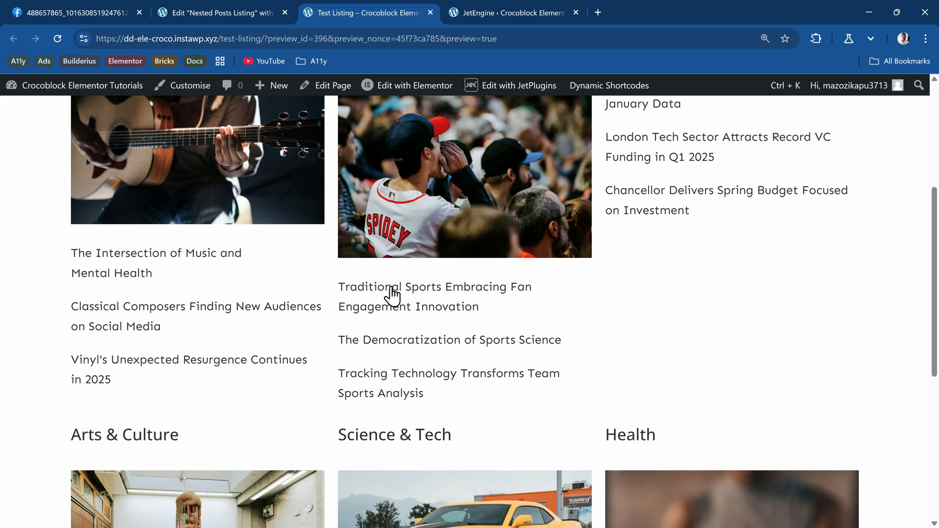
scroll("up", 3)
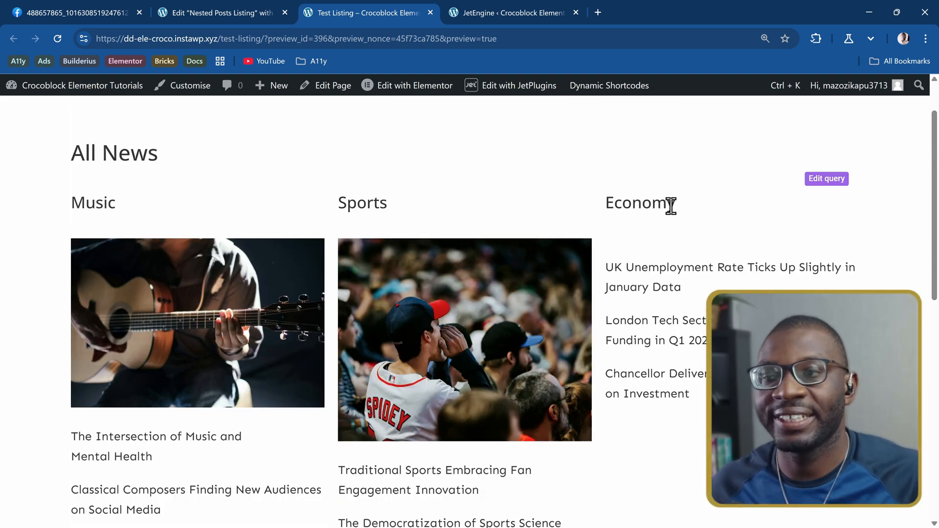
mouse_move(513, 270)
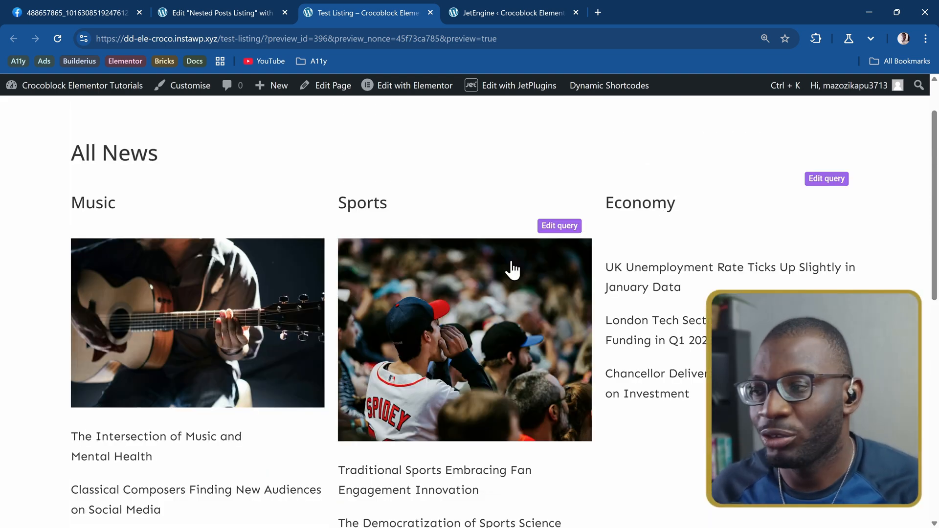
mouse_move(246, 307)
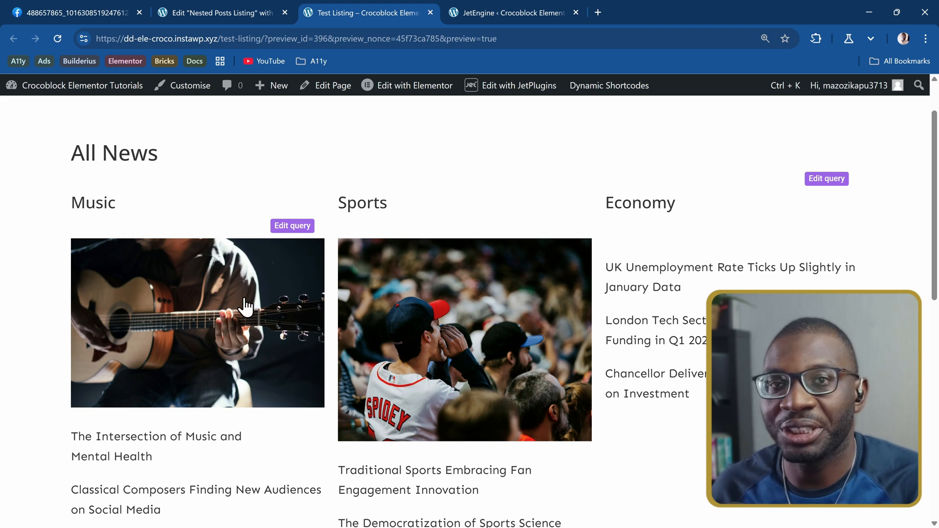
scroll("down", 3)
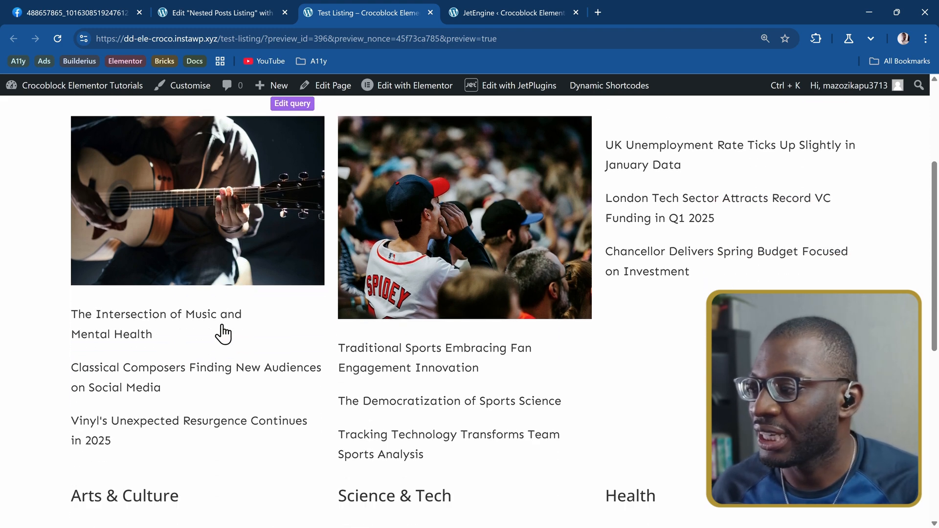